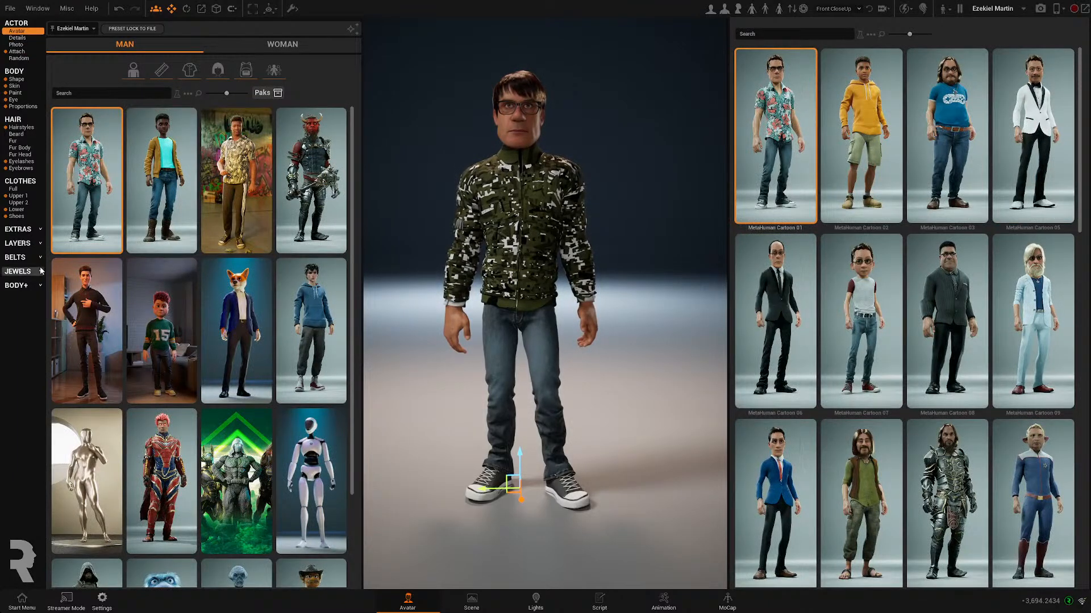
Swap the avatar to the MetaHuman Cartoon 08 preset, a suited man with glasses
left_click(236, 180)
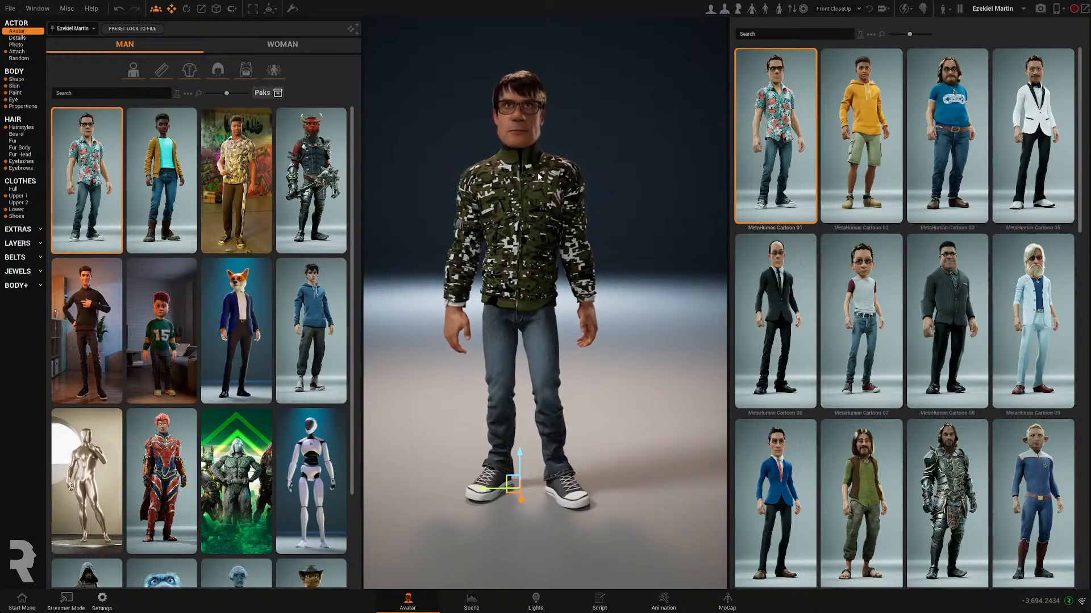
mouse_move(957, 323)
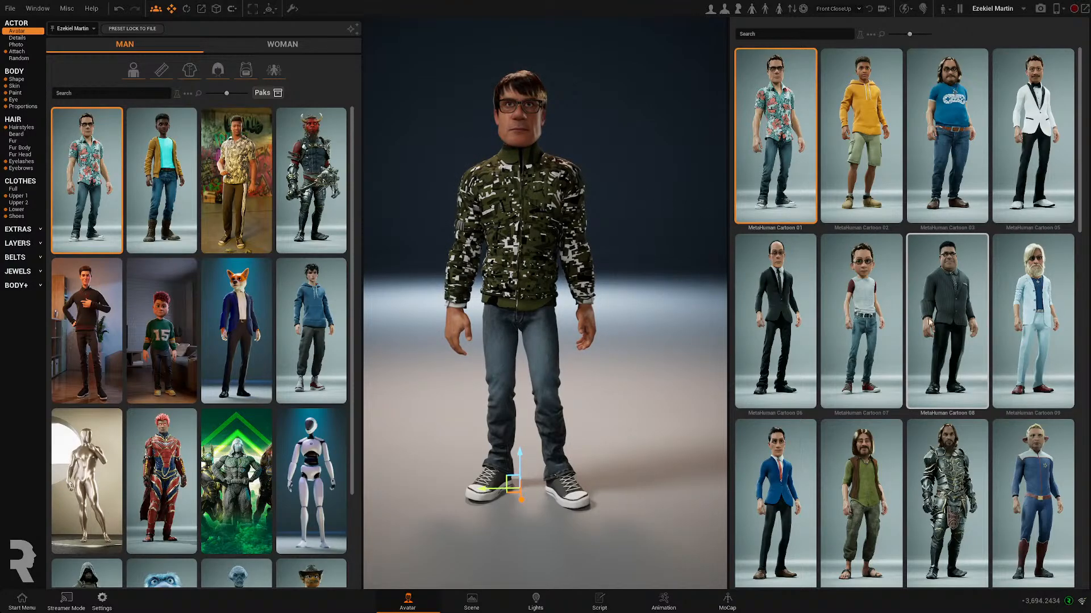
left_click(947, 320)
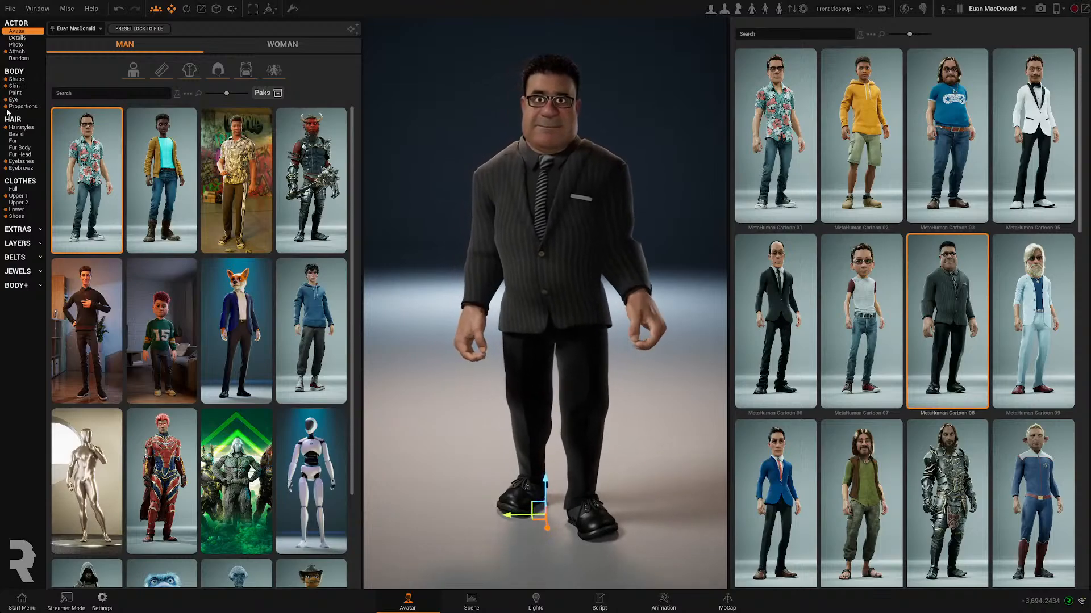
Compare the Normal 09 and Normal 07 body proportions, then apply Strong 13
left_click(24, 108)
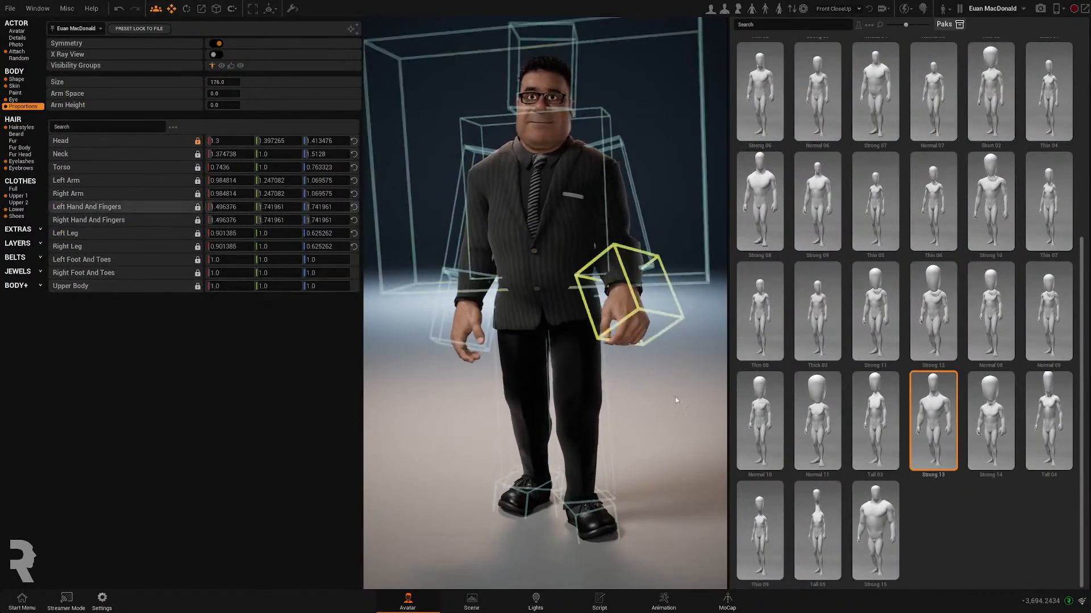
left_click(1047, 311)
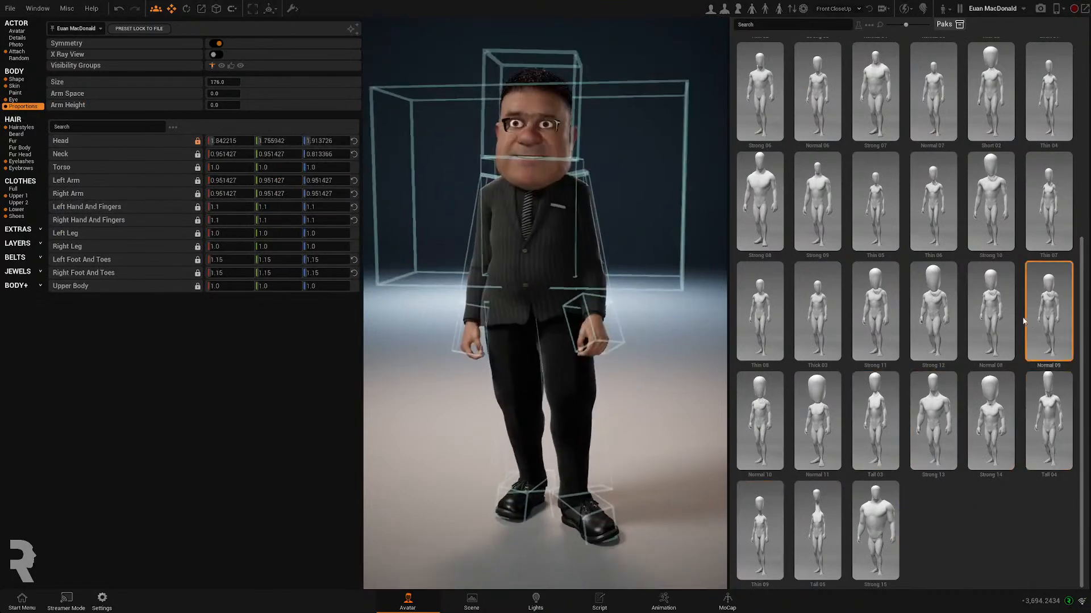
left_click(932, 91)
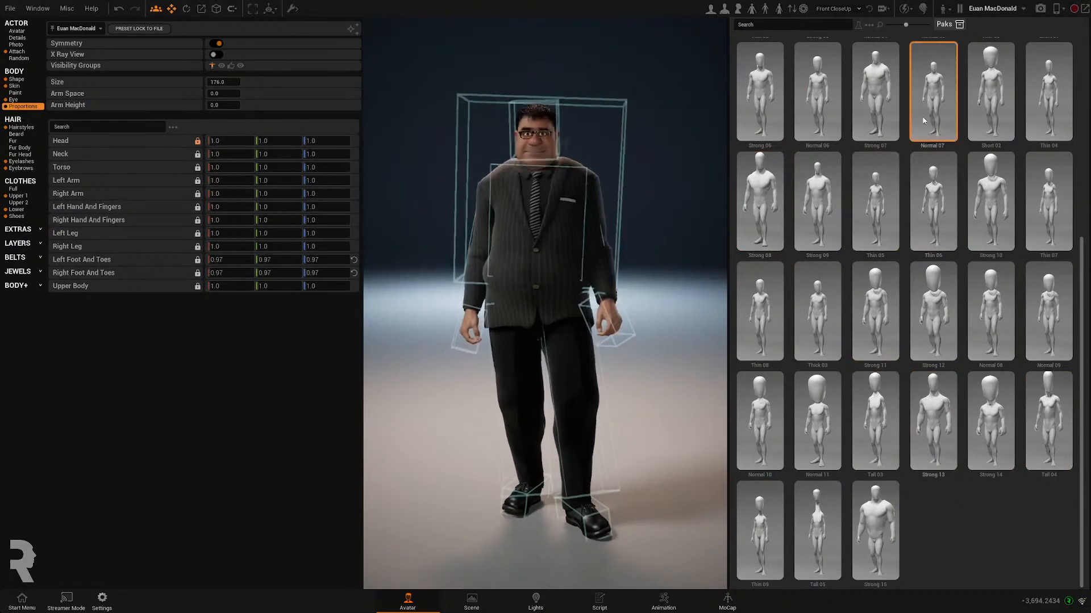
left_click(932, 449)
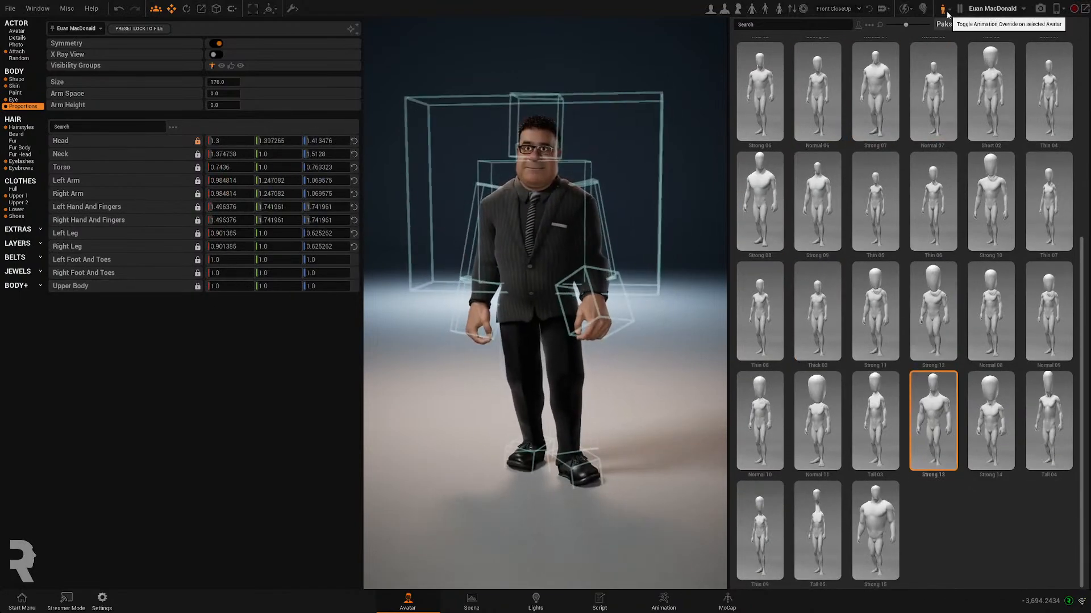
Stop the idle animation and pick a pose from the body pose list
left_click(945, 8)
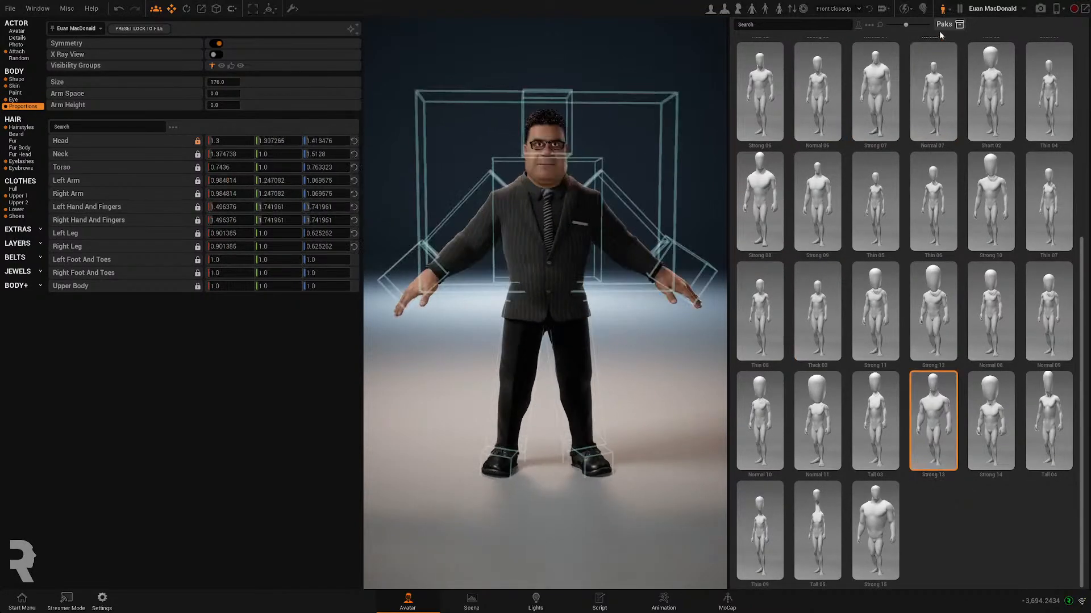
left_click(941, 8)
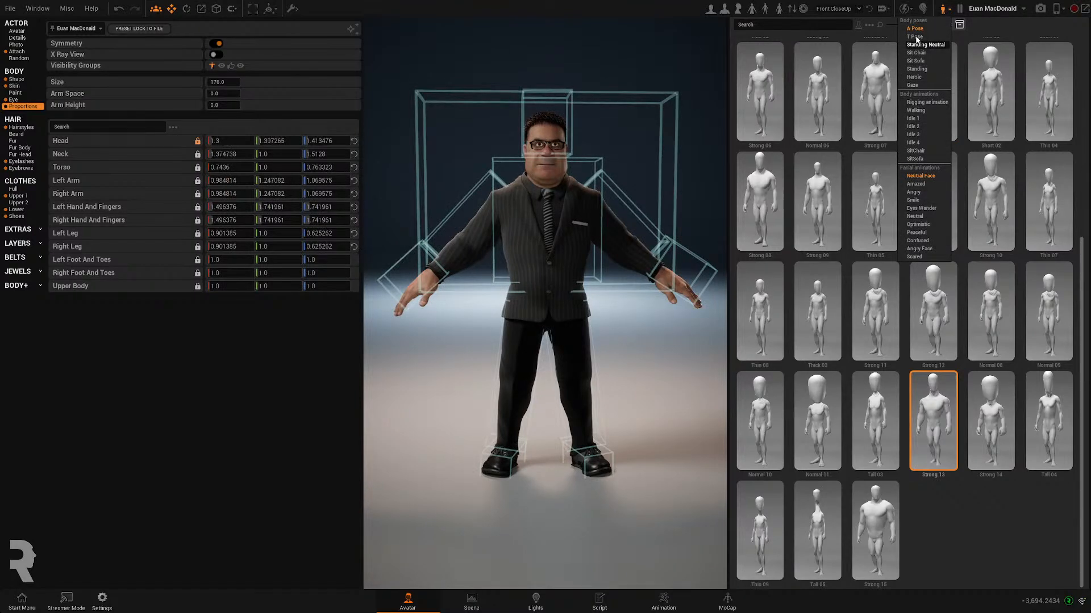
left_click(914, 36)
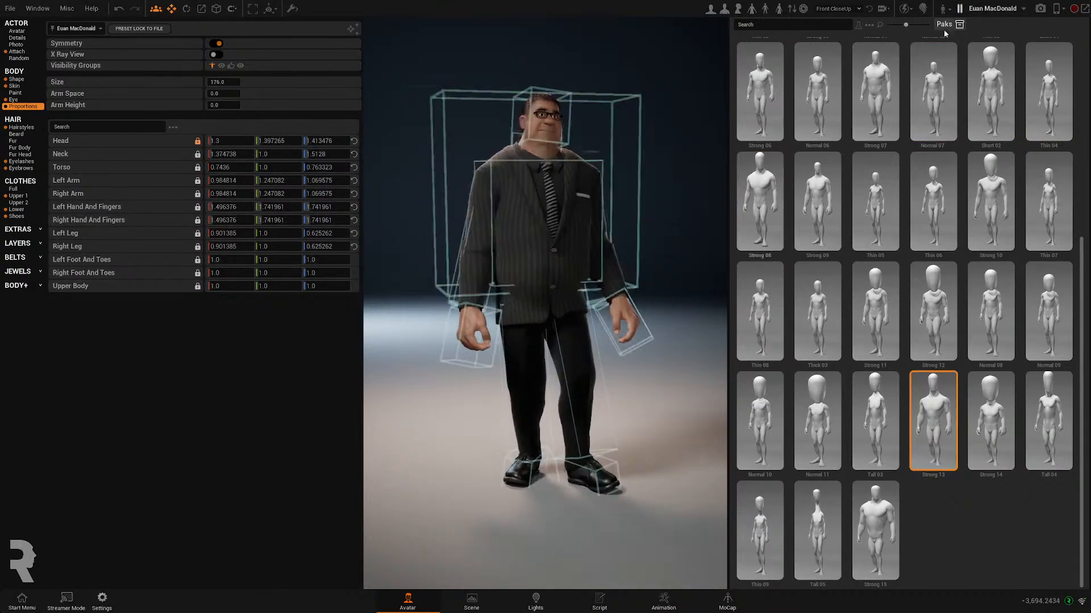
Set the avatar to T Pose and switch to the front Head camera view
left_click(941, 9)
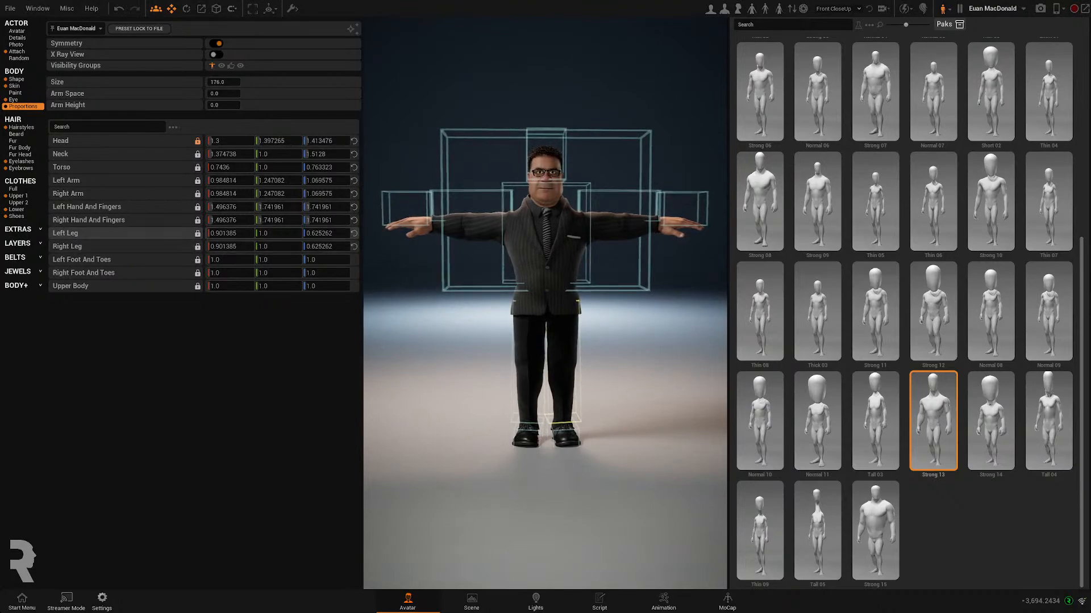
scroll("up", 3)
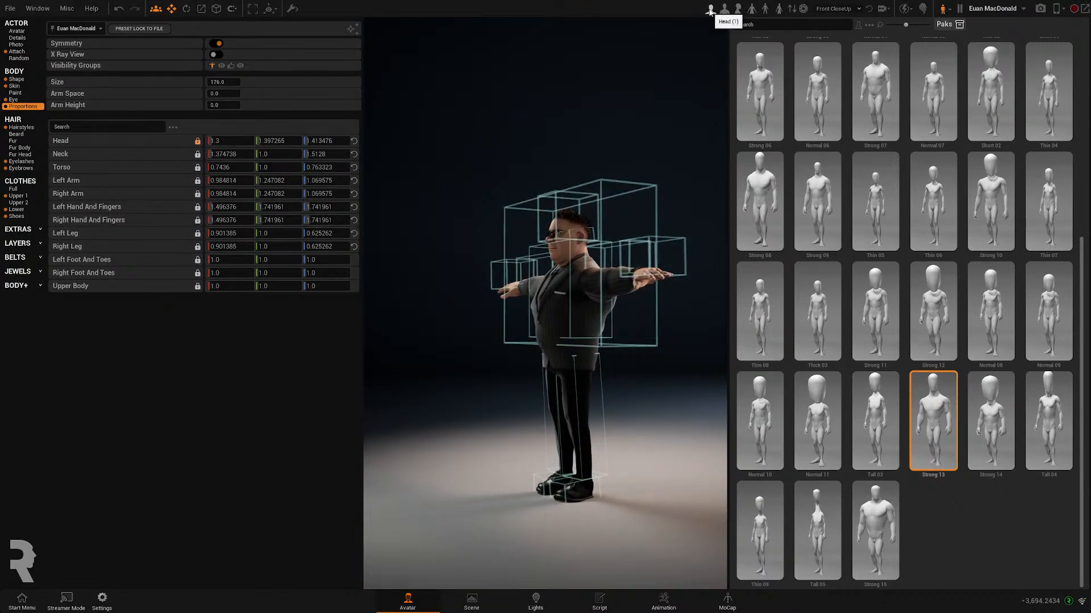
left_click(711, 8)
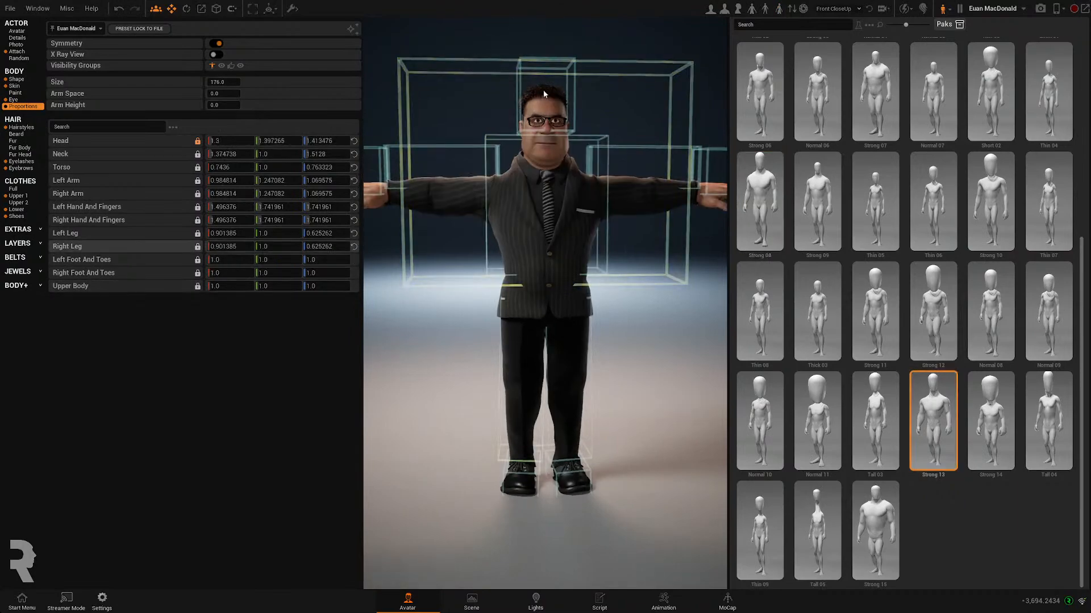
Try the Short 02 and Normal 08 proportions, then settle on Normal 10
left_click(817, 420)
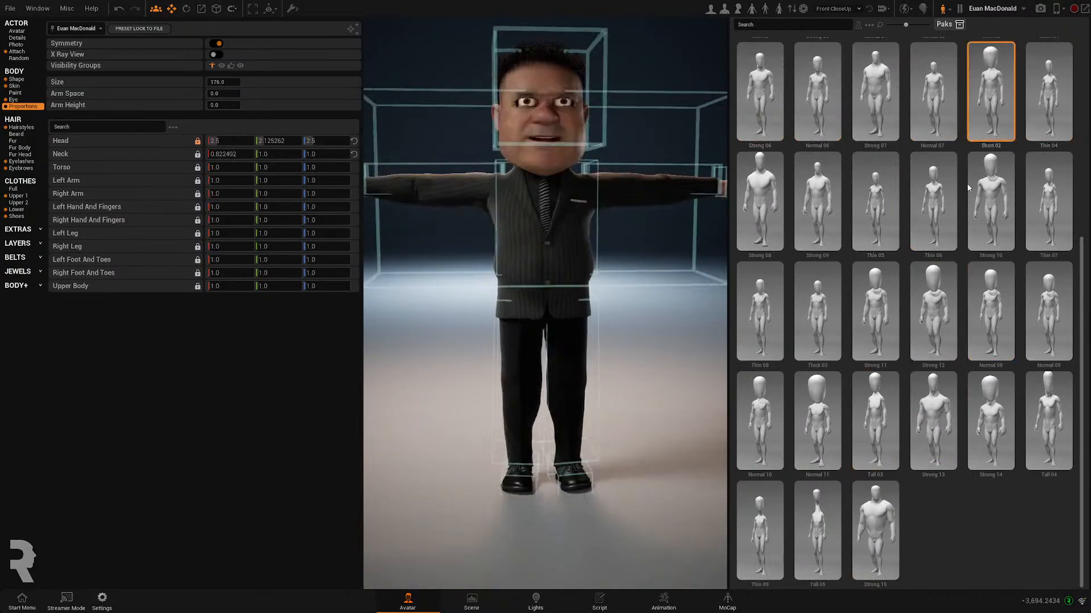
left_click(990, 311)
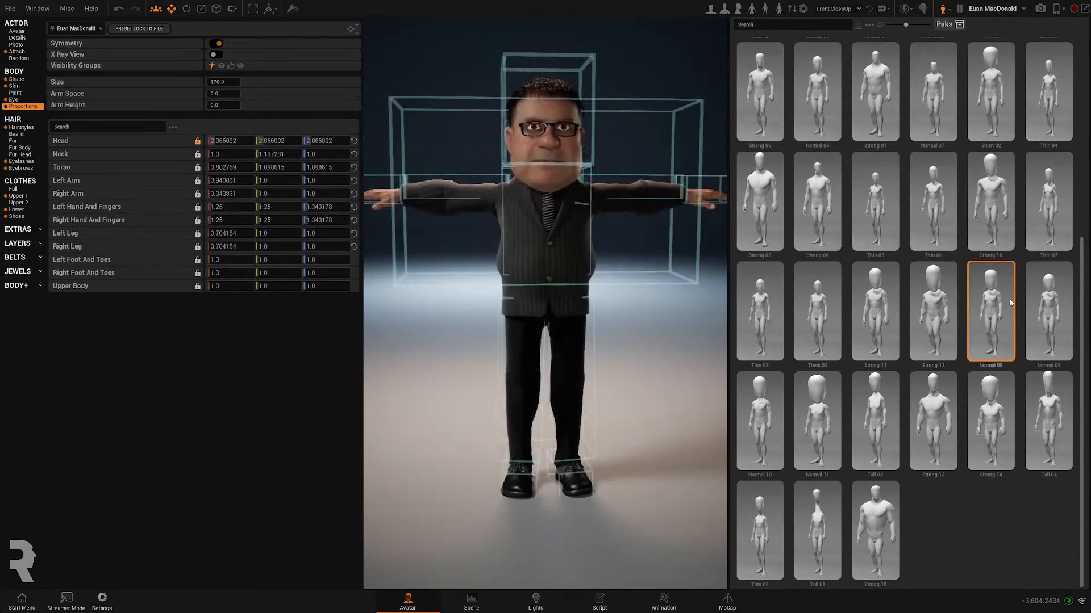
left_click(759, 421)
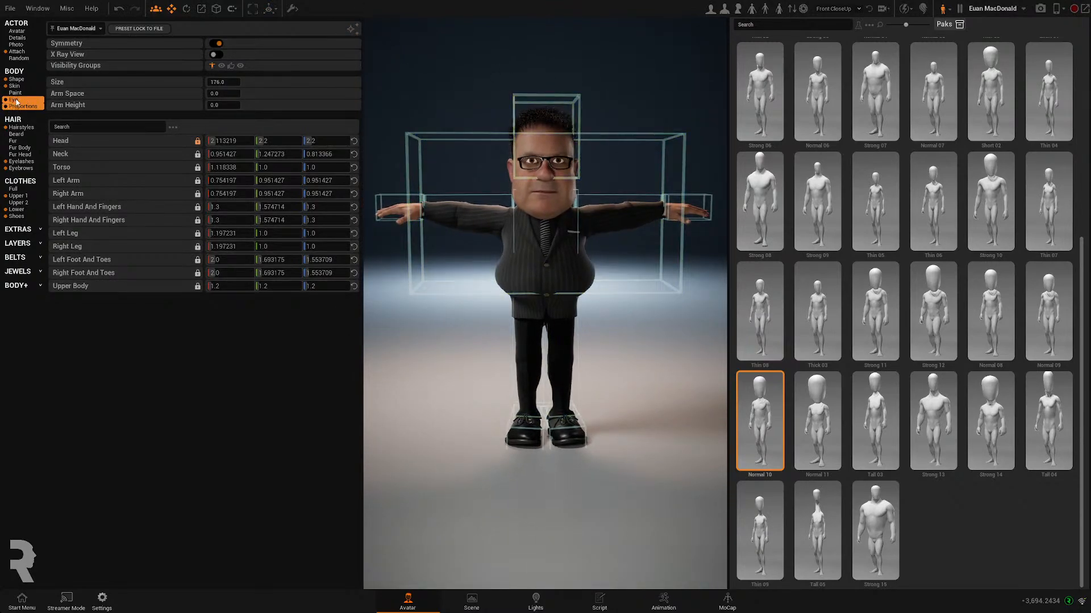
Try the grey iris and fourth eye presets on the avatar
left_click(13, 99)
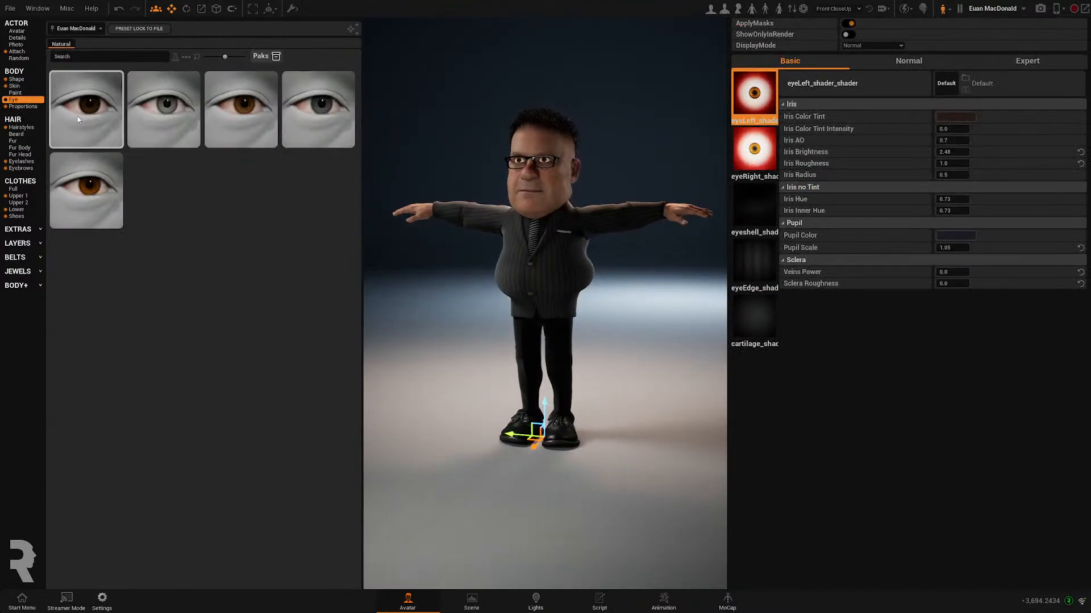
left_click(164, 109)
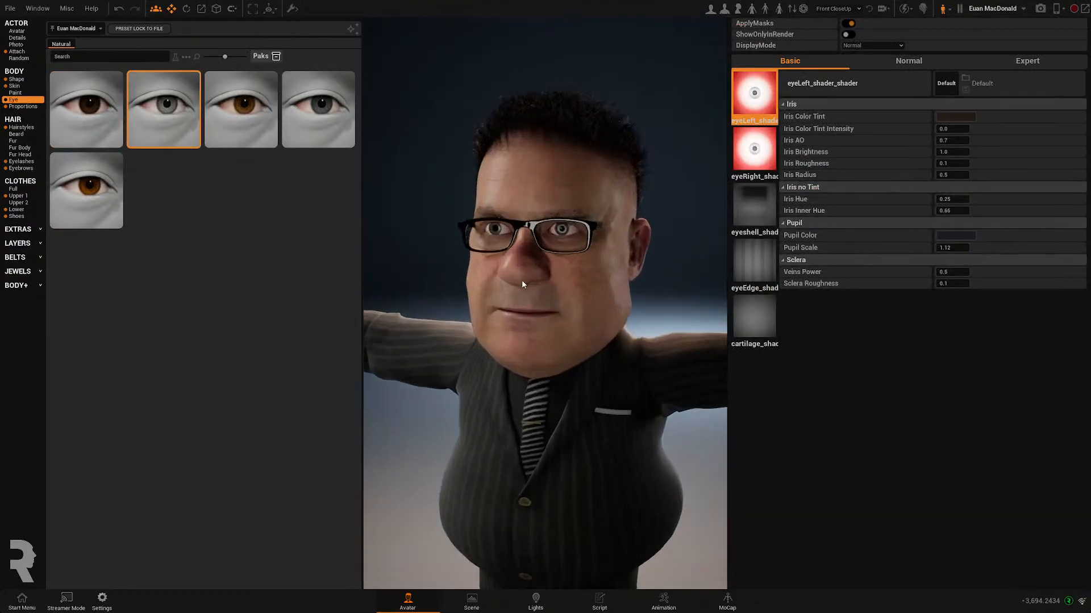
left_click(318, 109)
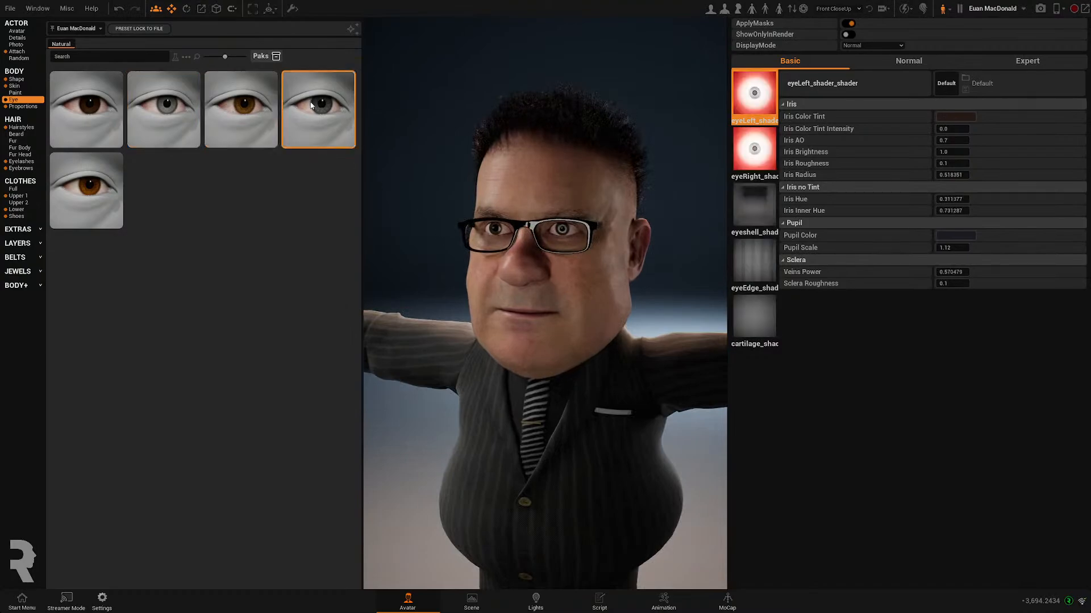
left_click(318, 108)
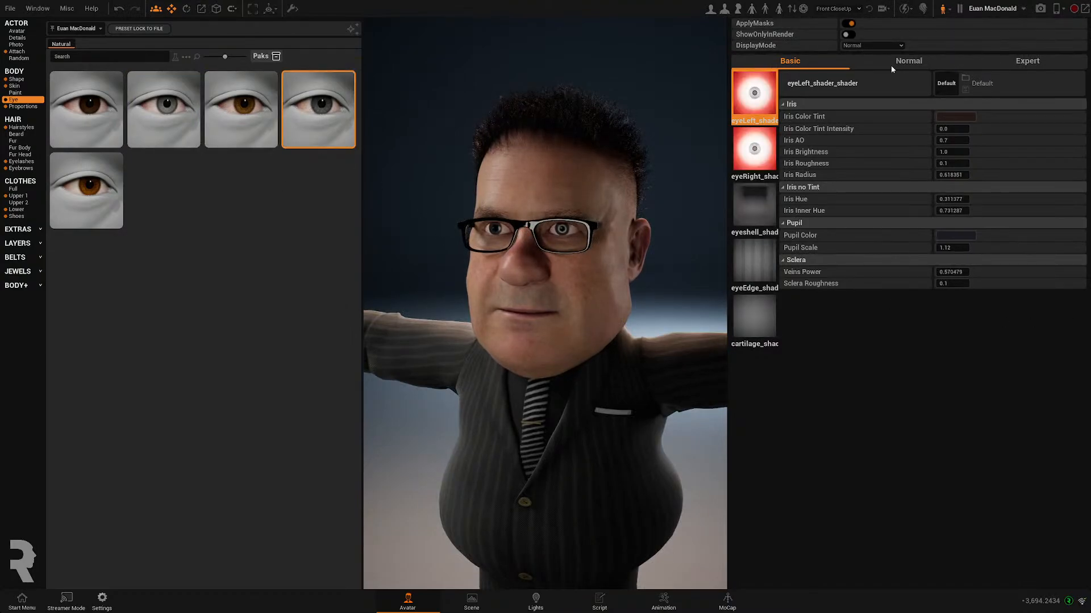
Browse the Normal and Expert eye shader settings, then try the amber and grey iris presets
left_click(908, 61)
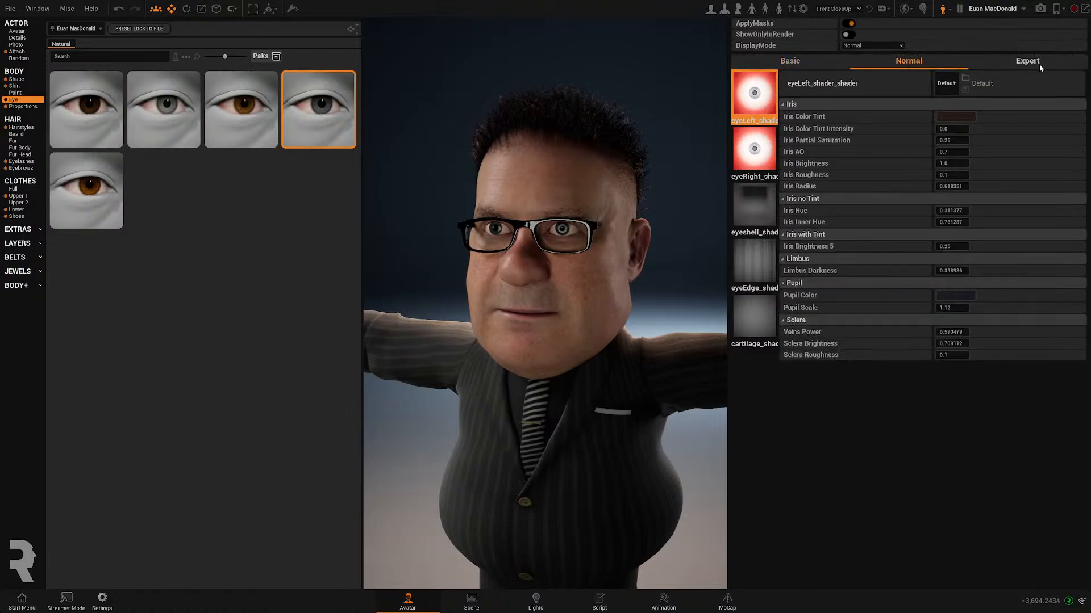
left_click(1026, 61)
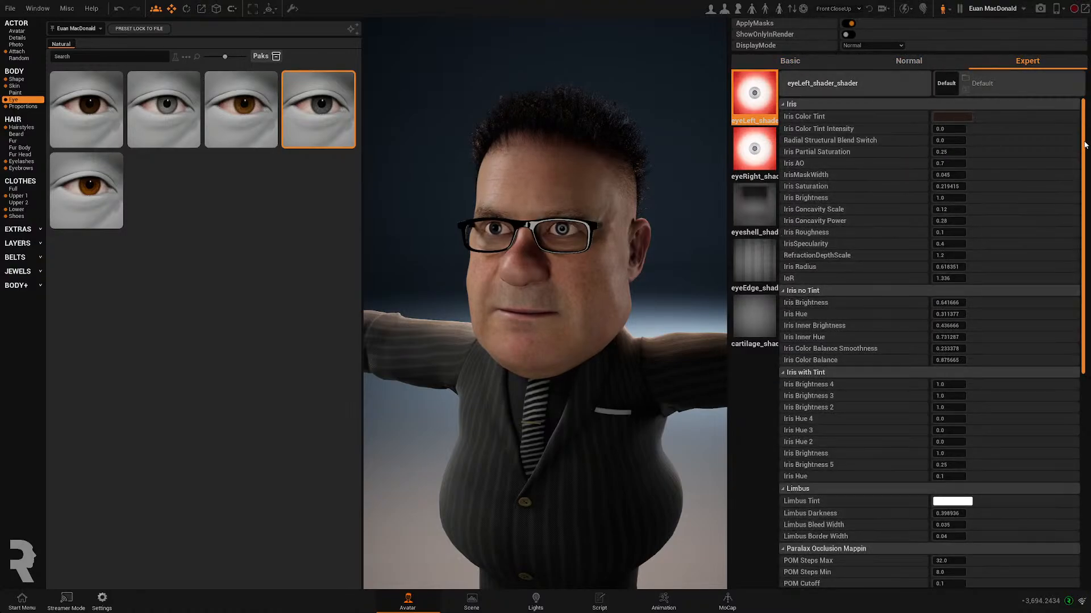
scroll("down", 3)
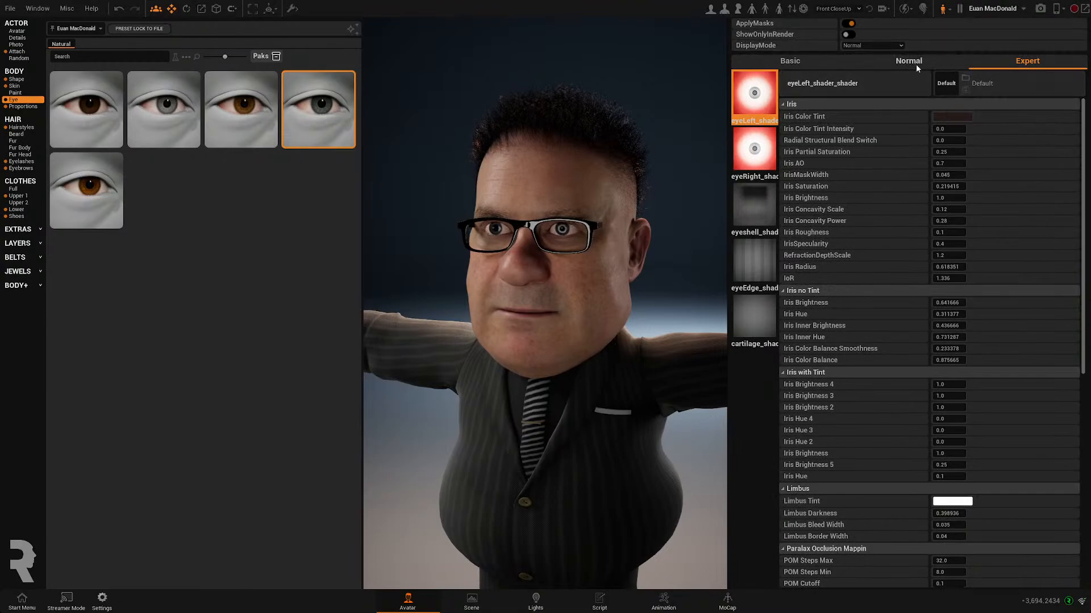
left_click(789, 62)
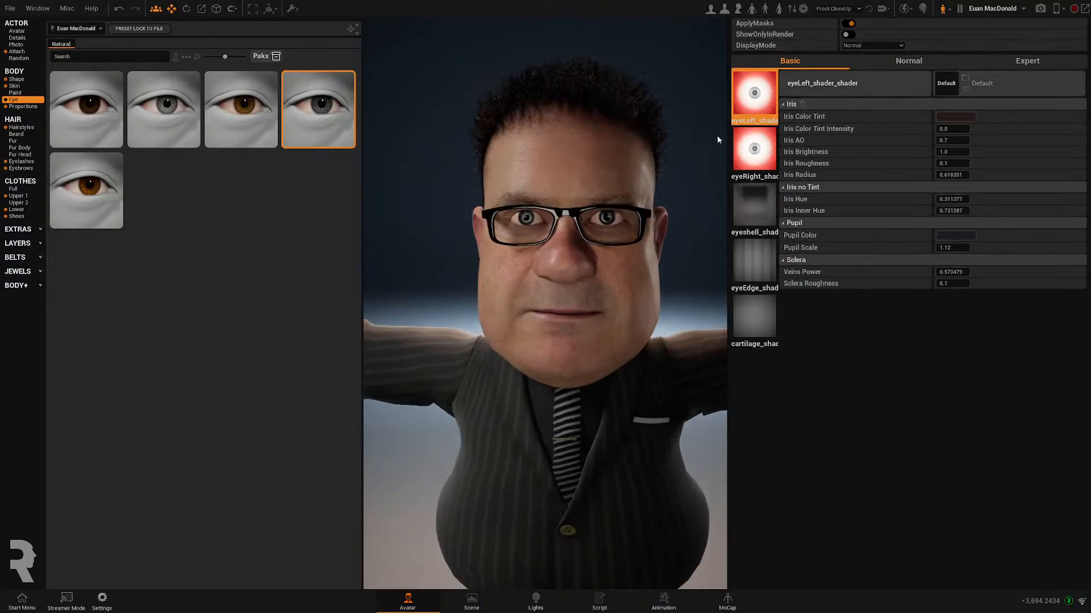
left_click(241, 109)
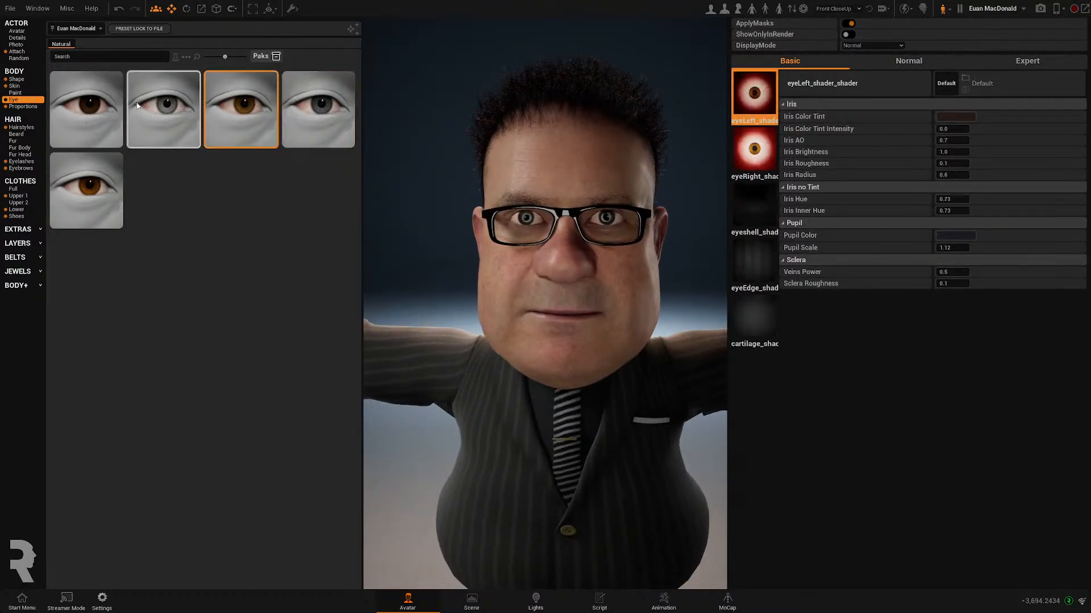
left_click(164, 108)
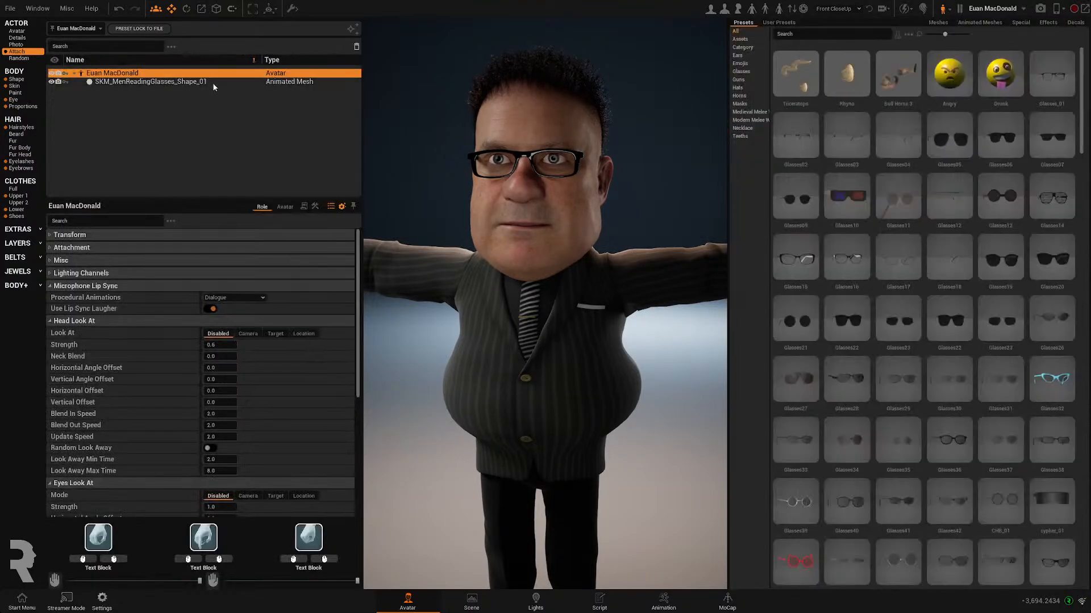
Delete the SKM_MenReadingGlasses attachment, reselect the avatar and scroll down the Glasses presets
left_click(149, 81)
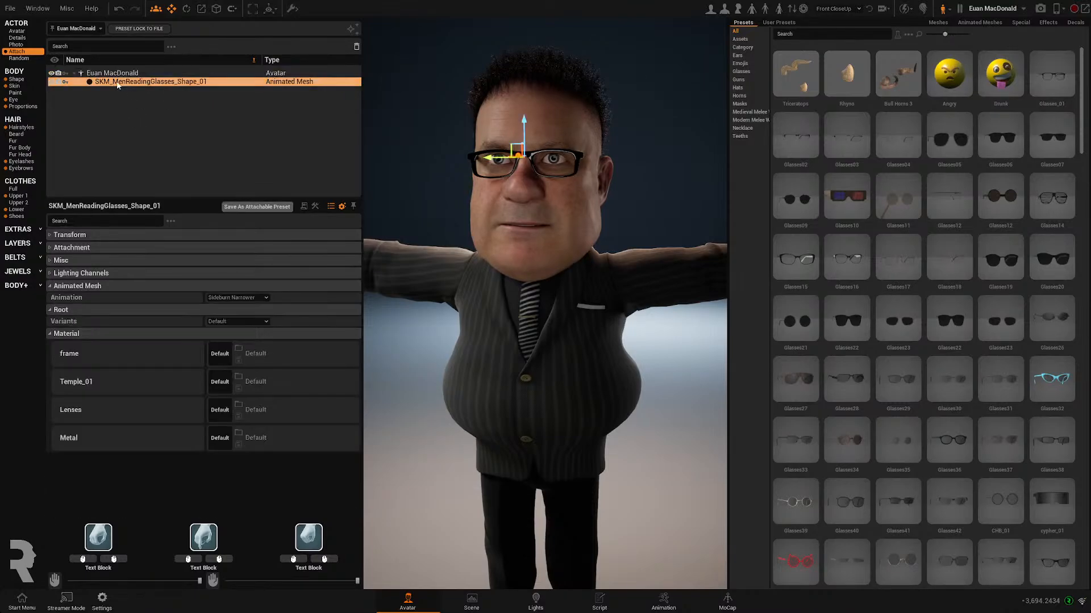
mouse_move(356, 47)
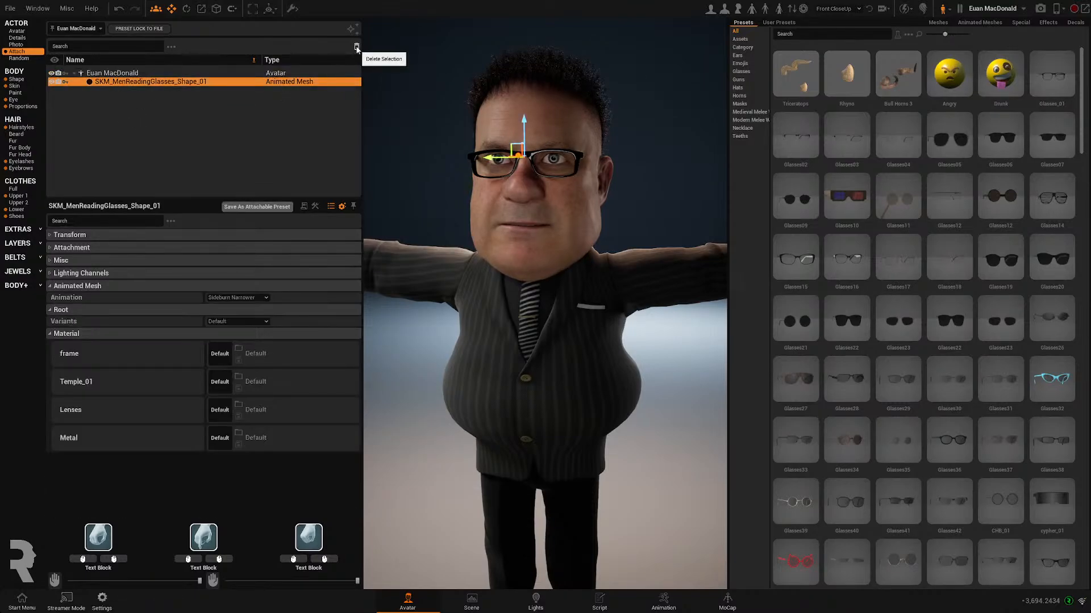
left_click(357, 46)
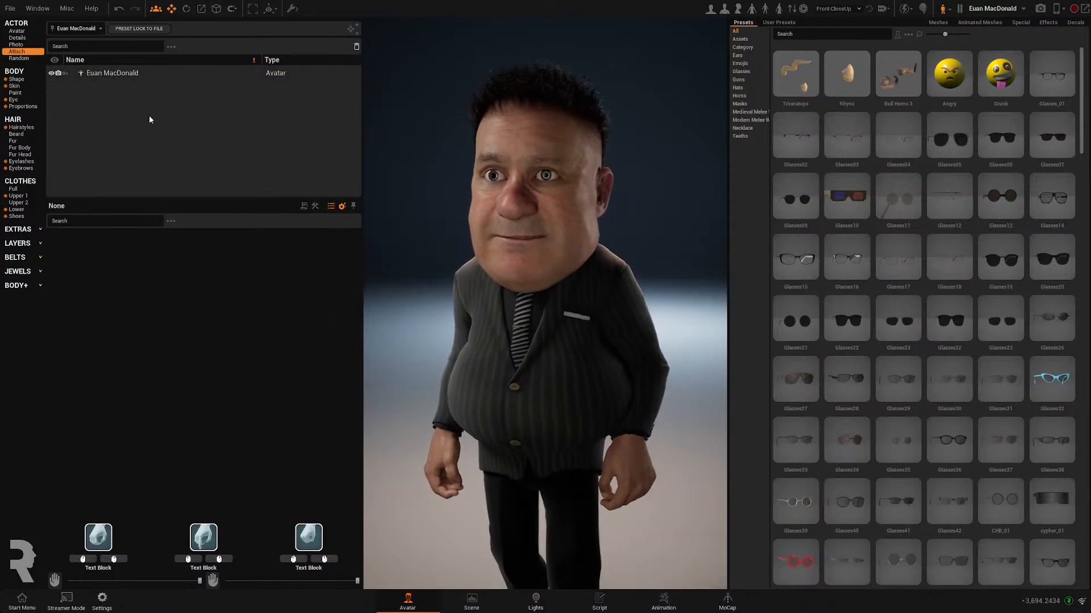
left_click(111, 73)
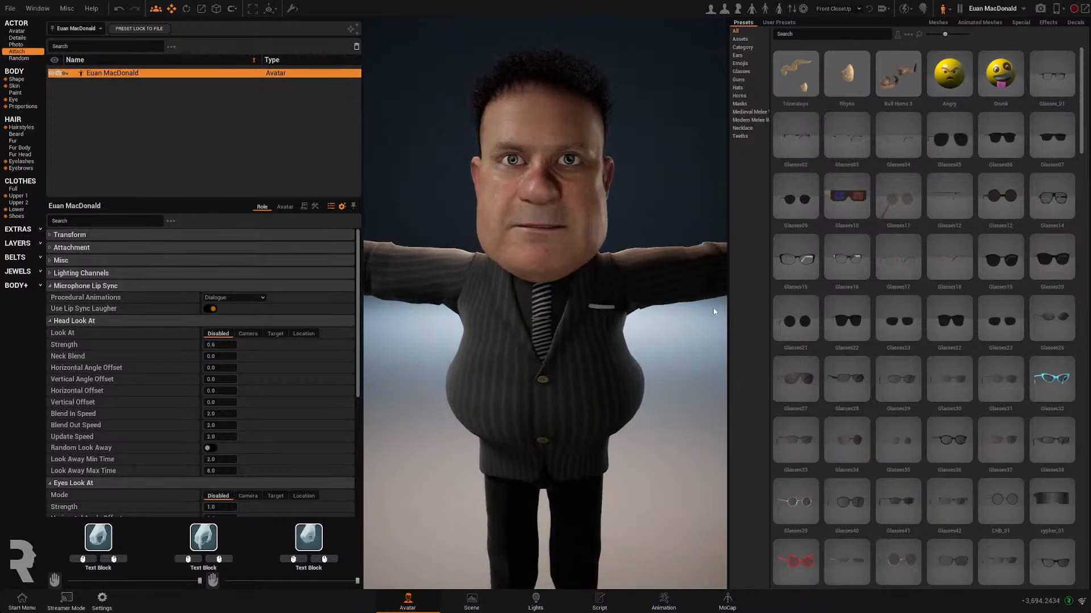
scroll("down", 3)
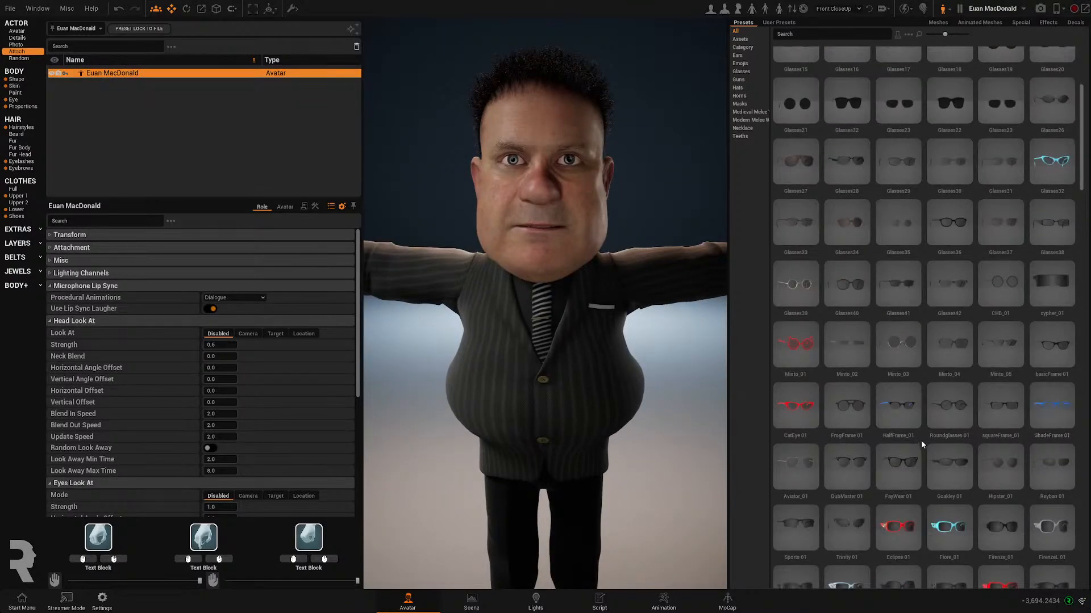
scroll("down", 3)
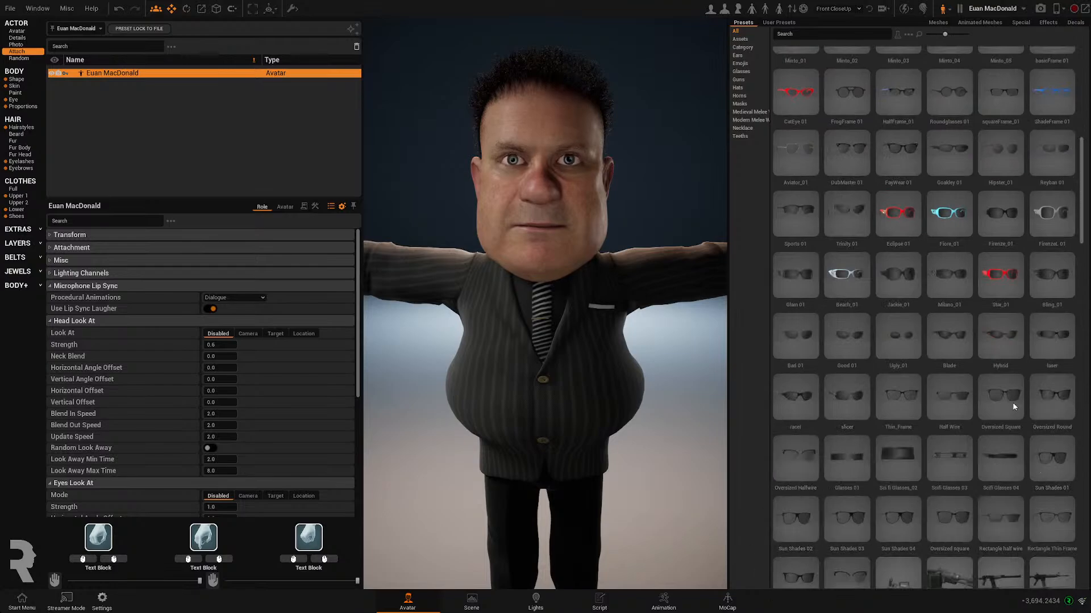
scroll("down", 3)
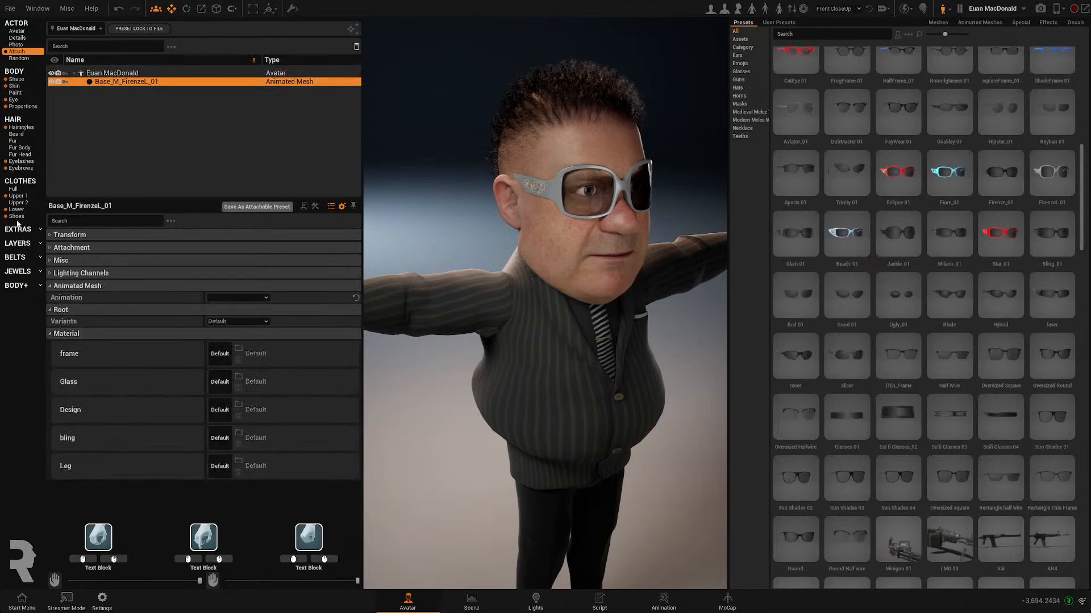
Set the sunglasses position to 0.188064 and scale X 1.008883, Y/Z 0.999213
left_click(69, 235)
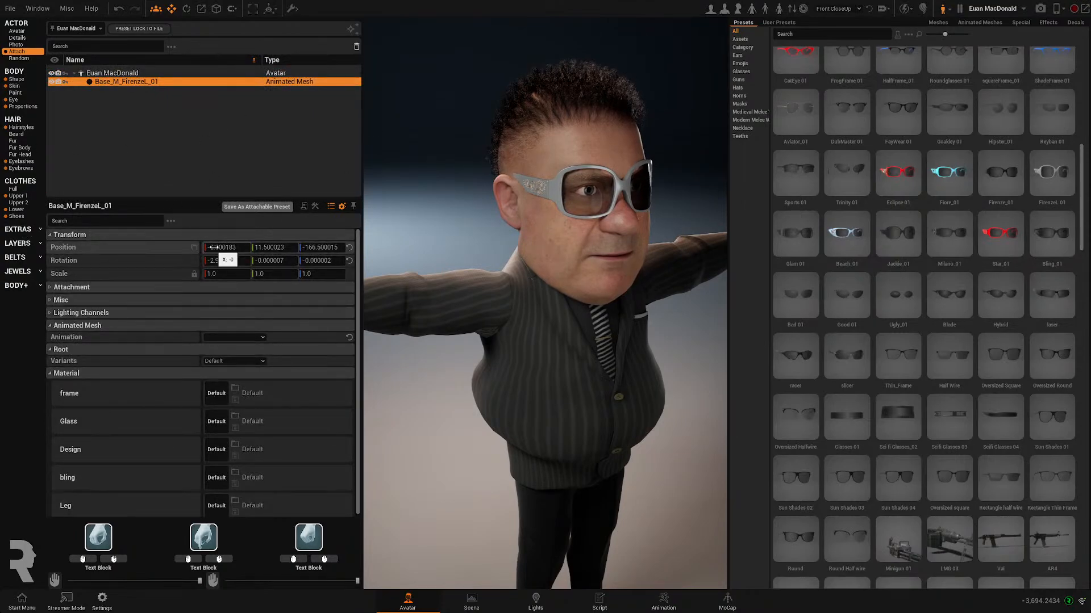
type("0.188064")
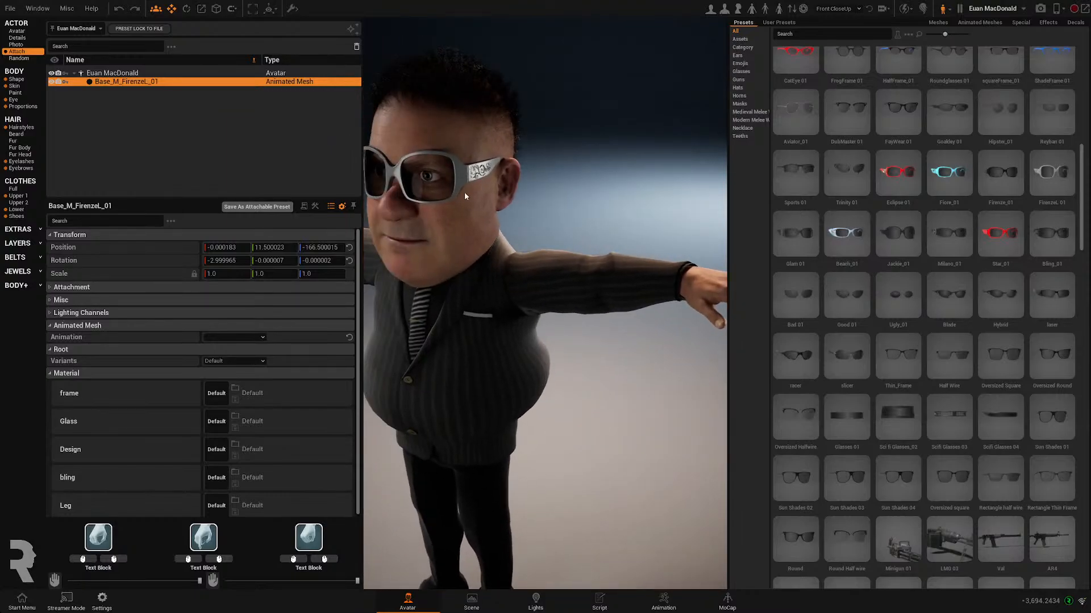
left_click_drag(272, 247, 285, 260)
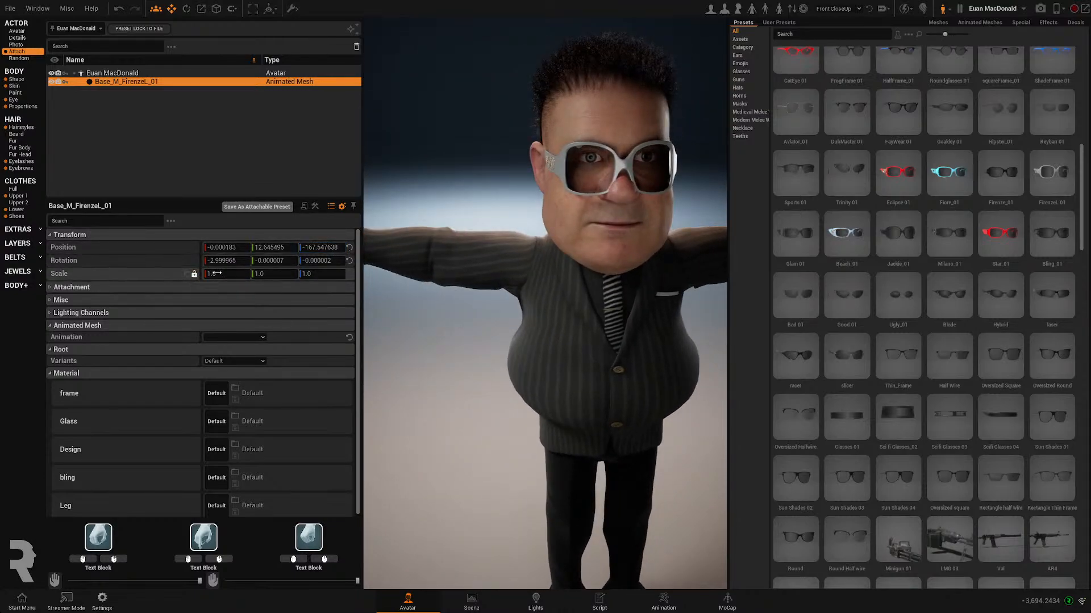
type("1.008883")
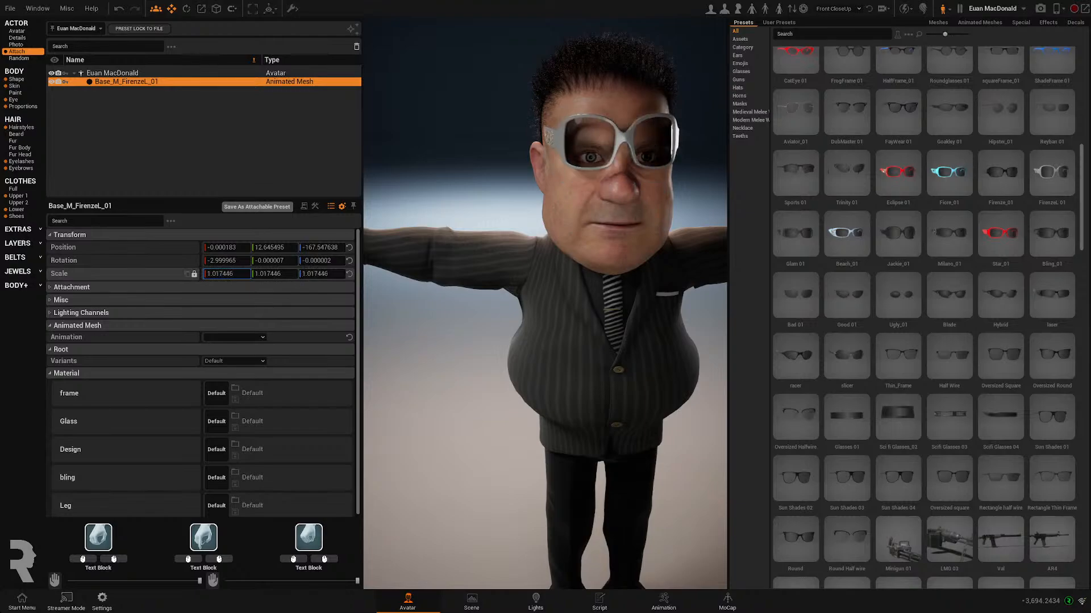
type("0.999213")
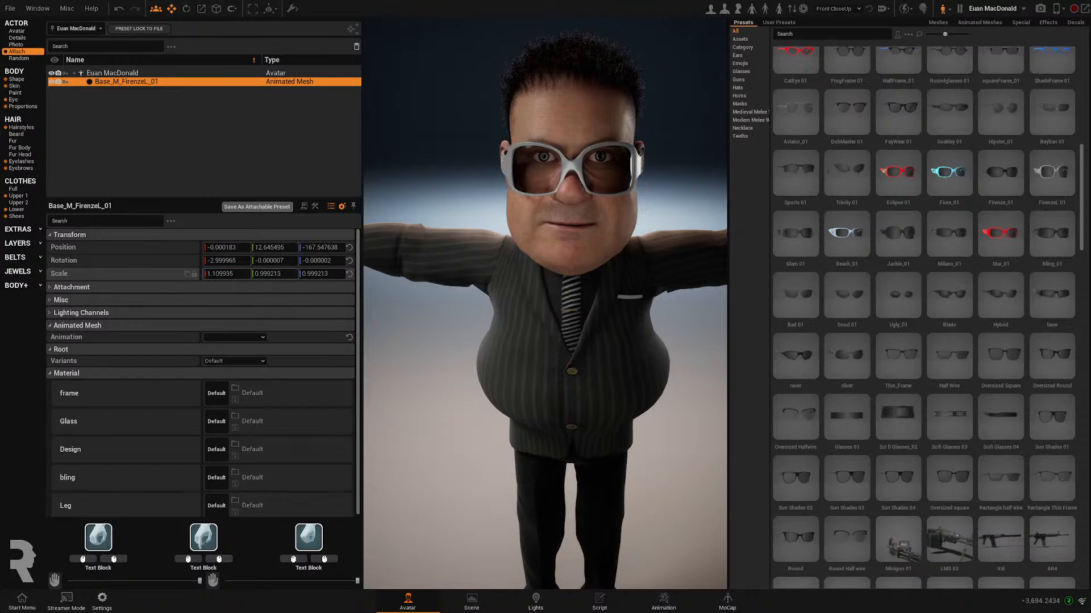
left_click_drag(273, 274, 273, 264)
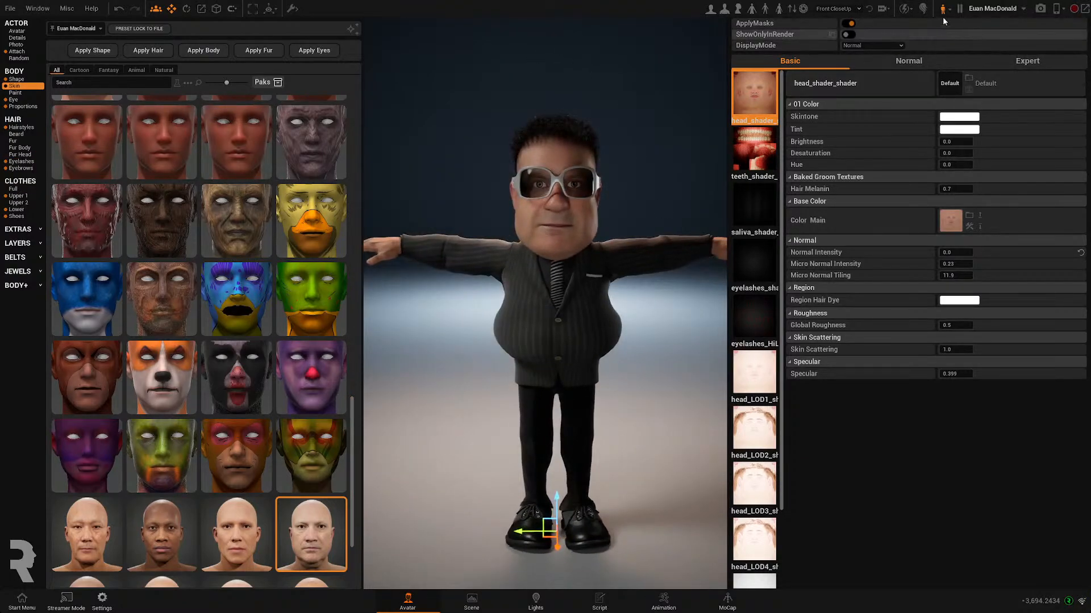
mouse_move(942, 9)
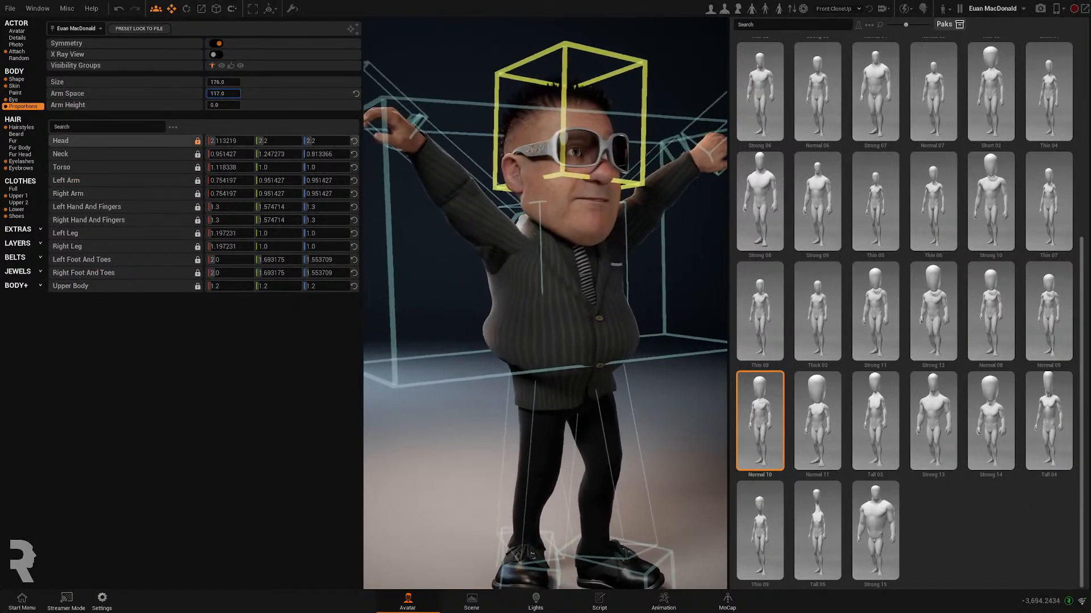
Reduce Arm Space from 177 to 18 so the arms hang by the sides
left_click(932, 309)
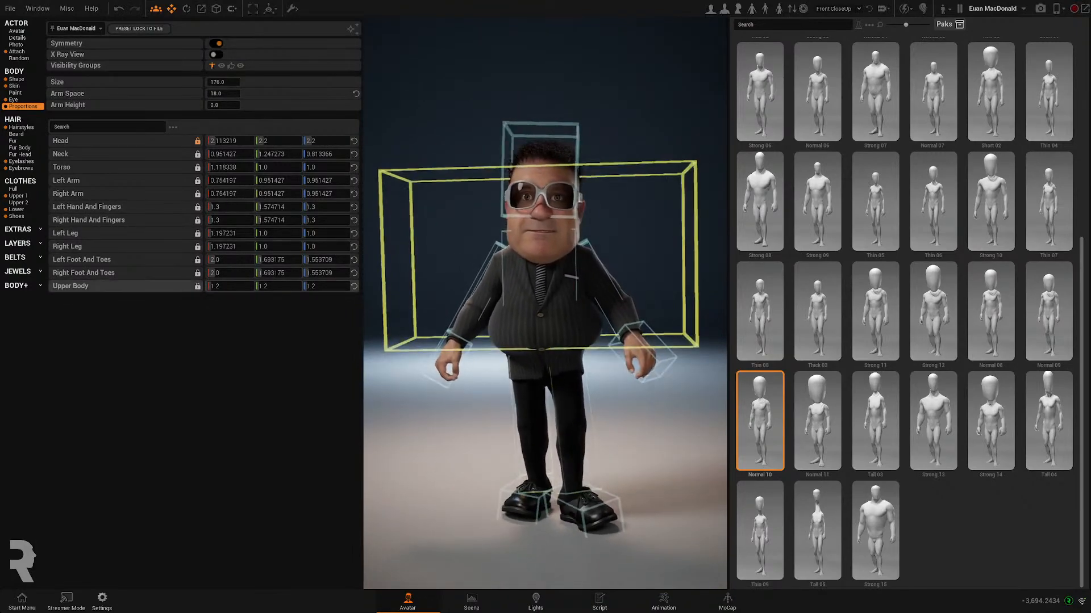
left_click(15, 86)
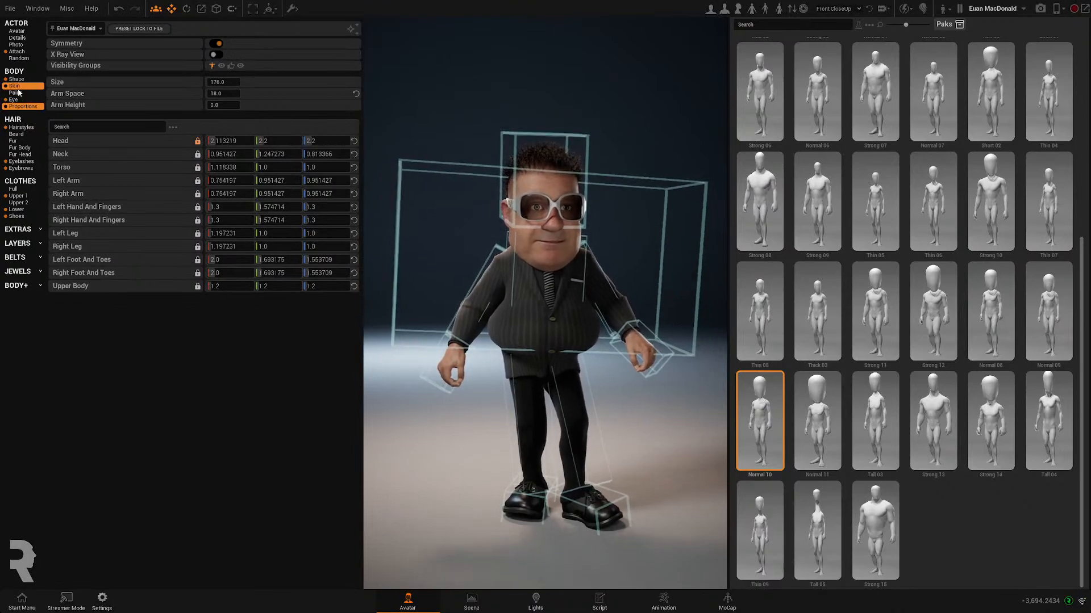
left_click(14, 92)
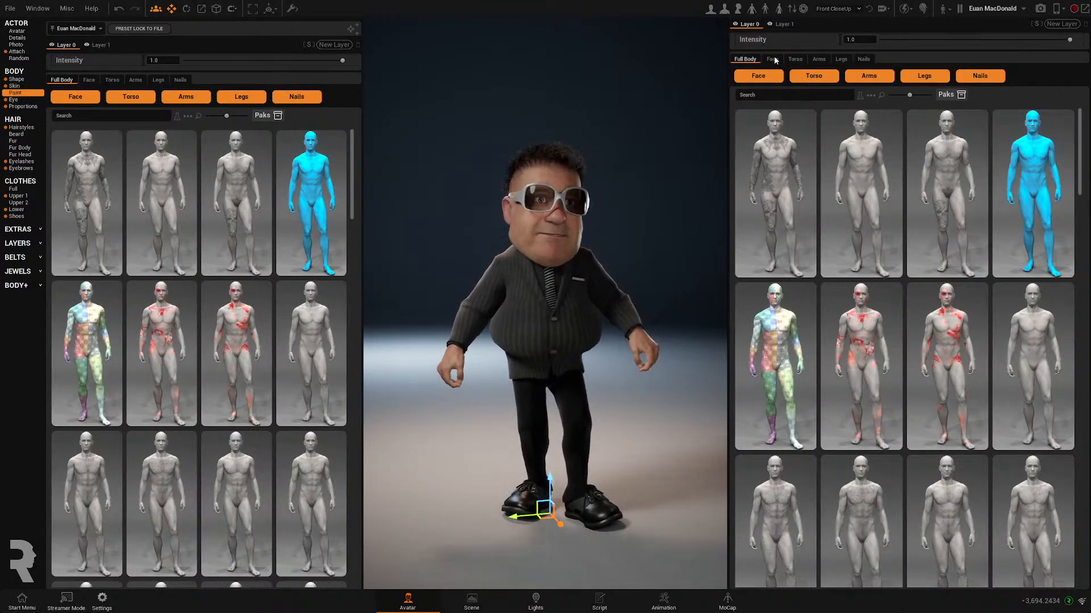
Show the Face makeup presets and scroll through them
left_click(771, 58)
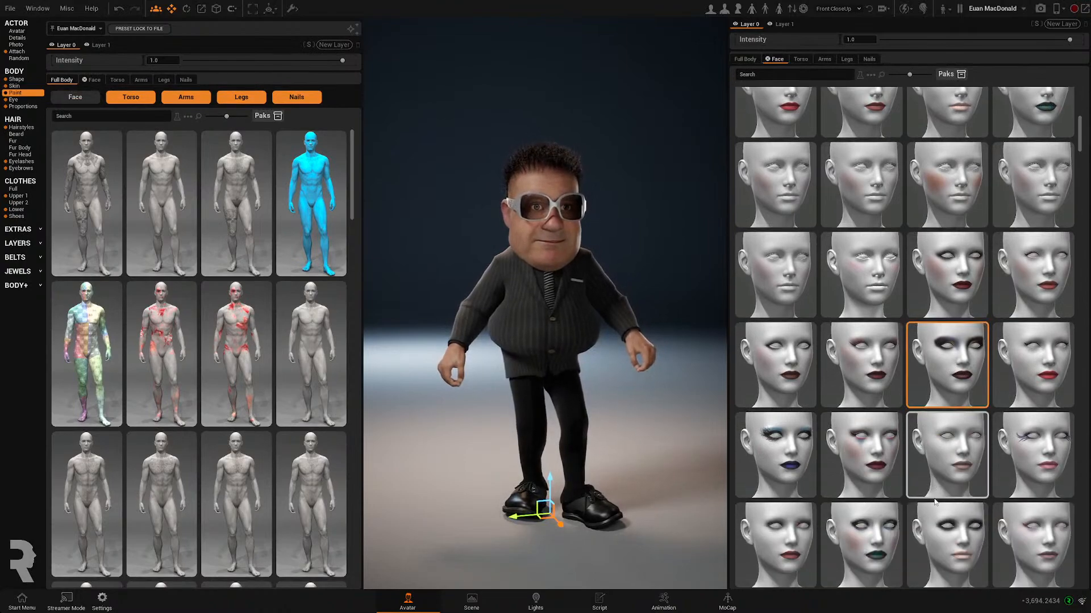
scroll("down", 3)
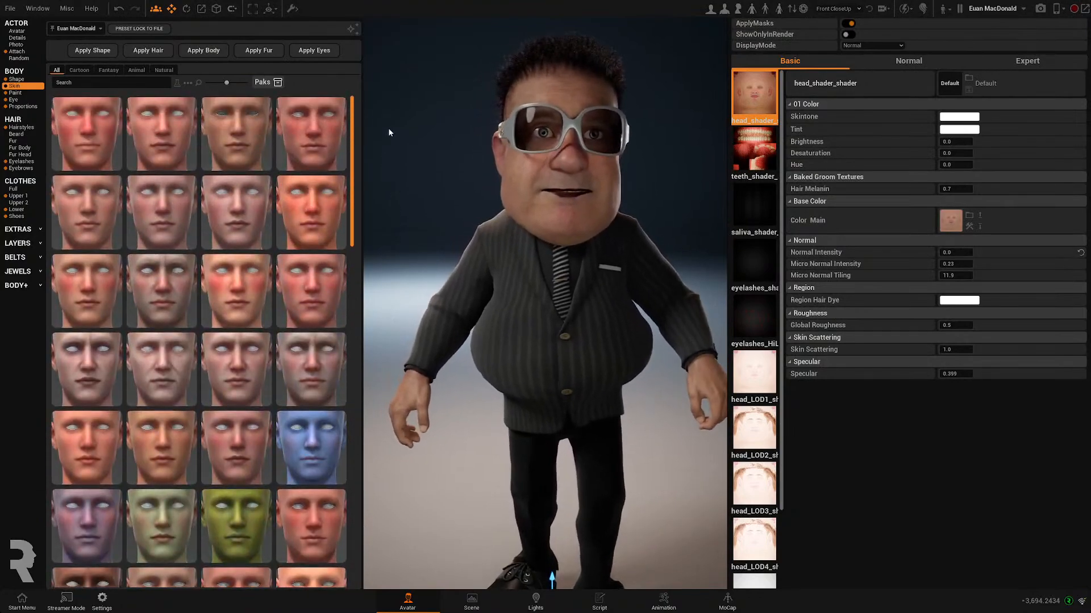
Try a reddish skin preset, then scroll down the skin presets toward the green skin
left_click(235, 291)
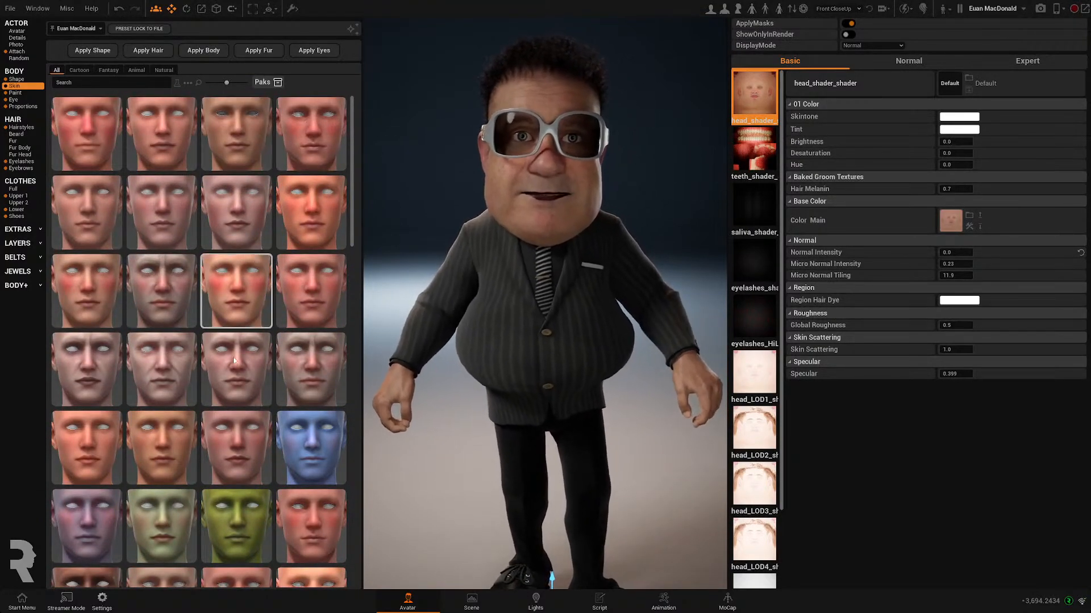
left_click(87, 133)
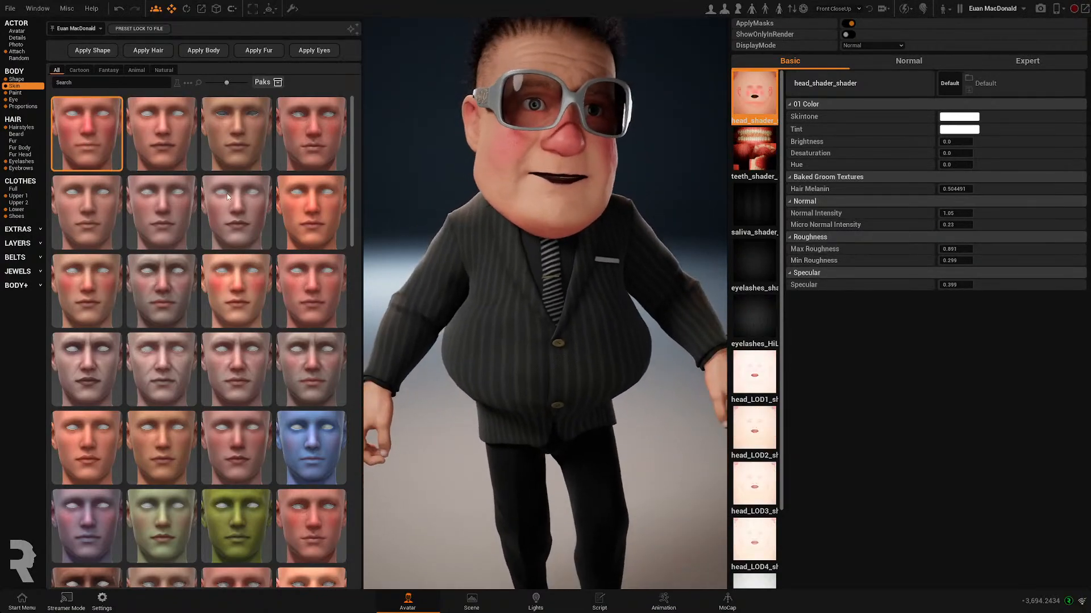
scroll("down", 3)
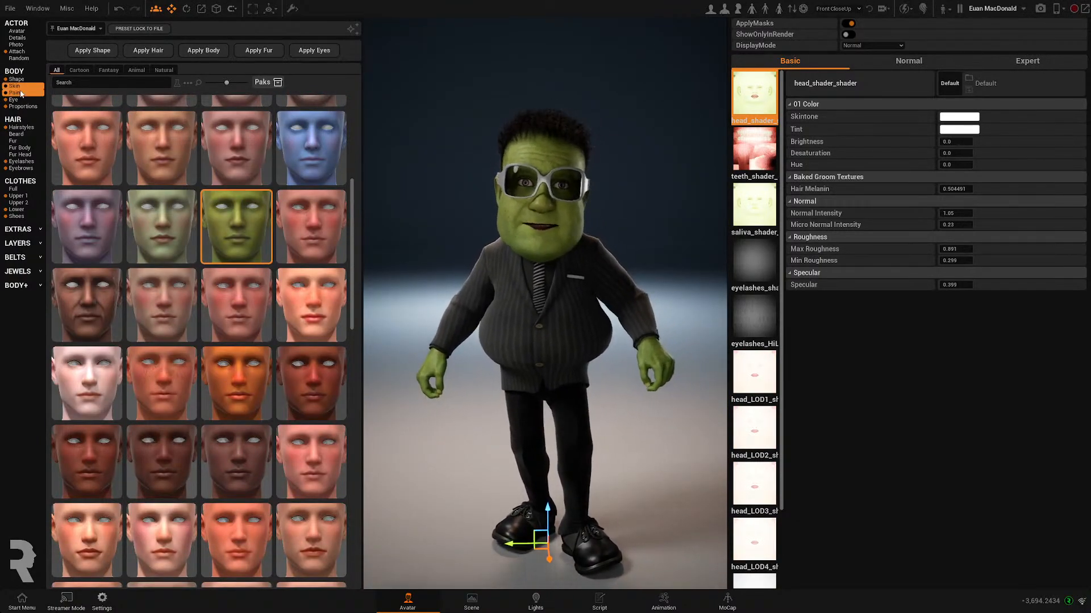
left_click(15, 128)
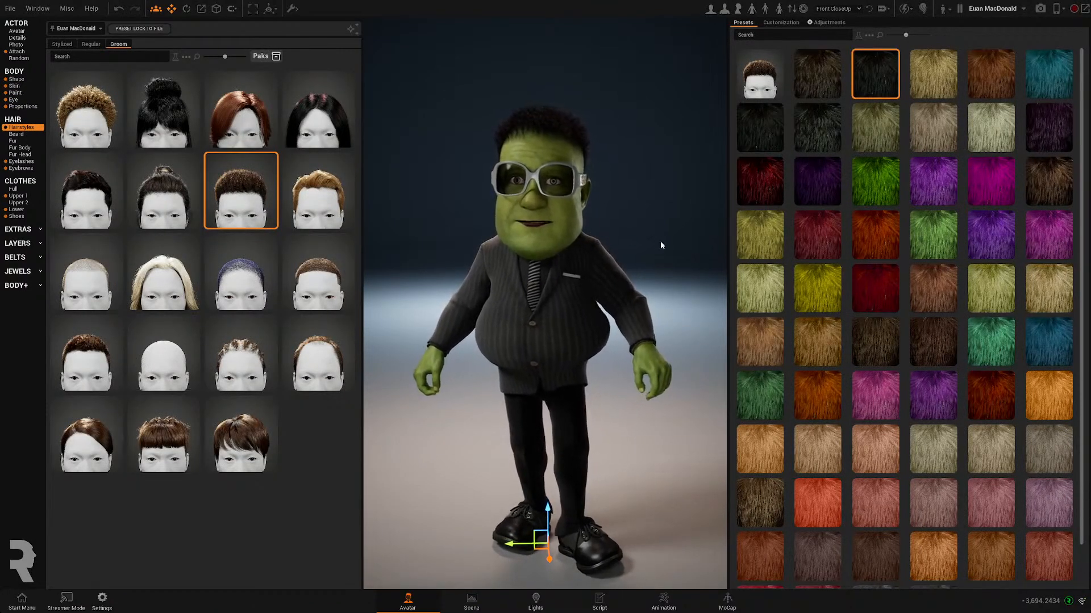
Give the avatar a long bob hairstyle coloured bright green
left_click(317, 109)
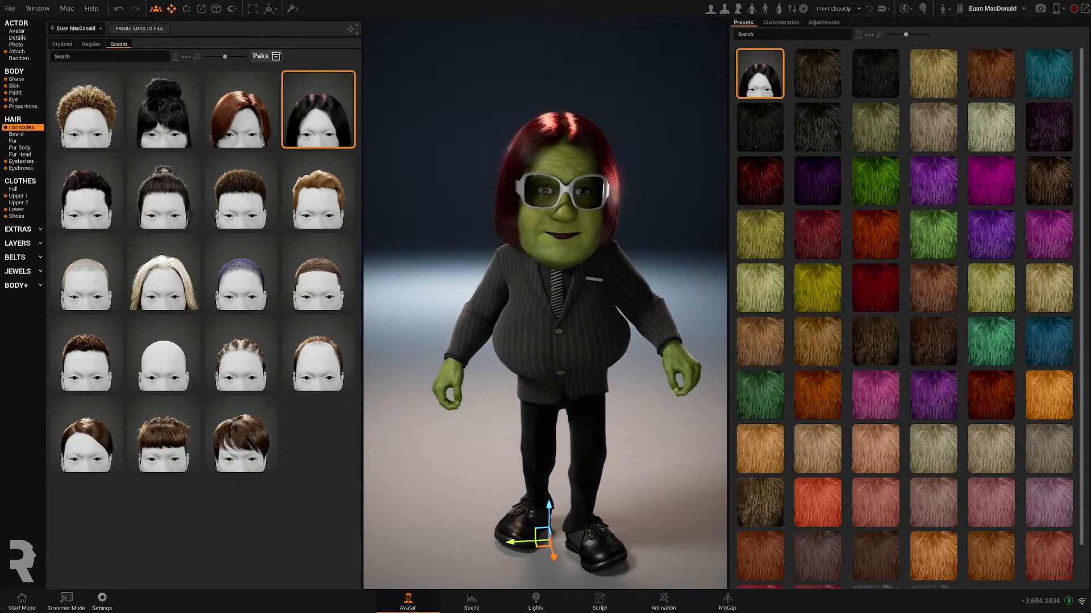
left_click(932, 394)
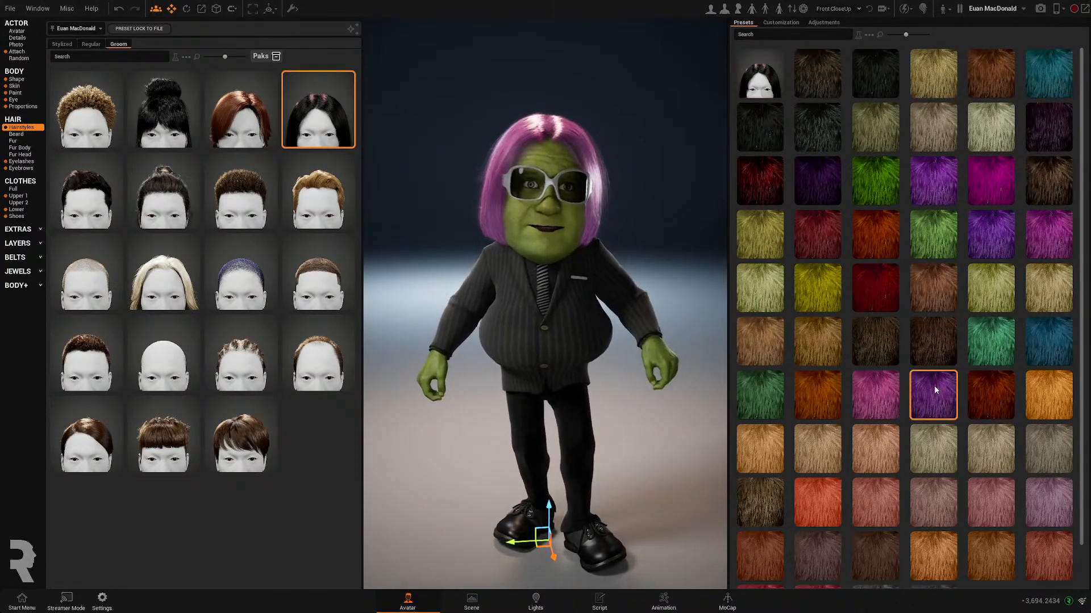
left_click(875, 180)
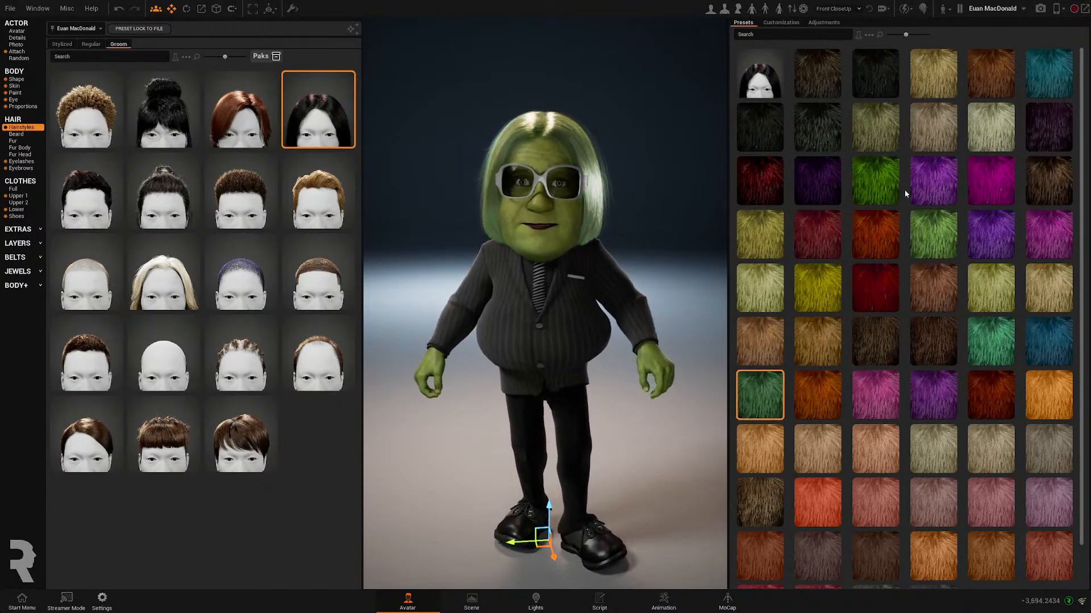
Toggle Enable Simulation for the hair in the Adjustments panel
left_click(780, 22)
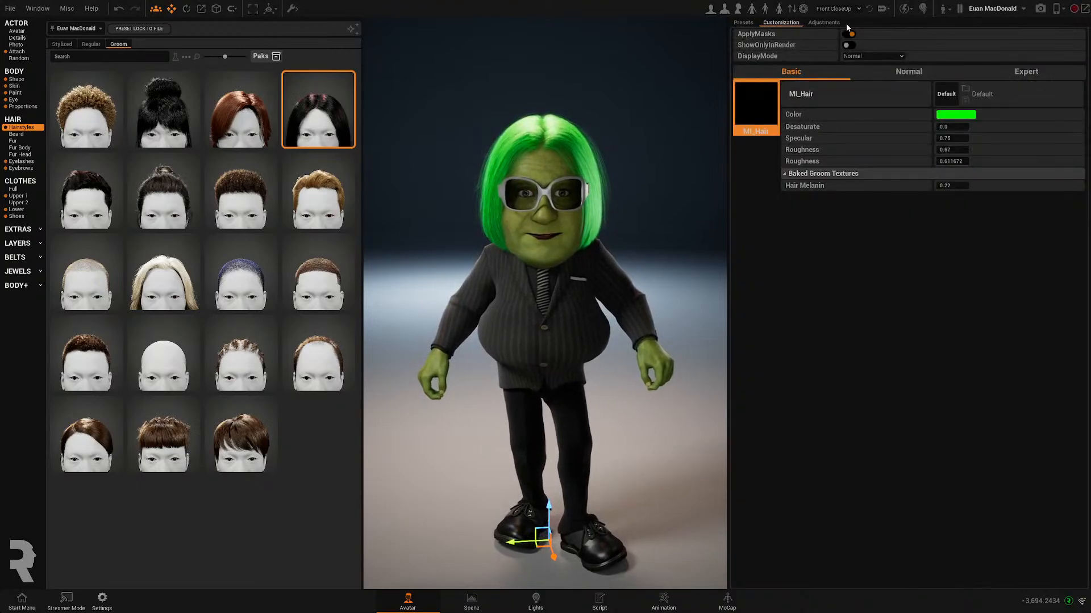
left_click(823, 22)
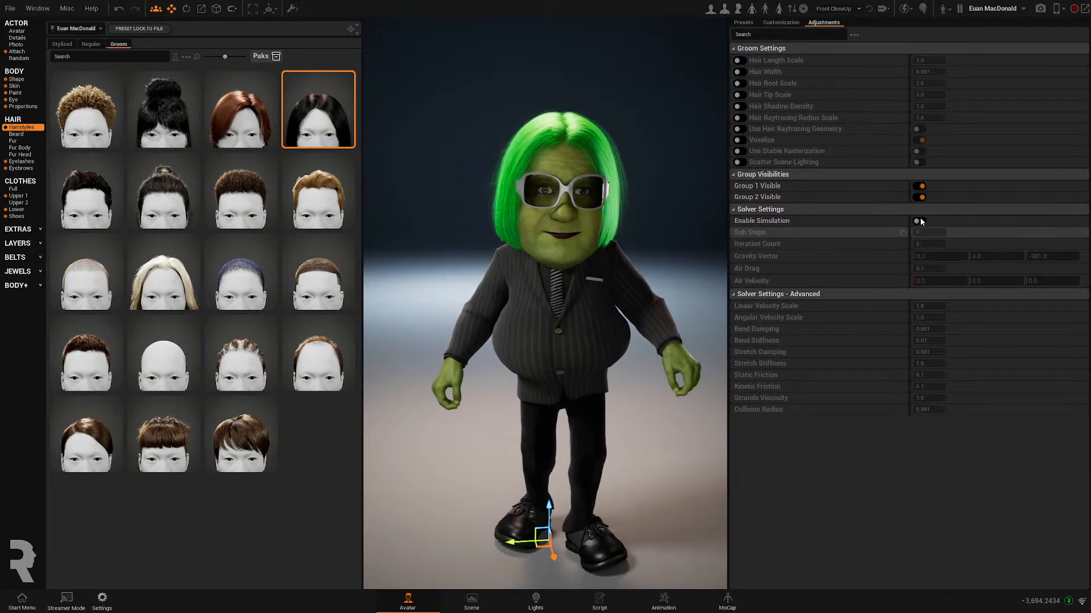
left_click(917, 220)
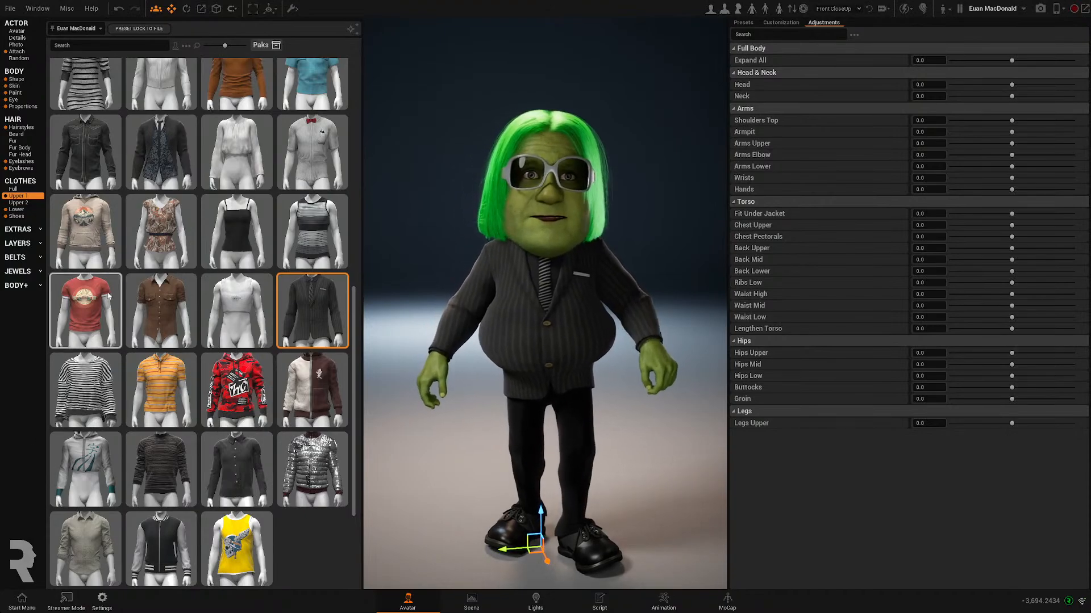
Put the white tank top on the avatar as the Upper 1 layer
left_click(16, 202)
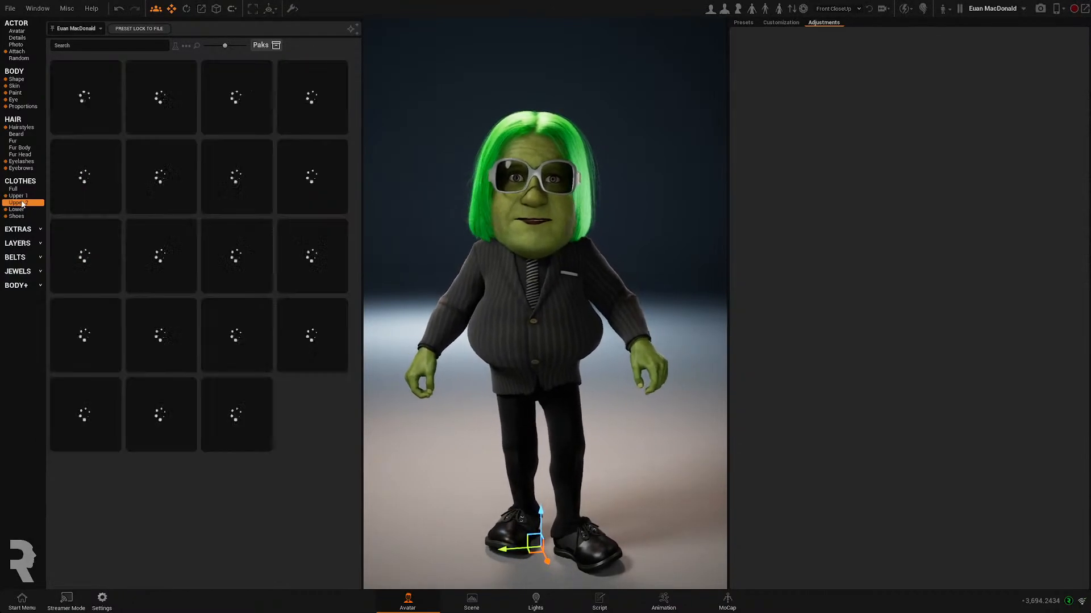
left_click(12, 188)
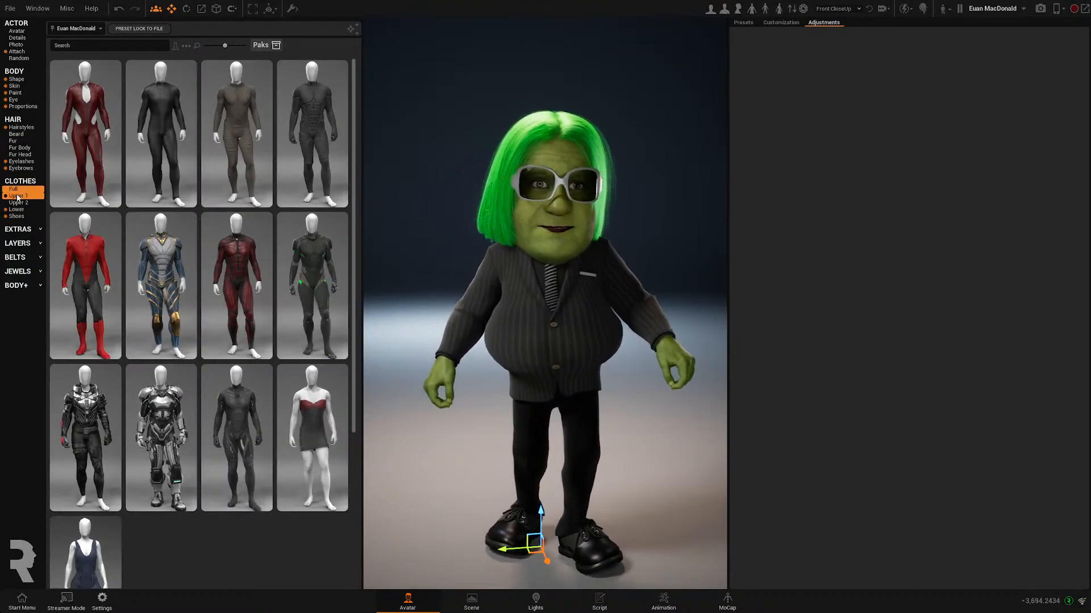
left_click(19, 202)
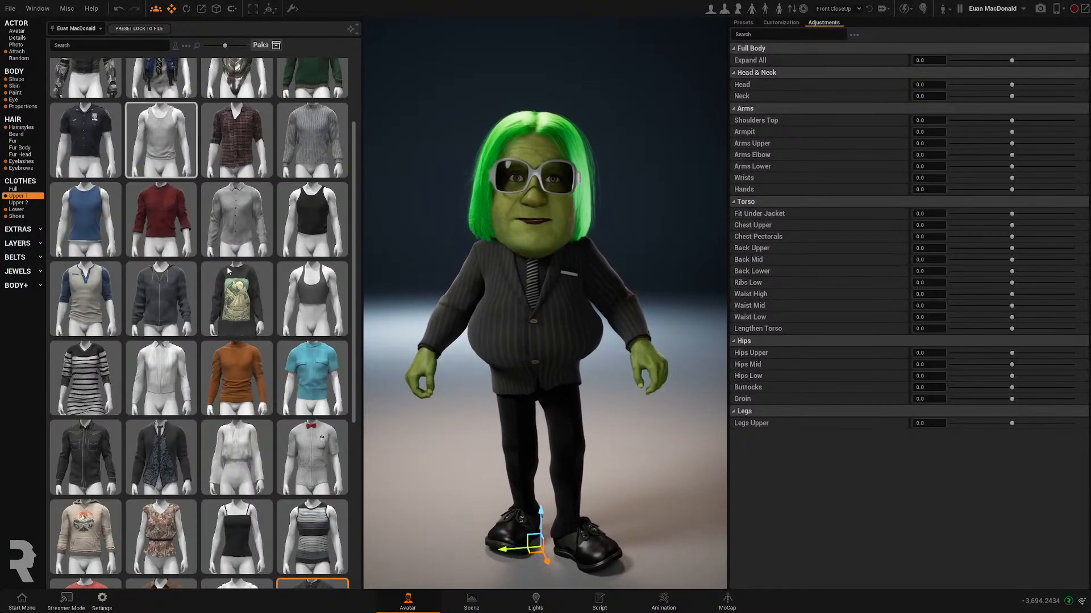
left_click(161, 139)
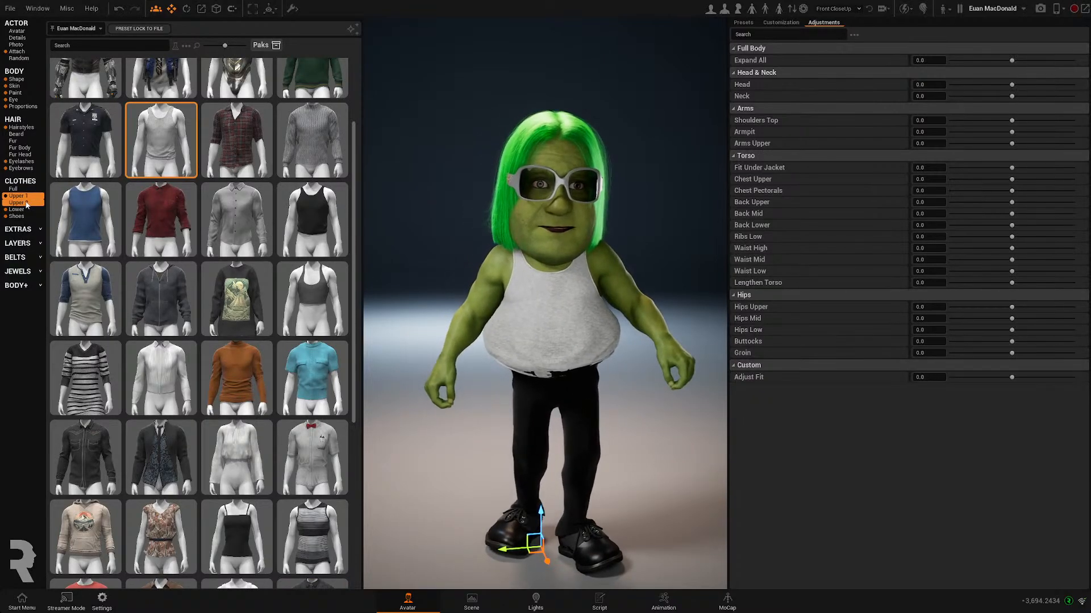
Add the short-sleeved jacket as Upper 2 in its black variant
left_click(18, 202)
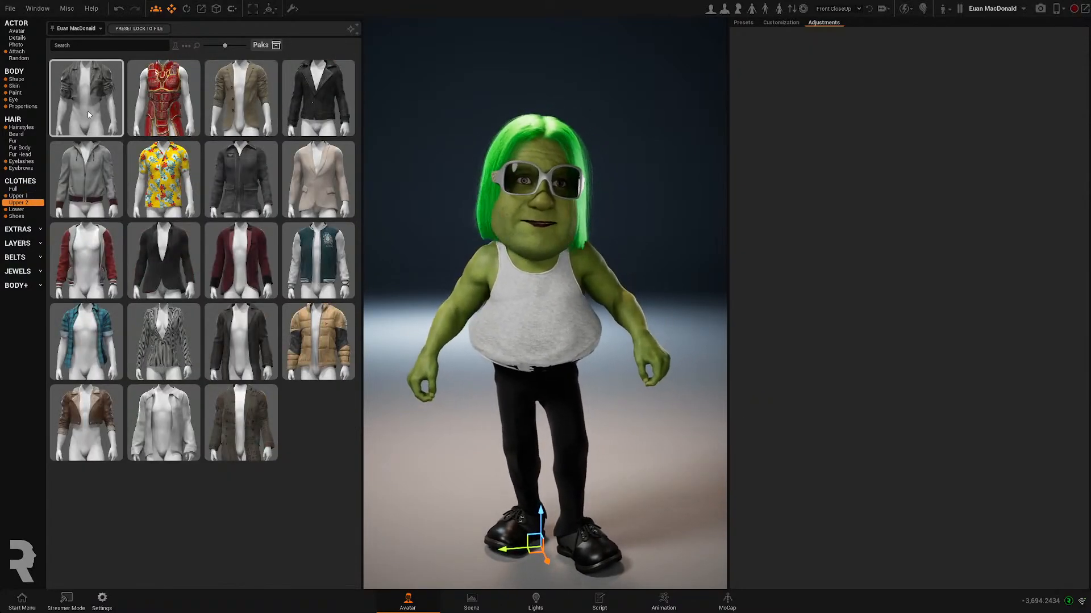
left_click(823, 22)
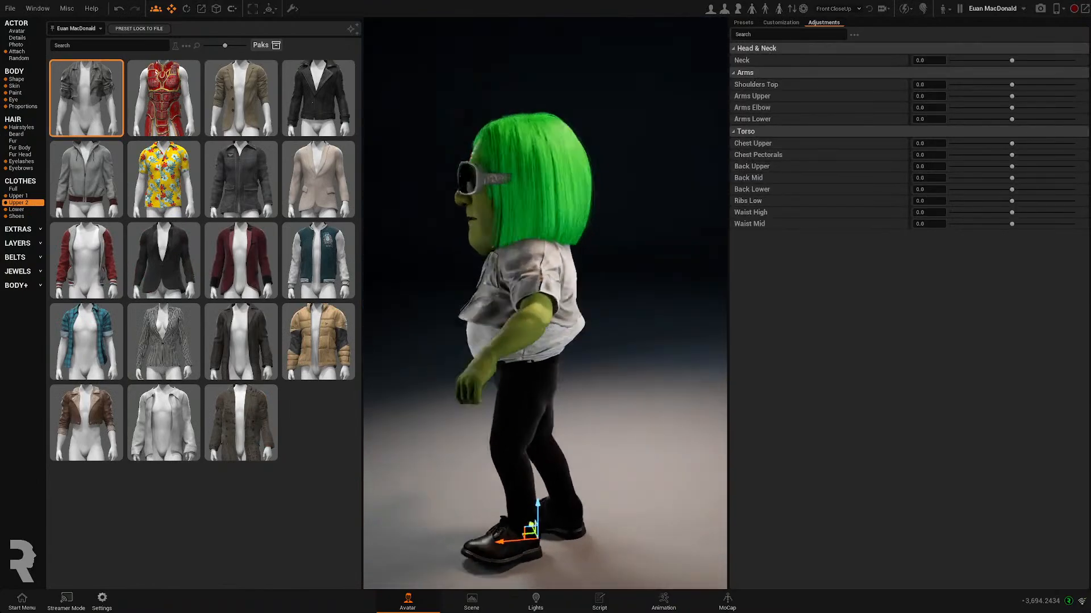
left_click(780, 21)
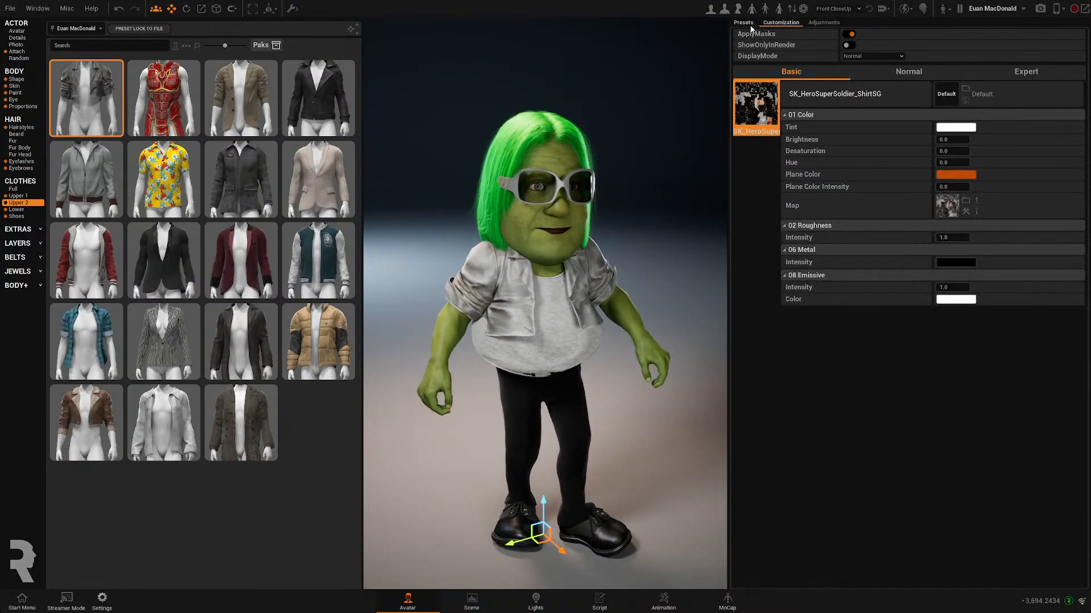
left_click(742, 21)
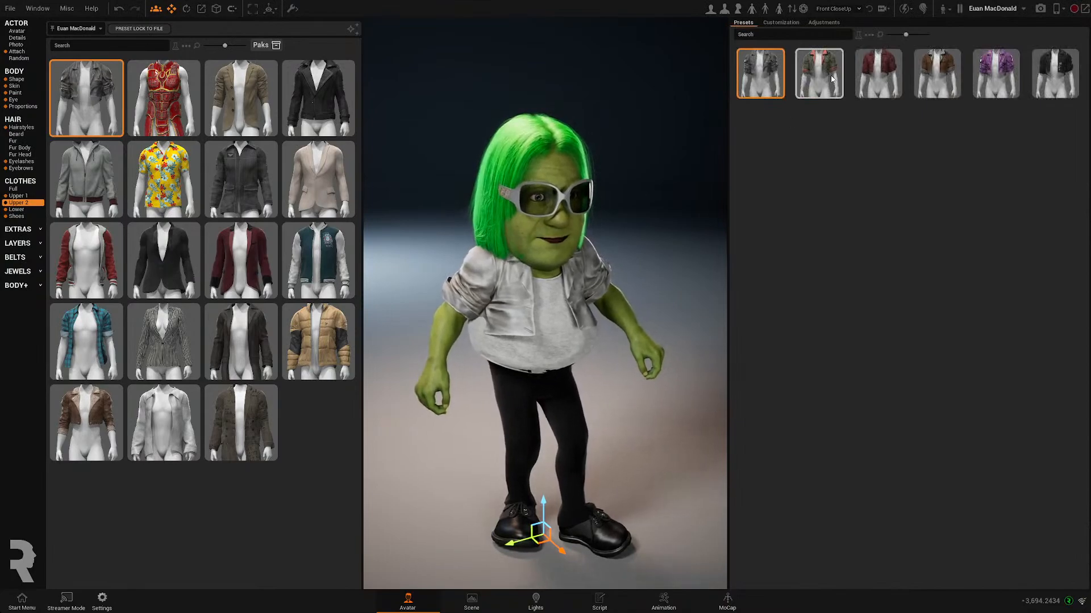
left_click(937, 74)
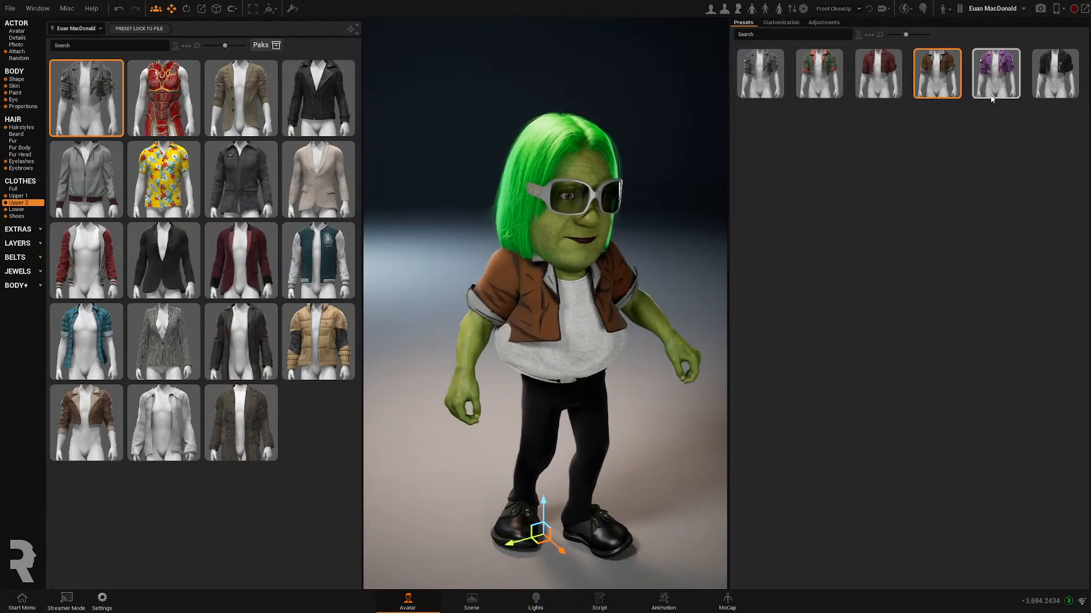
left_click(1053, 74)
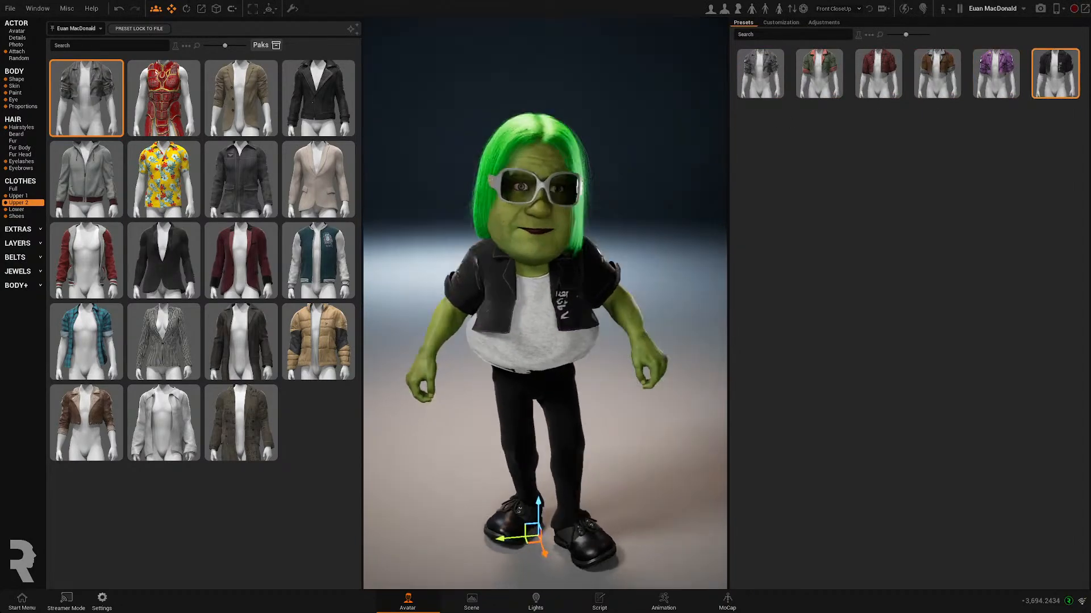
left_click(779, 22)
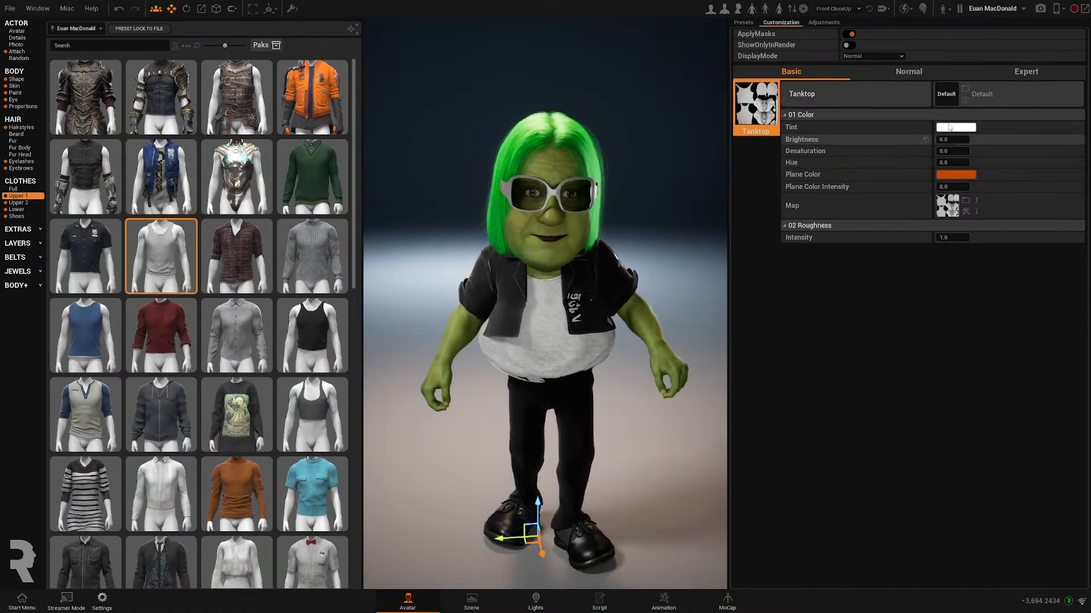
Set the tank top's Tint to bright green in the Color Picker
left_click(954, 127)
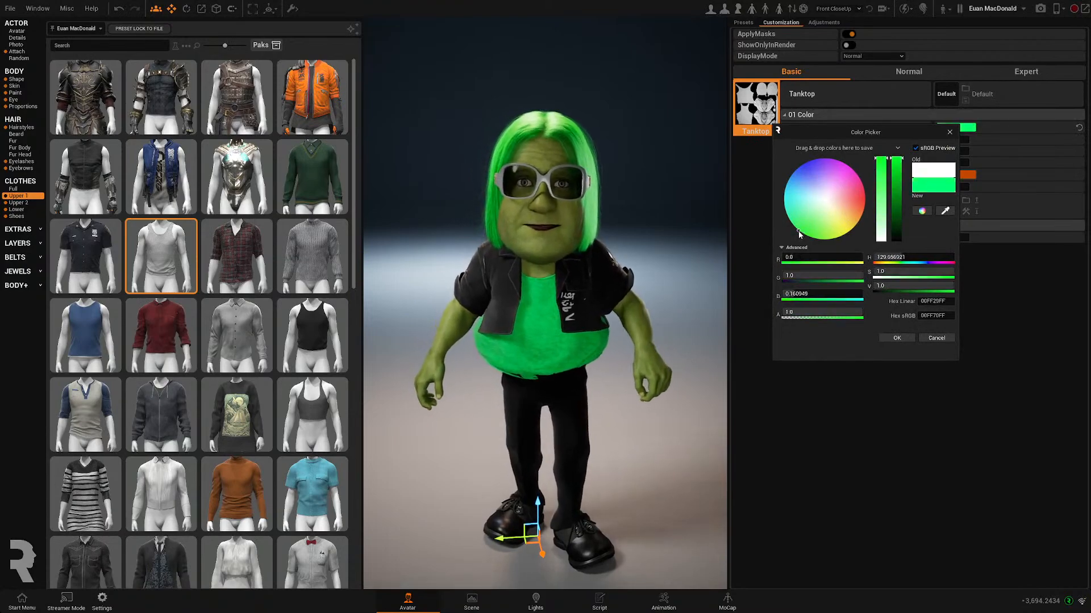
left_click(896, 338)
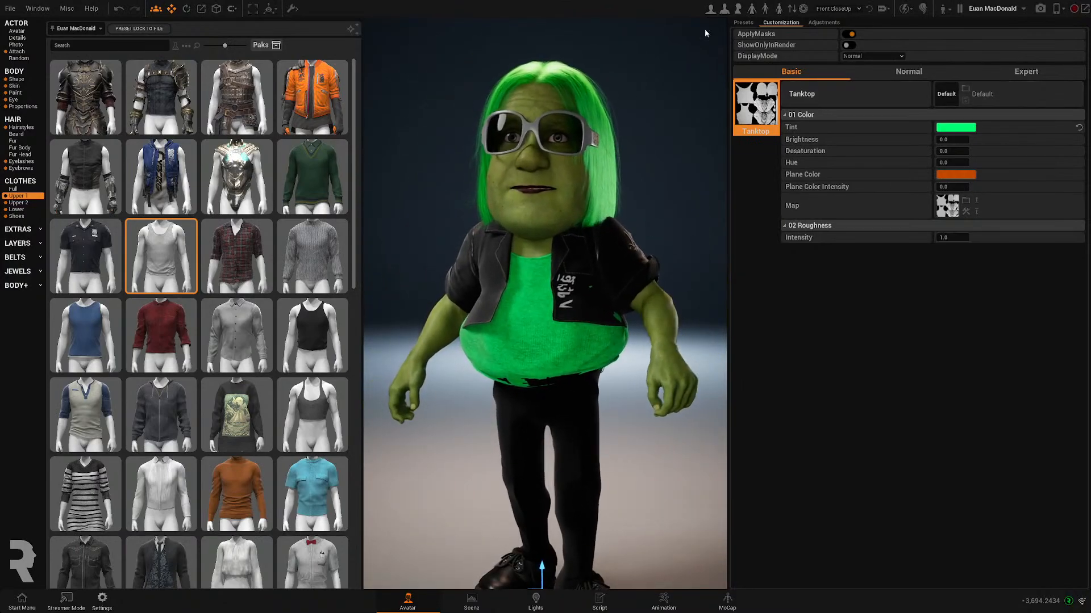
left_click(824, 22)
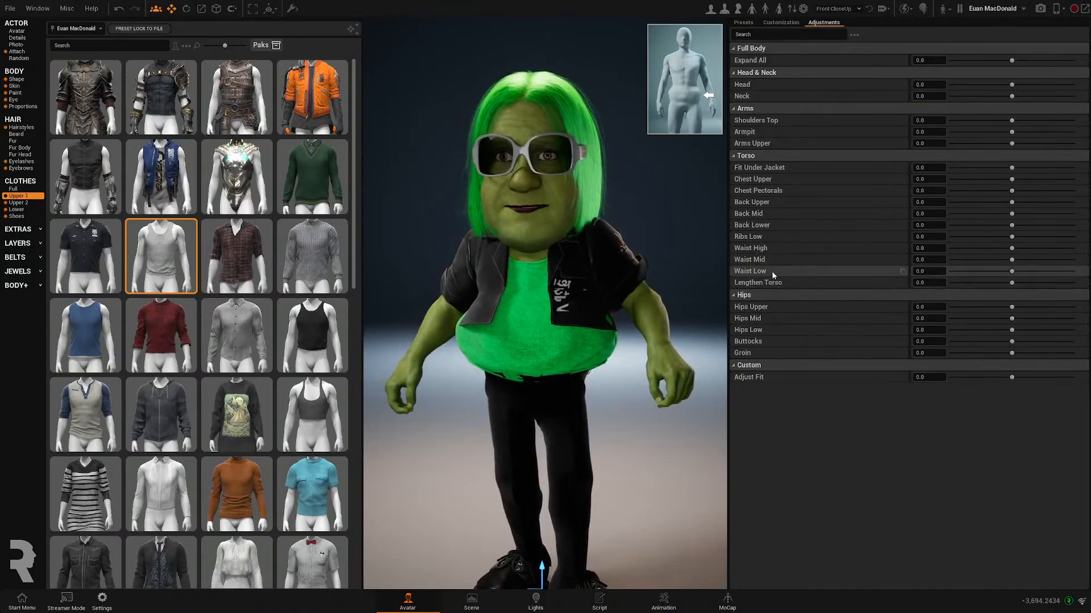
Retune the tank top's fit at the lower, mid and upper waist
left_click_drag(929, 271, 1009, 271)
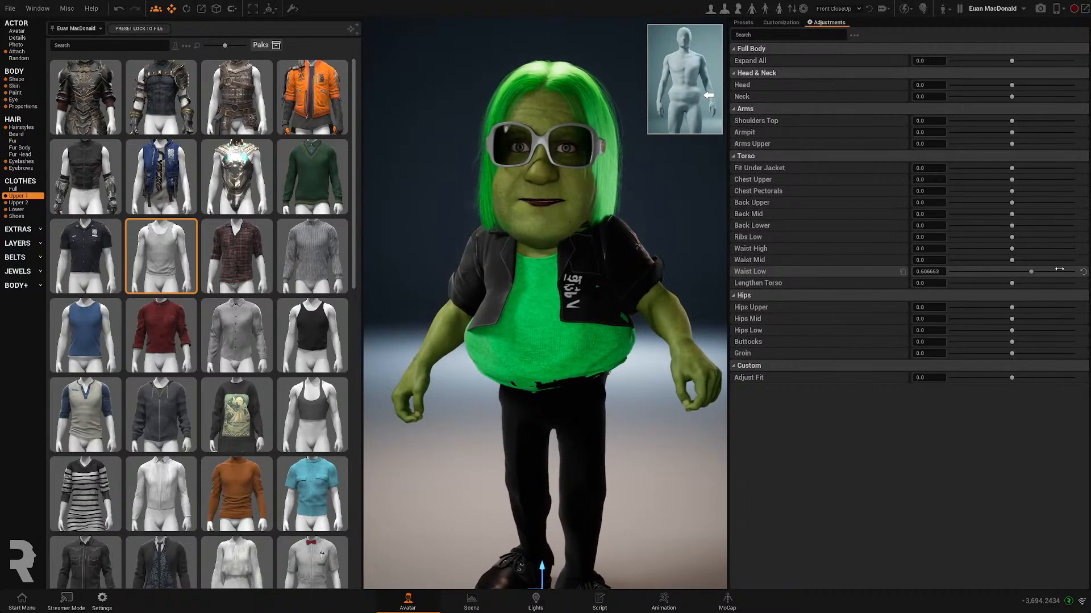
left_click_drag(1023, 272, 1036, 271)
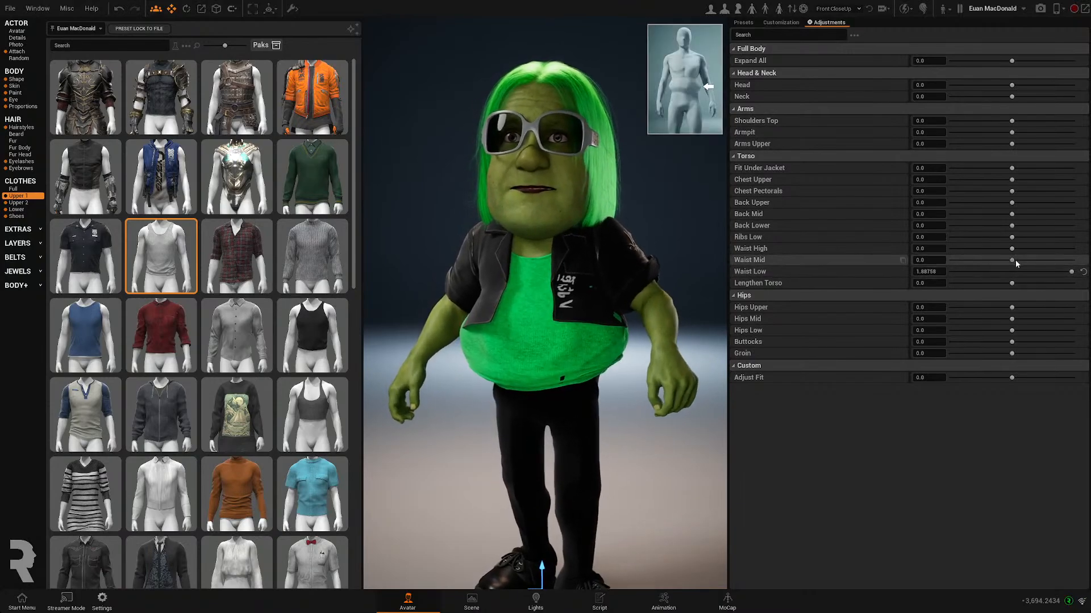
left_click_drag(1007, 260, 987, 260)
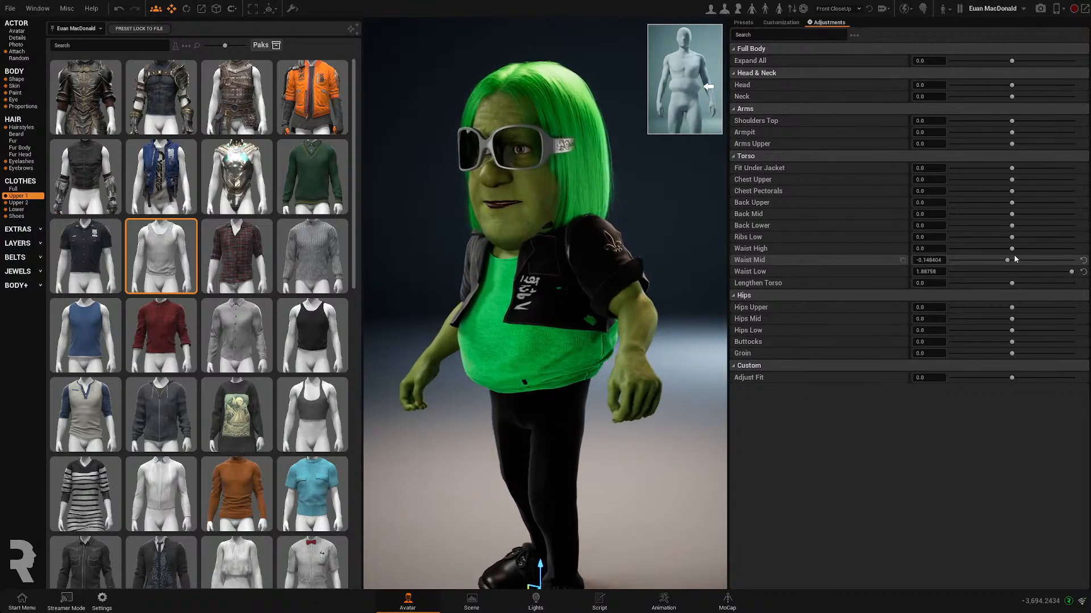
left_click_drag(1028, 248, 994, 248)
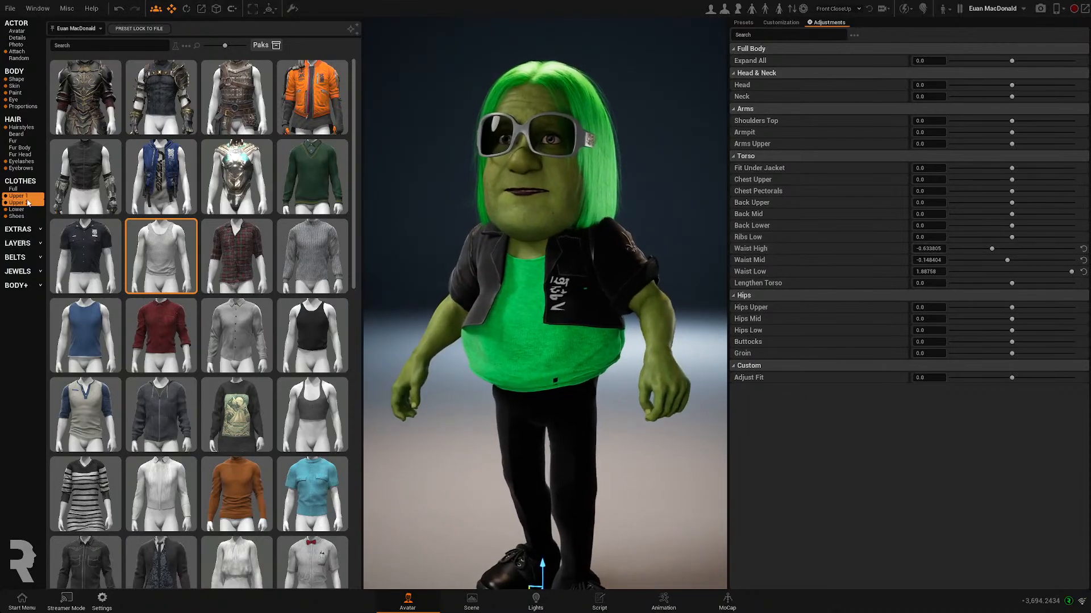
Widen the jacket around the waist, lower ribs and mid back
left_click(16, 202)
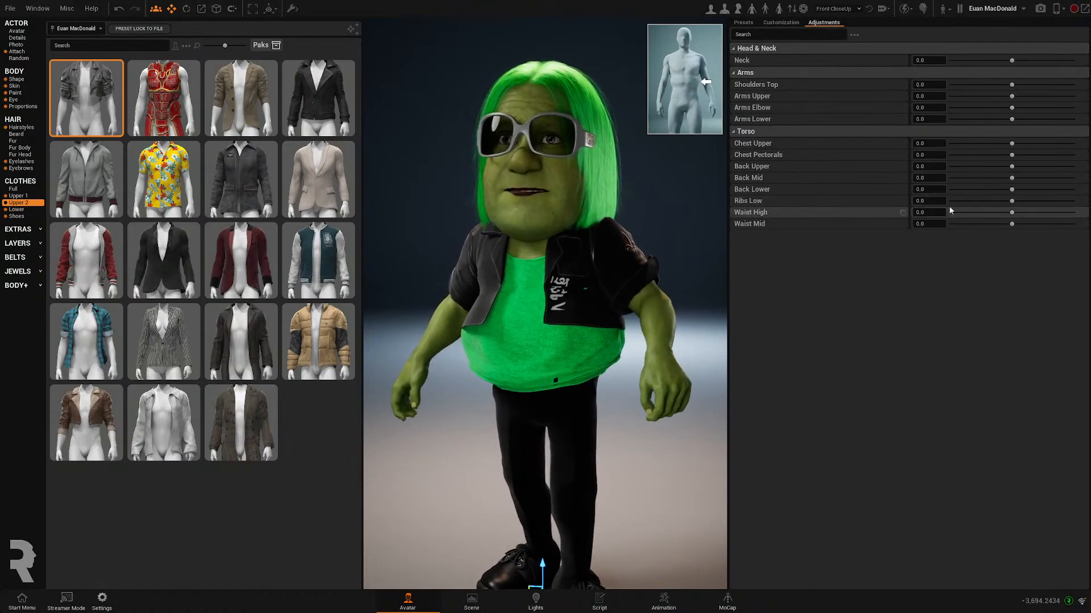
left_click_drag(1011, 212, 1036, 212)
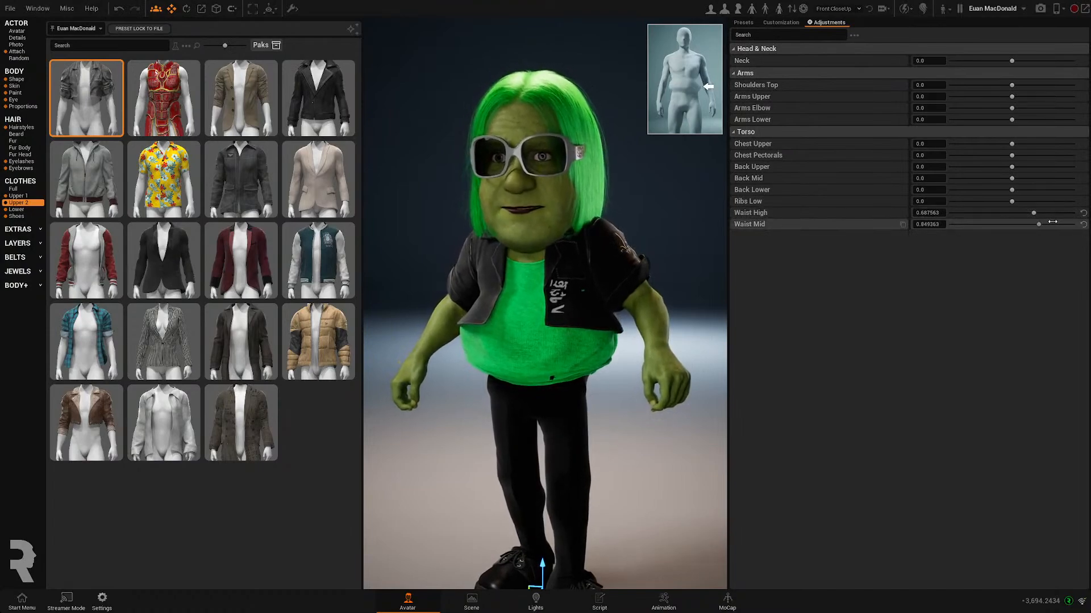
left_click_drag(1050, 224, 1032, 224)
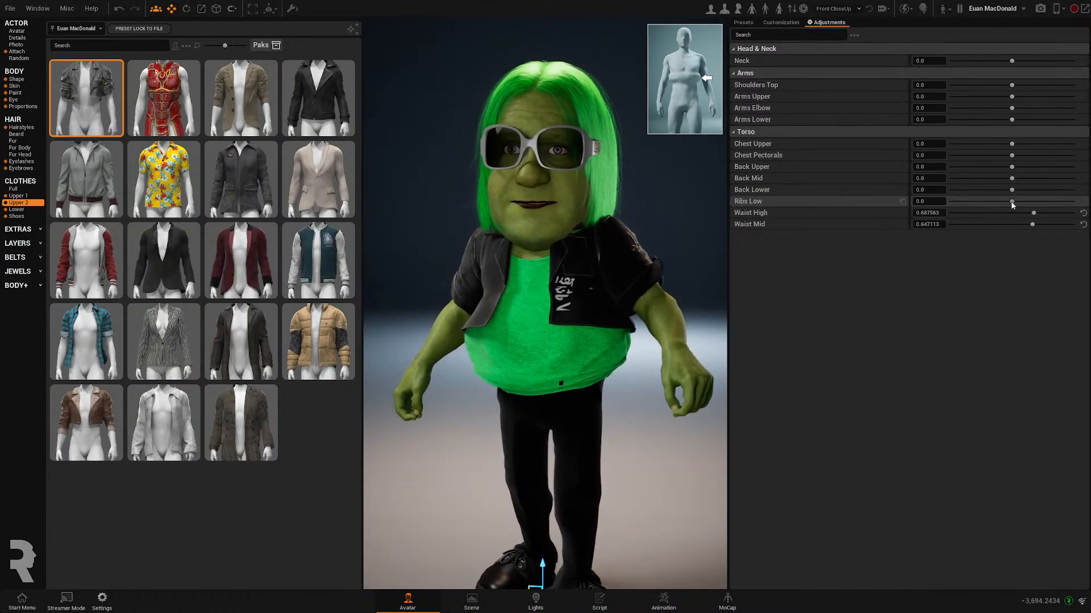
left_click_drag(1011, 205, 1043, 202)
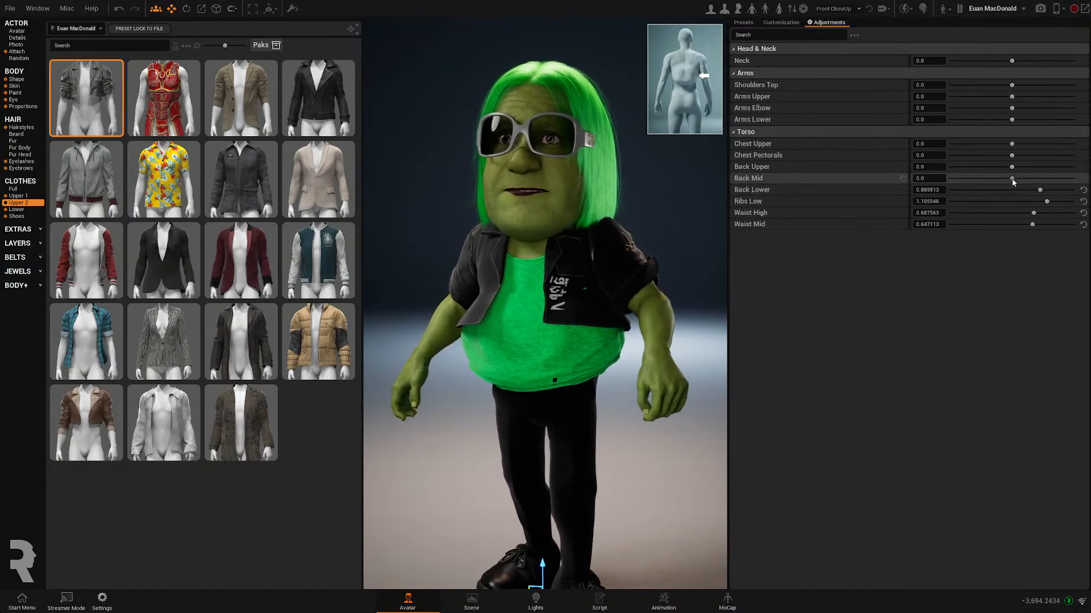
left_click_drag(1012, 178, 1022, 178)
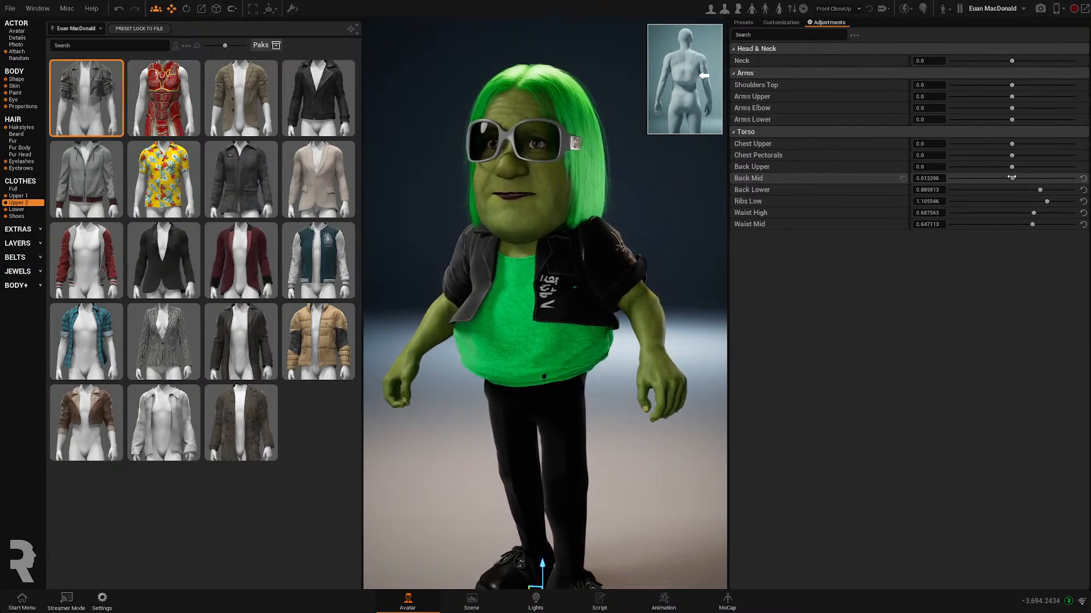
Adjust the jacket's upper chest and raise Chest Pectorals to about 0.69
left_click_drag(984, 144, 1078, 144)
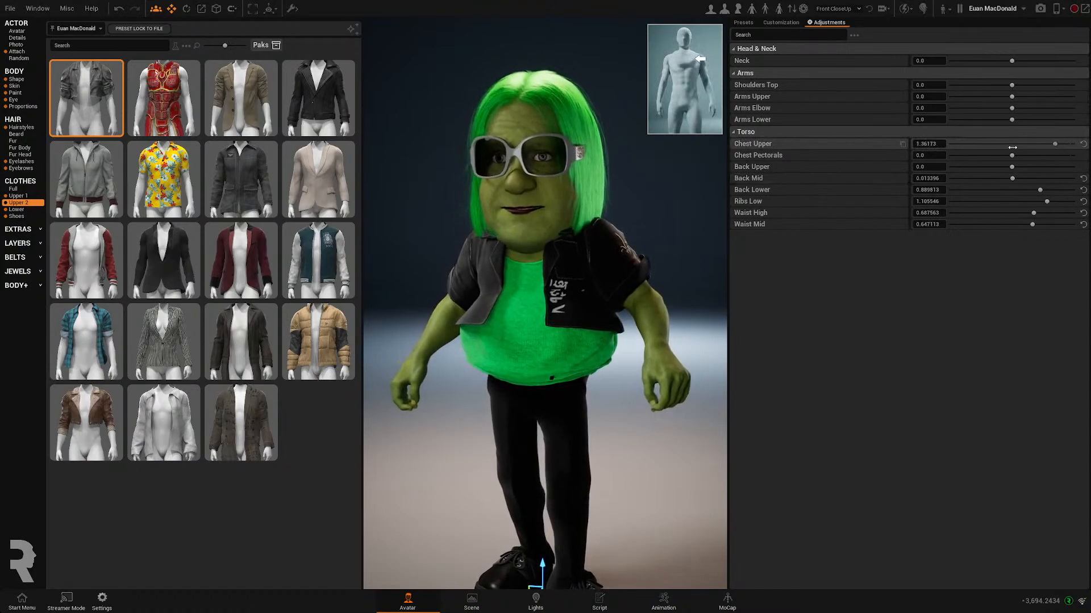
left_click_drag(1013, 144, 947, 143)
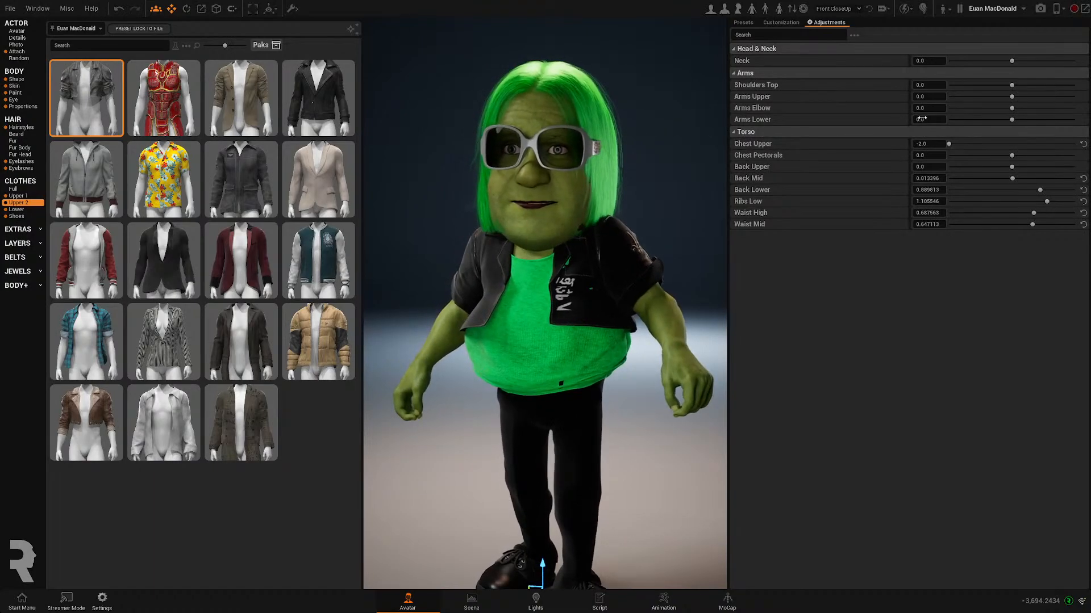
left_click_drag(945, 144, 998, 143)
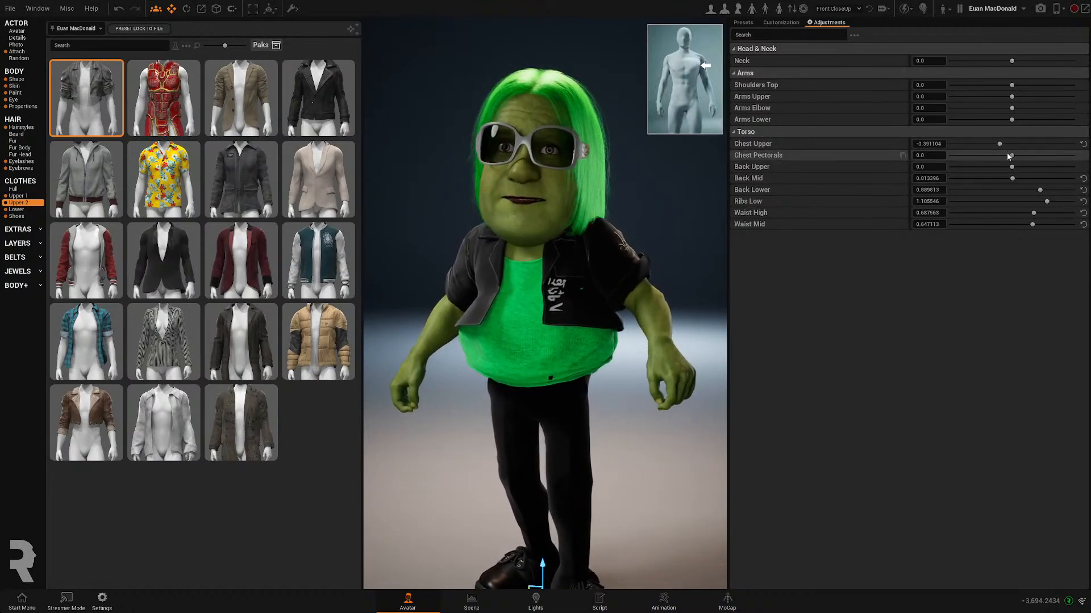
left_click_drag(999, 155, 1078, 155)
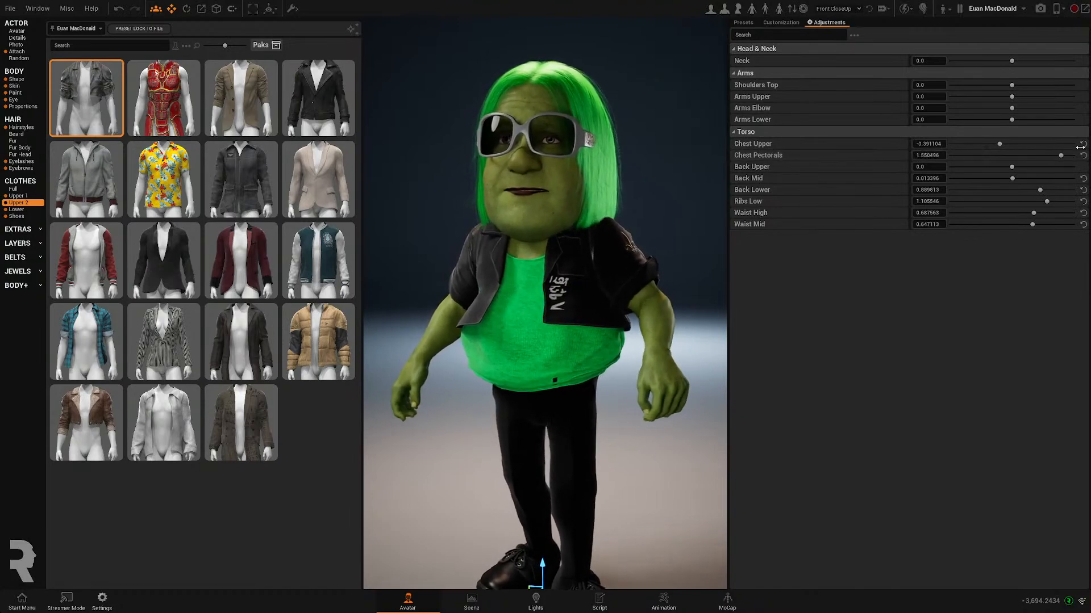
left_click_drag(1050, 154, 957, 155)
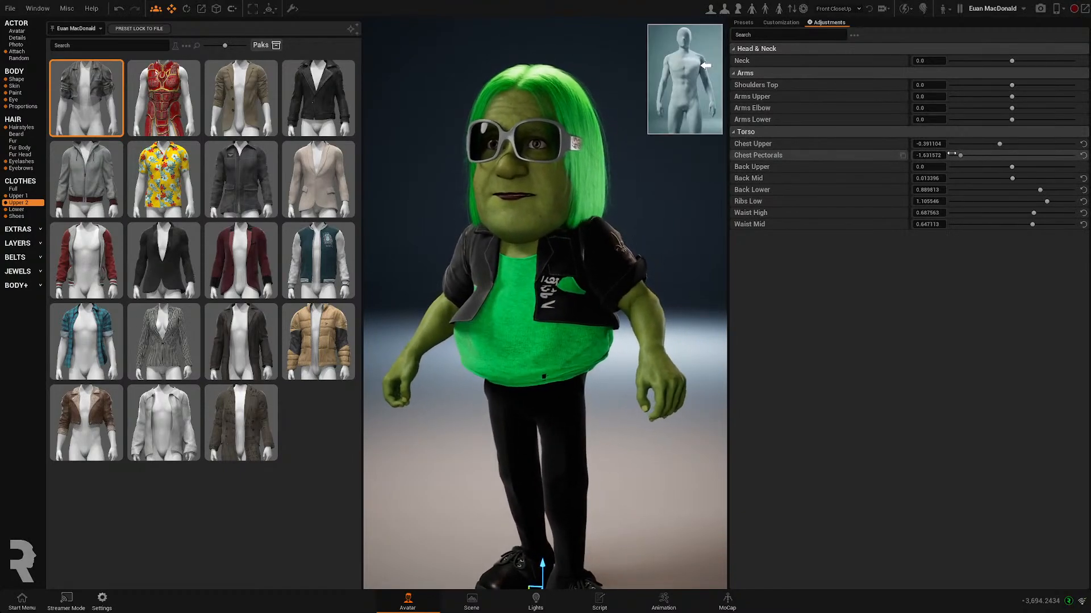
left_click_drag(958, 155, 1016, 154)
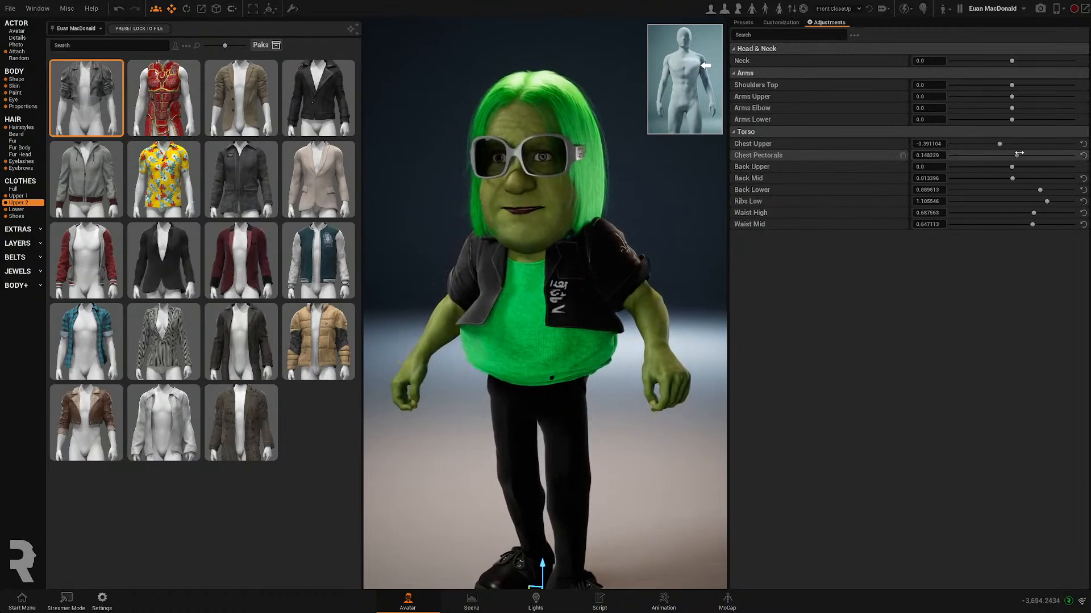
left_click_drag(1019, 155, 1025, 155)
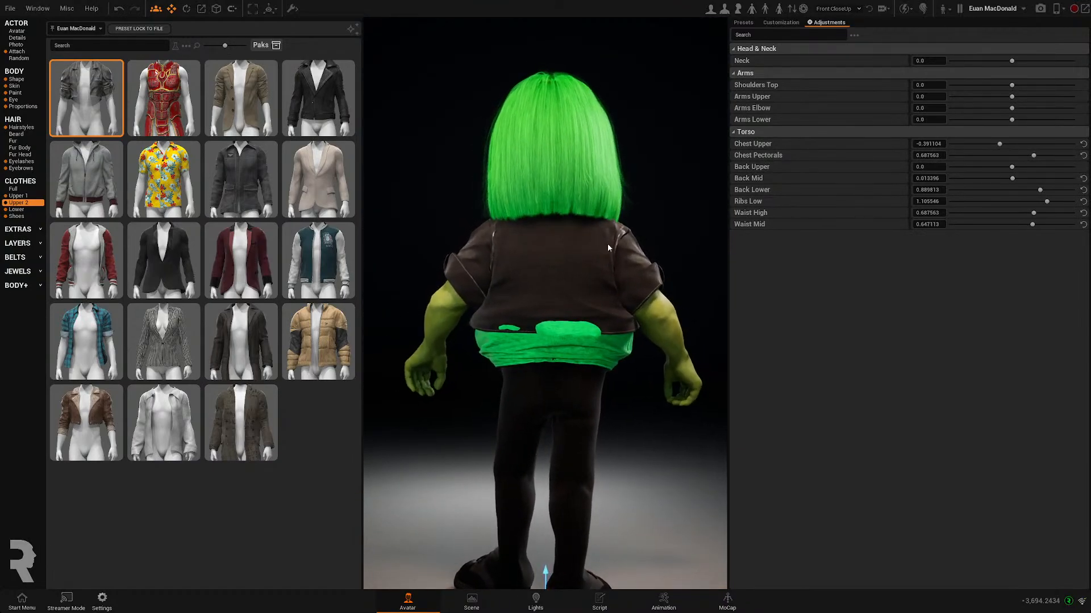
Push the jacket's Back Lower fit to its 2.0 maximum
left_click_drag(1010, 189, 1040, 189)
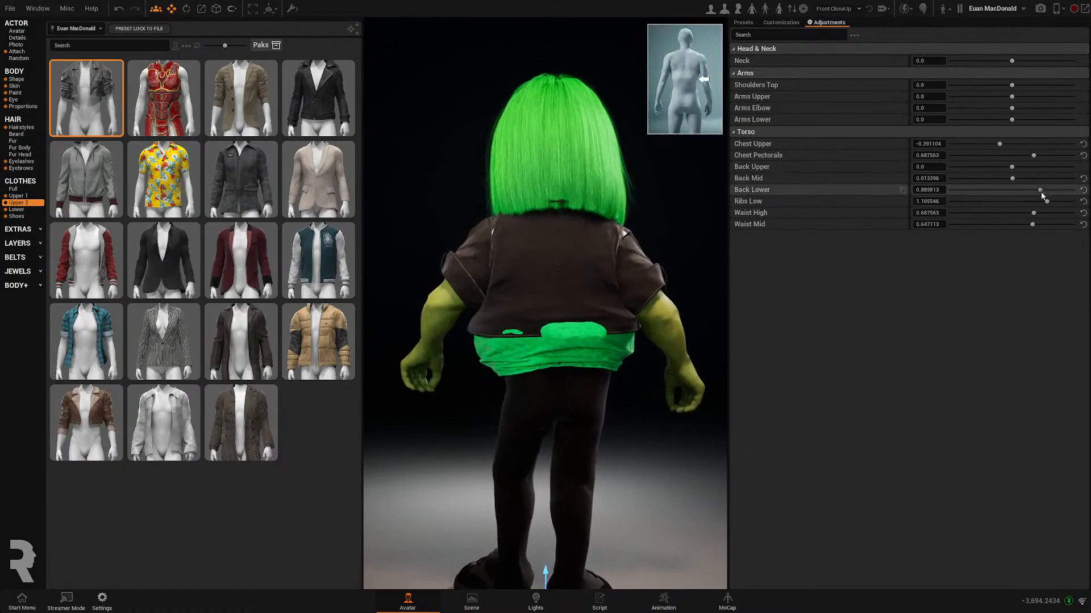
left_click_drag(1036, 189, 1075, 189)
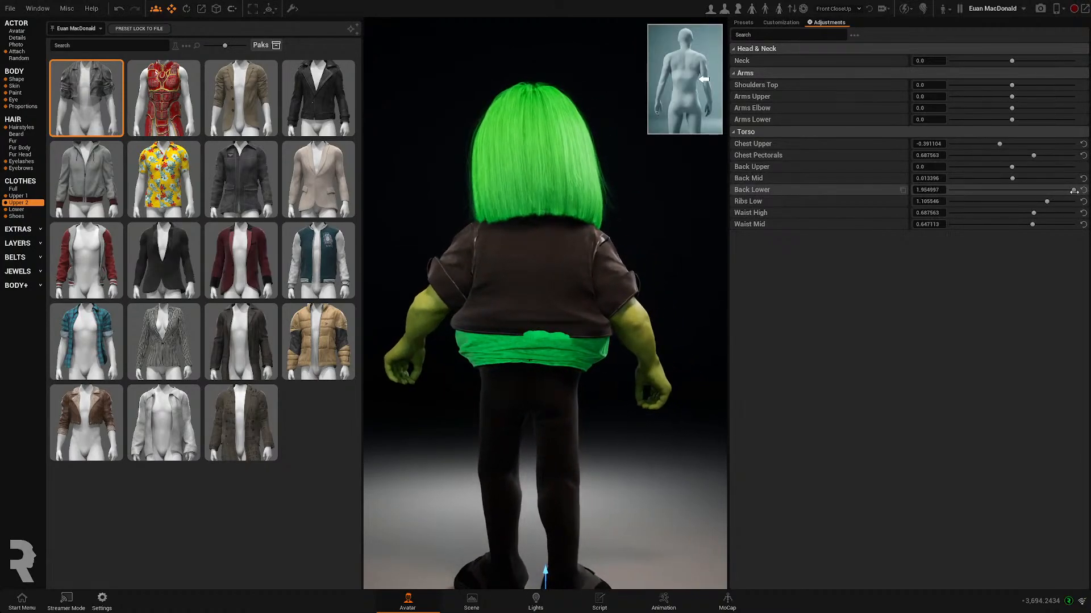
left_click_drag(1051, 189, 1082, 189)
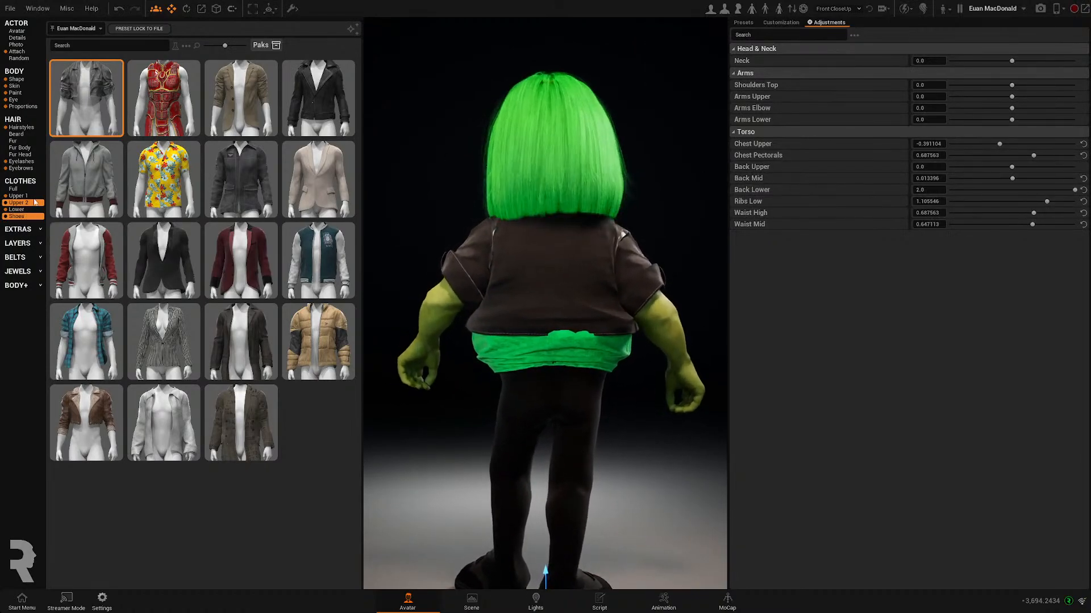
Set the green tank top's Back Lower fit to about -0.84
left_click(19, 196)
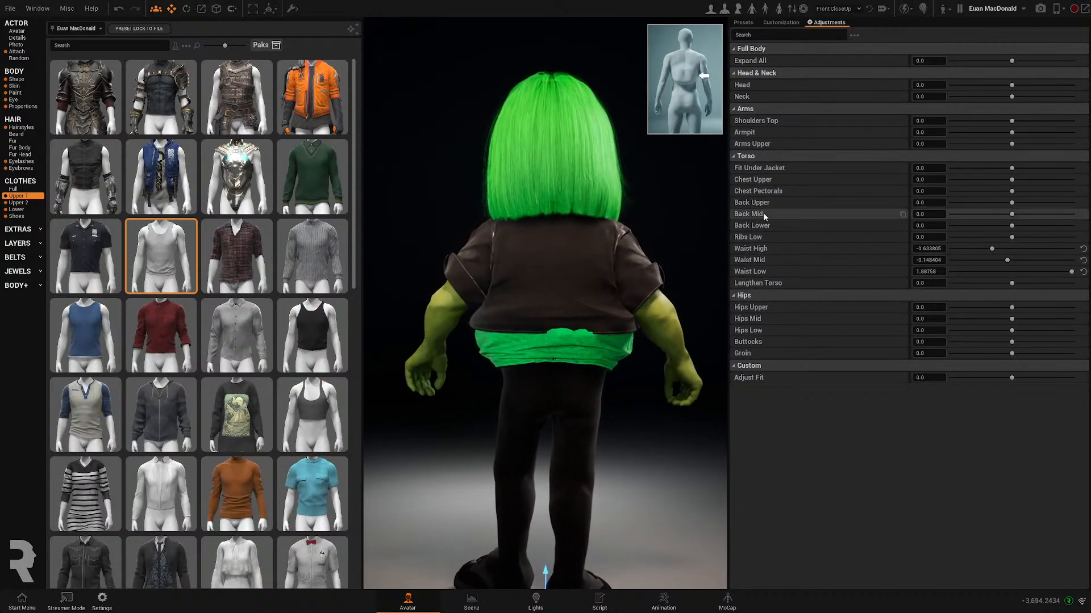
left_click_drag(992, 225, 967, 225)
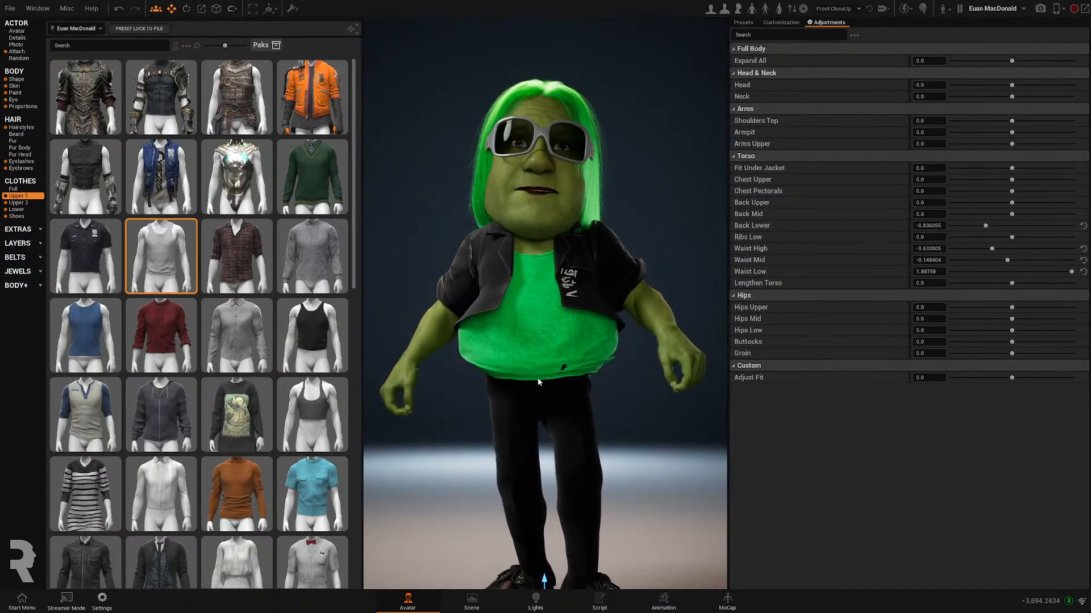
left_click(16, 209)
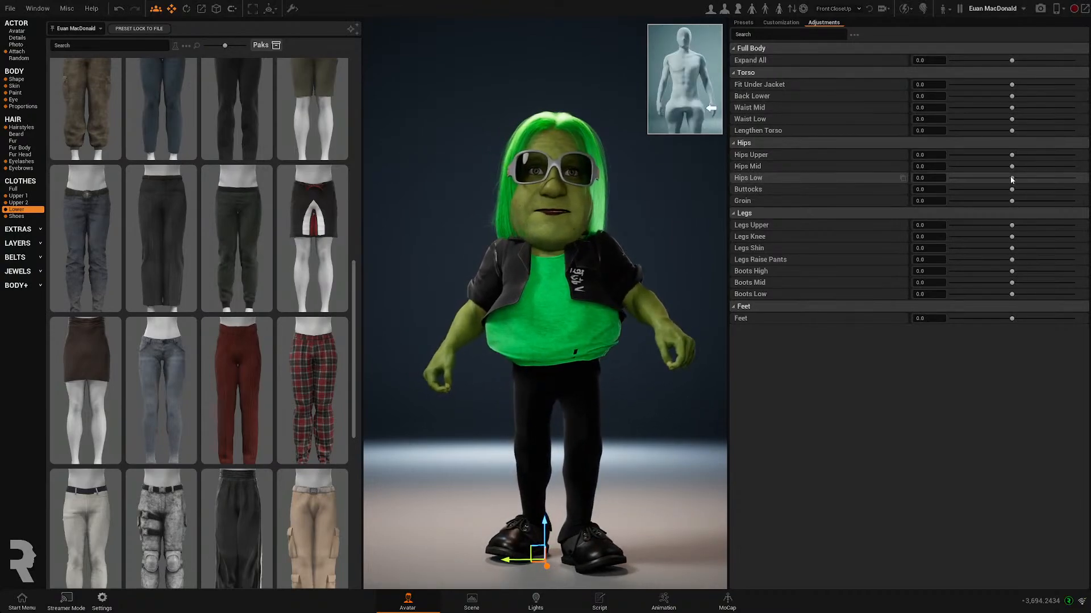
Set the trousers' Hips Low to about -0.49 and Waist Low to about -1.15
left_click_drag(1012, 178, 998, 177)
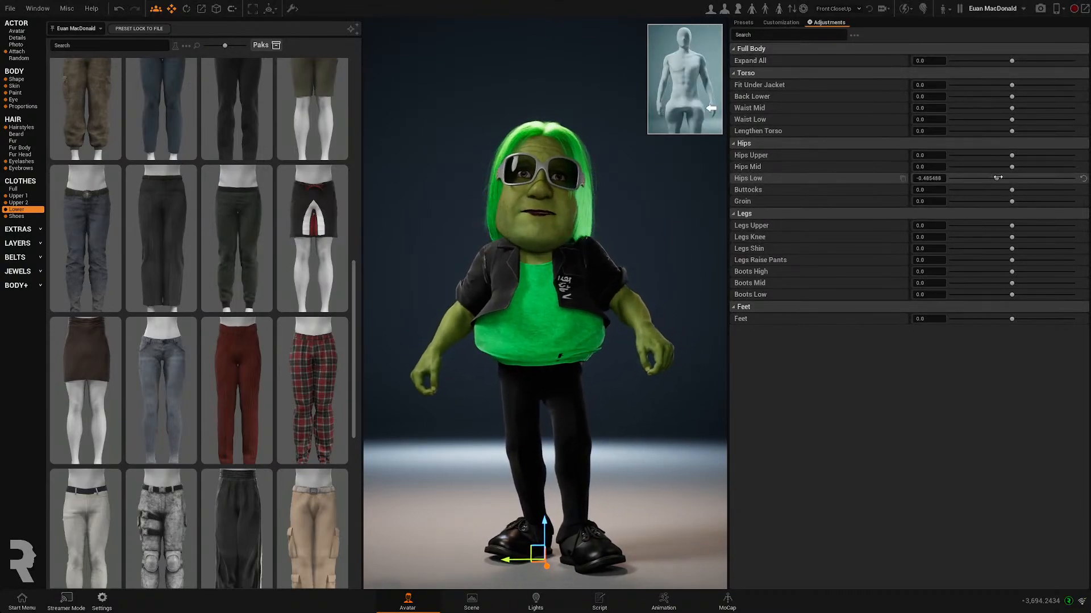
left_click_drag(1012, 178, 995, 178)
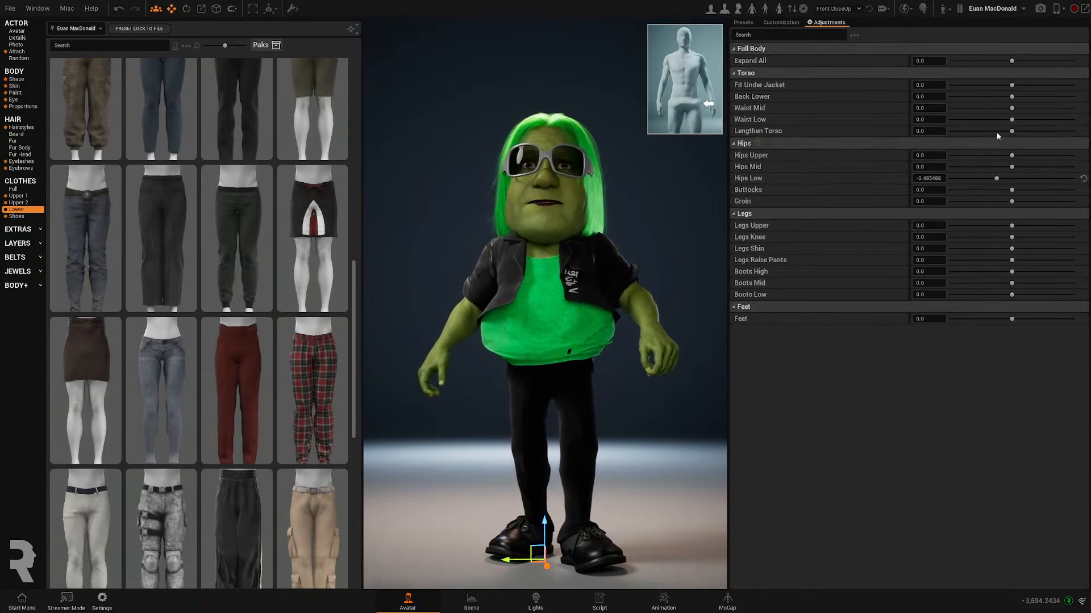
left_click_drag(1012, 119, 1019, 119)
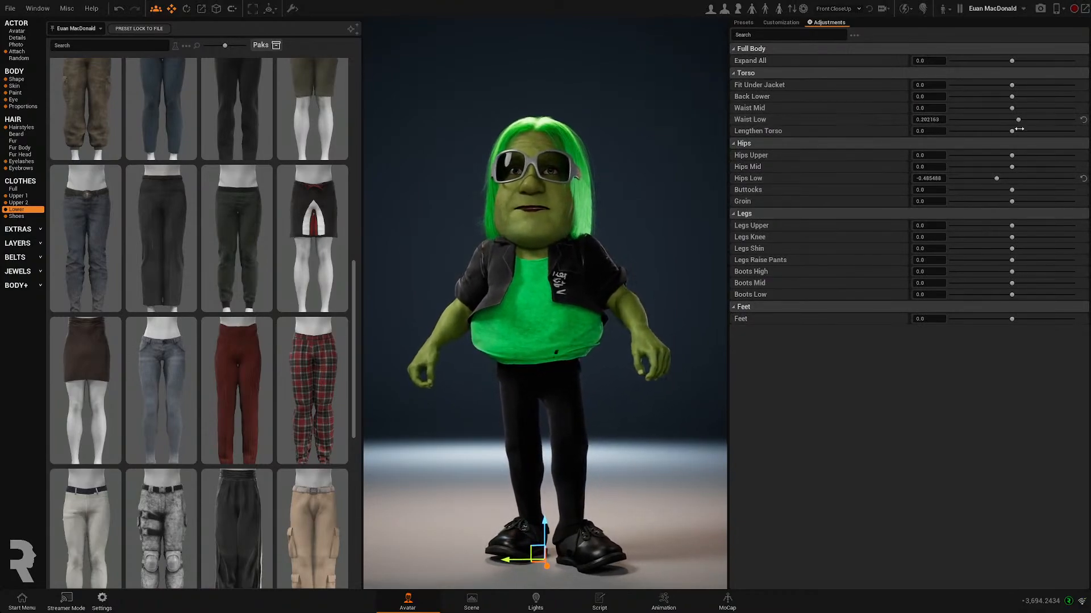
left_click_drag(1018, 119, 965, 118)
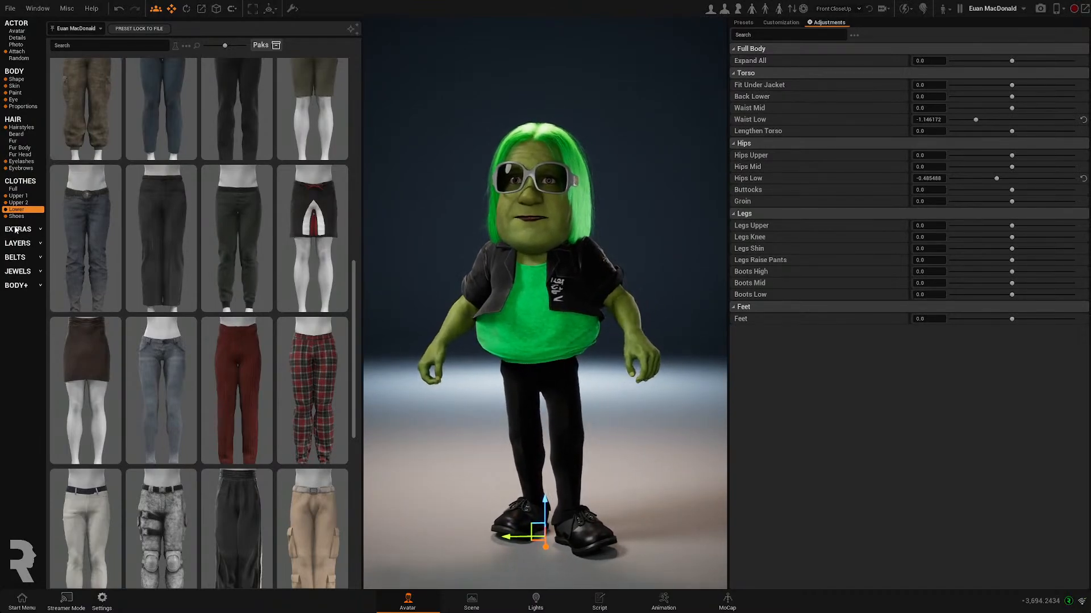
Expand the Extras and Layers categories and bring up Actor Details
left_click(19, 228)
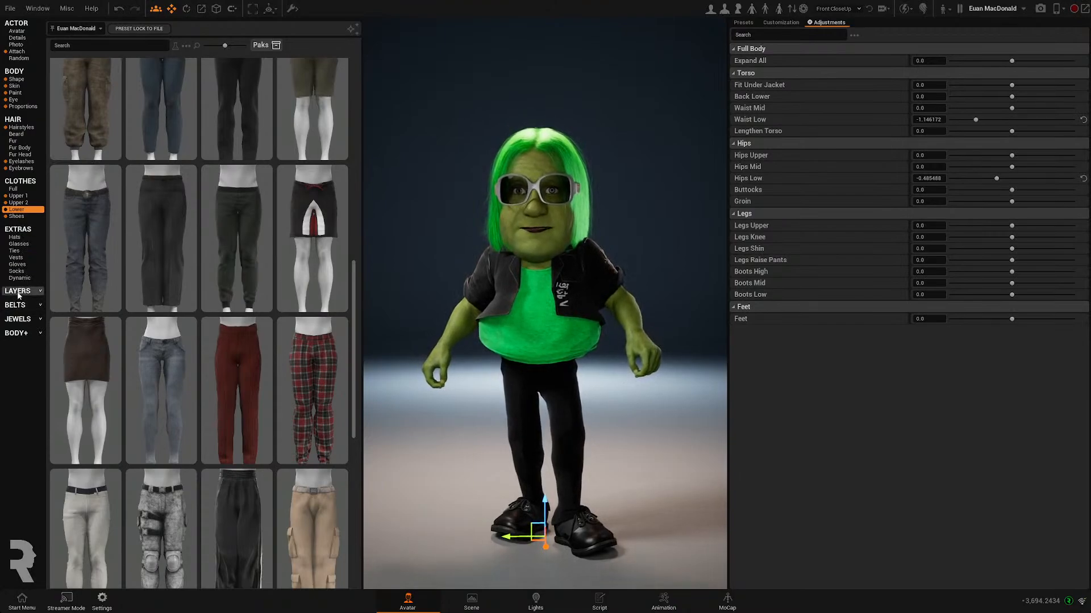
left_click(39, 291)
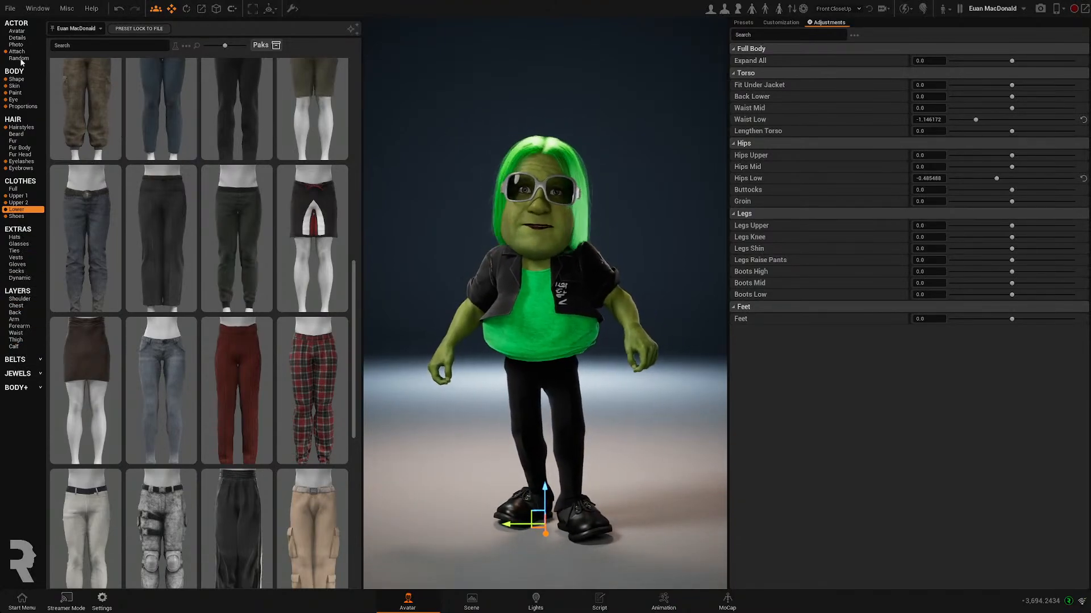
left_click(16, 31)
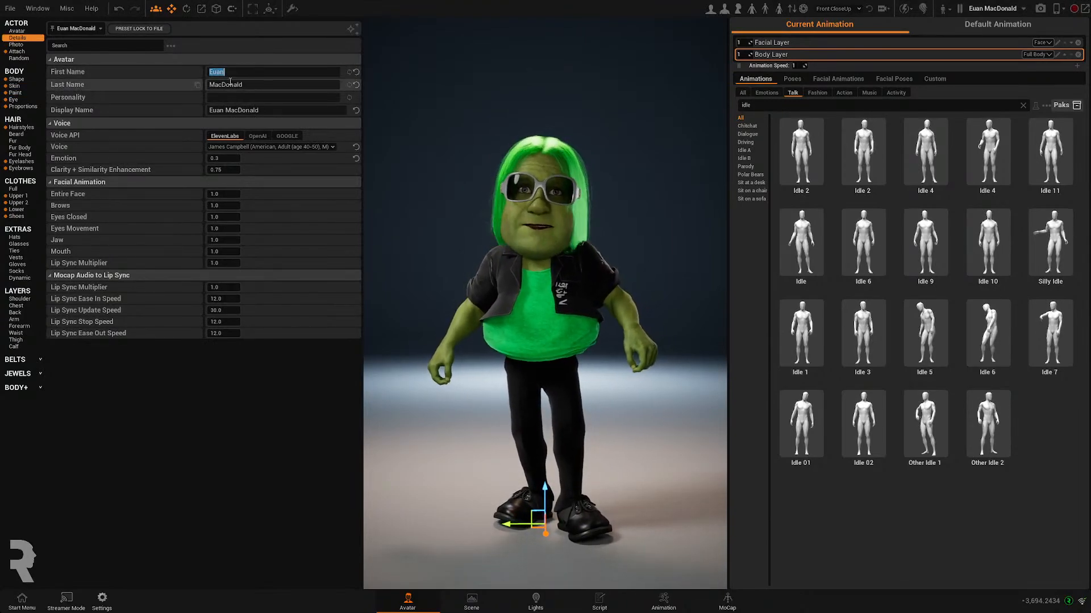
Enter 'Mr.' as the first name and 'Green' as the last name
type("Mr.")
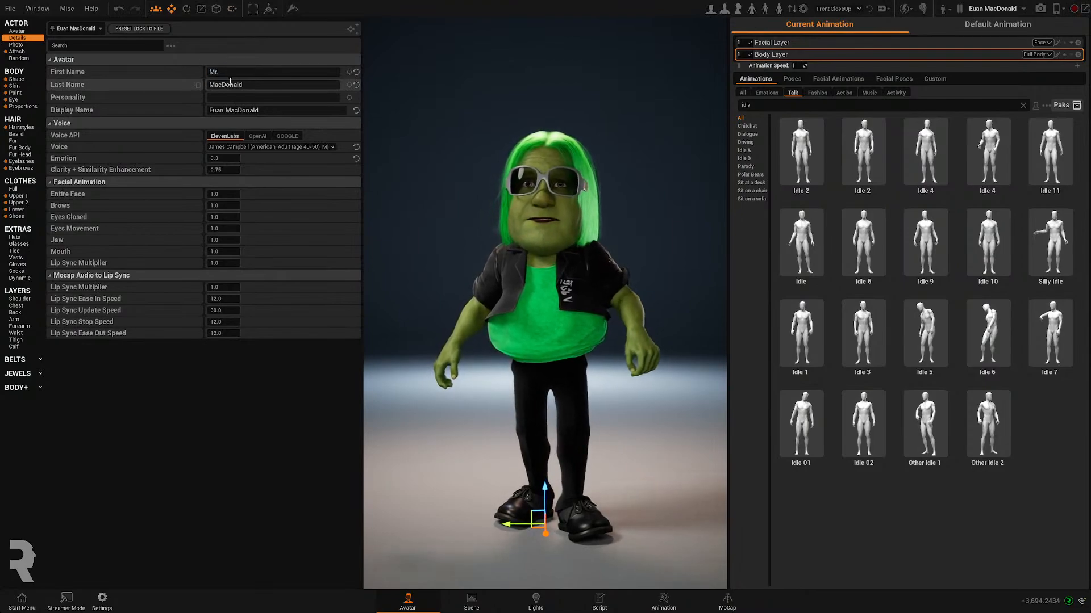
type("G")
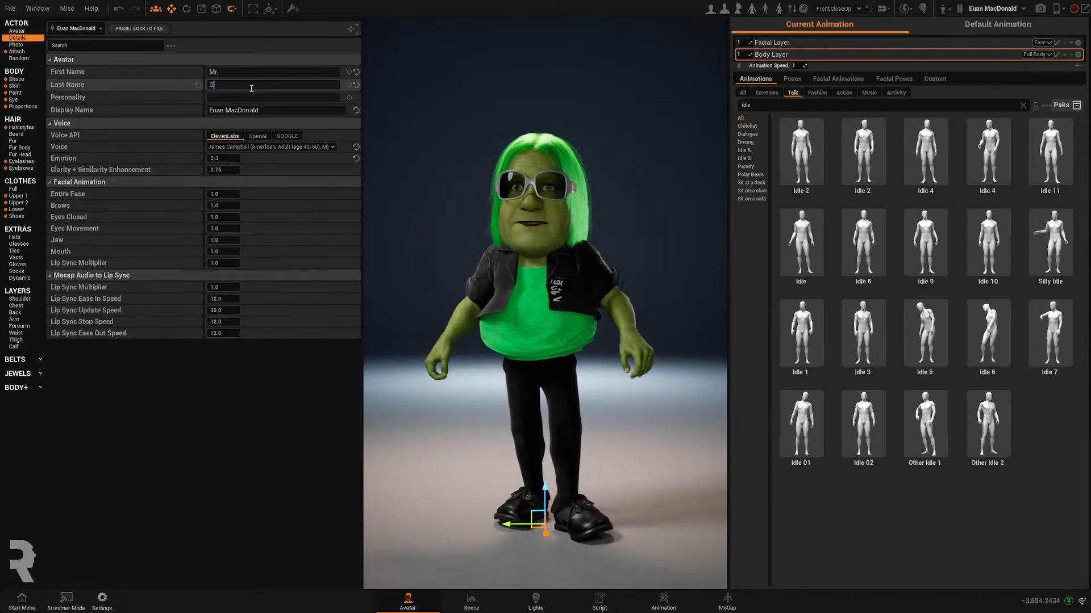
type("reen")
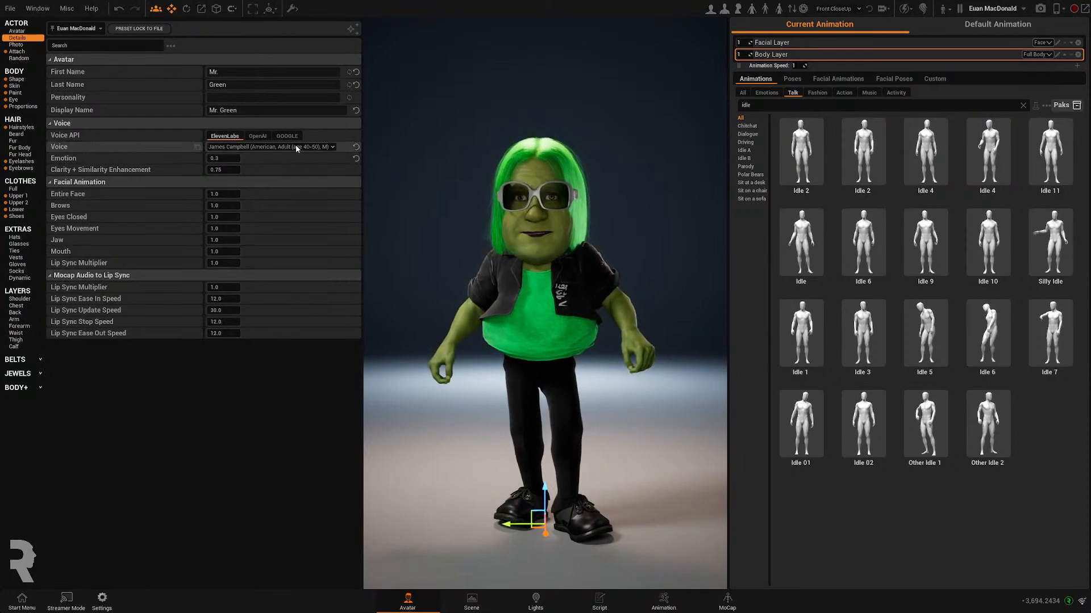
Choose Joseph from the ElevenLabs voice list, replacing James Campbell
left_click(271, 147)
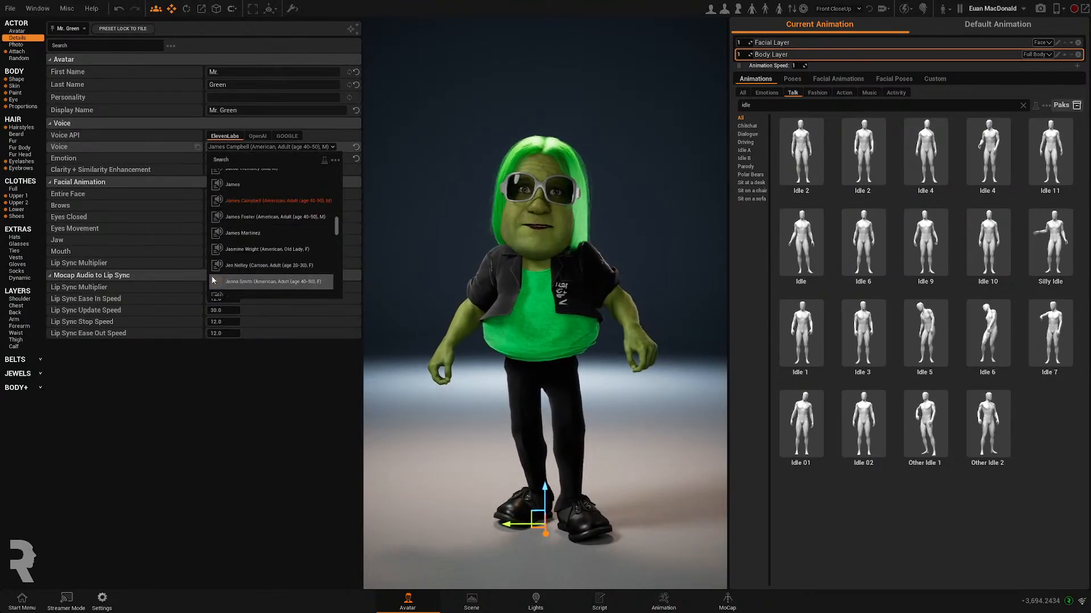
scroll("down", 3)
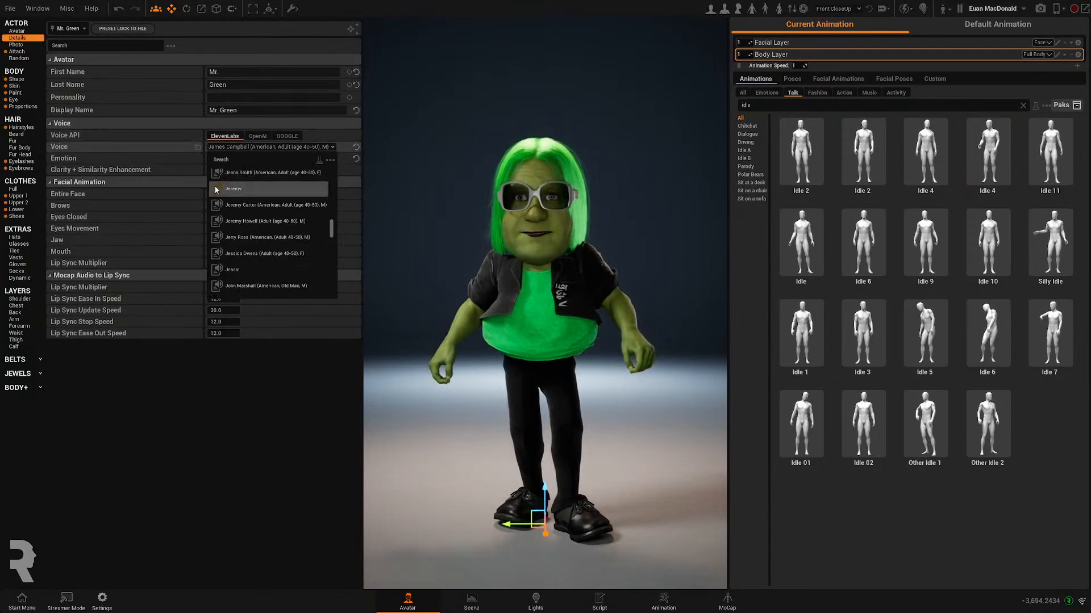
scroll("down", 3)
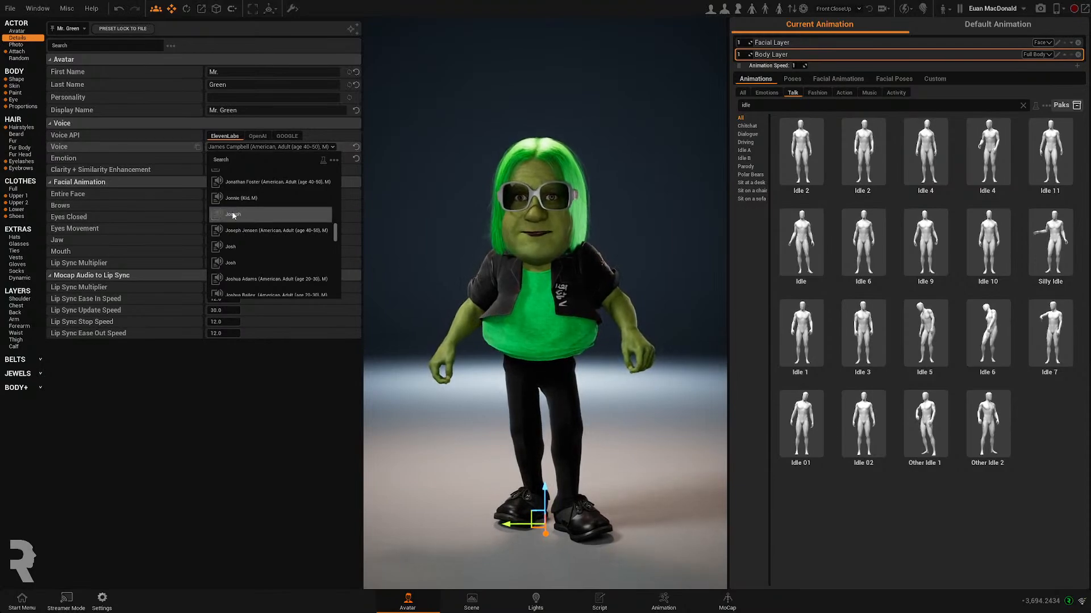
left_click(233, 214)
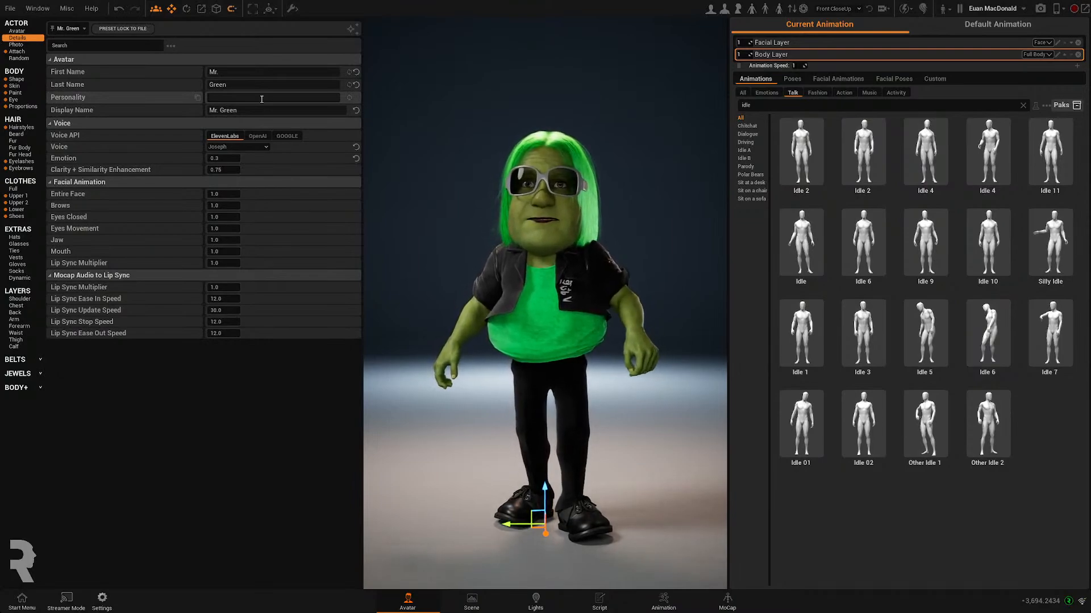
Enter 'Fabulous, poetic, friendly, chatterbox' in the Personality field
type("Fab")
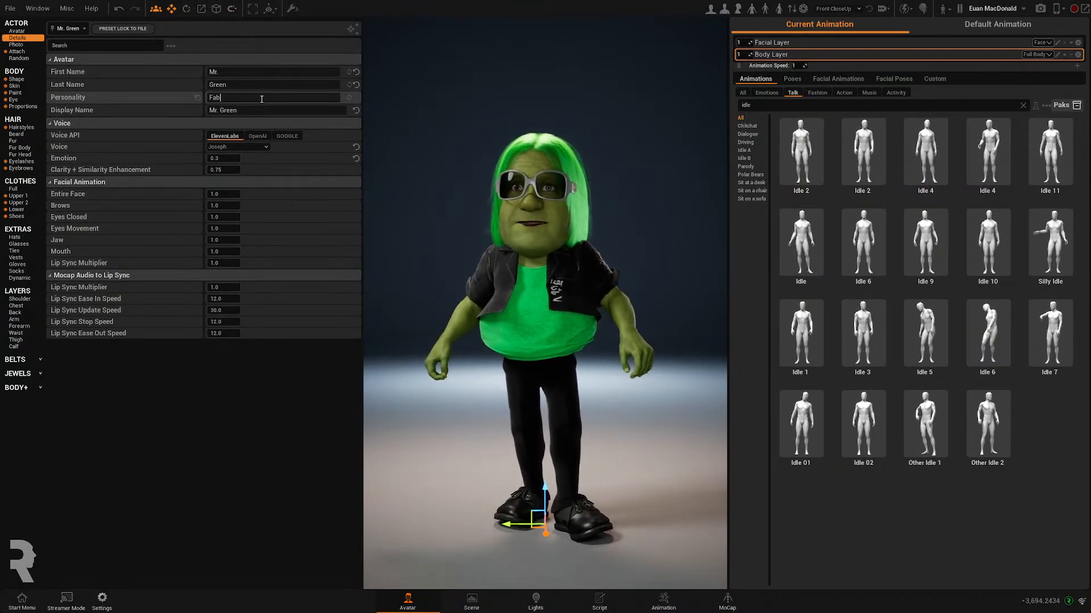
type("u")
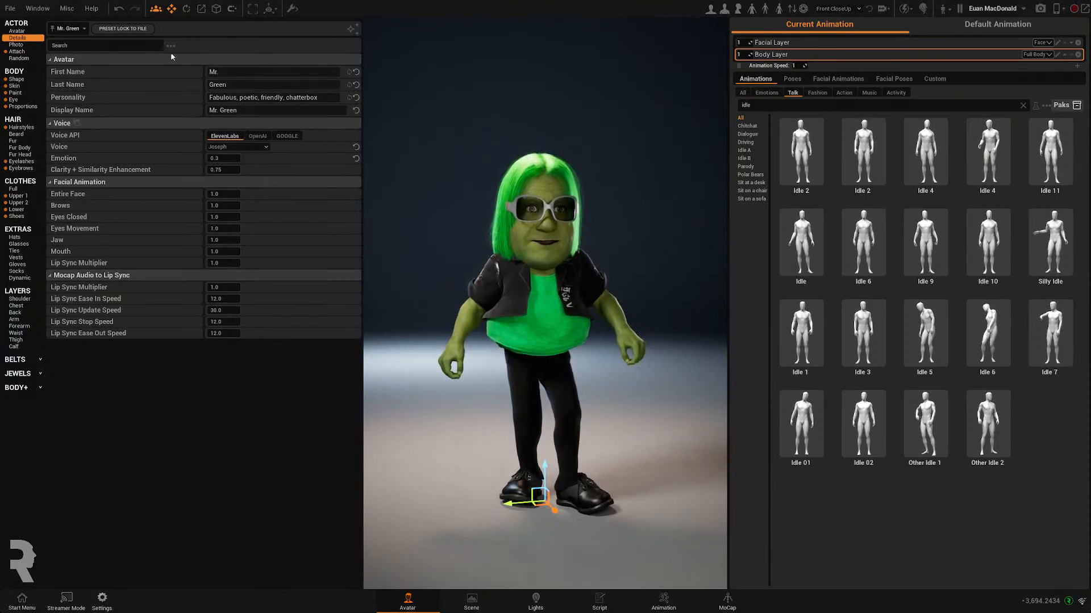
left_click(9, 7)
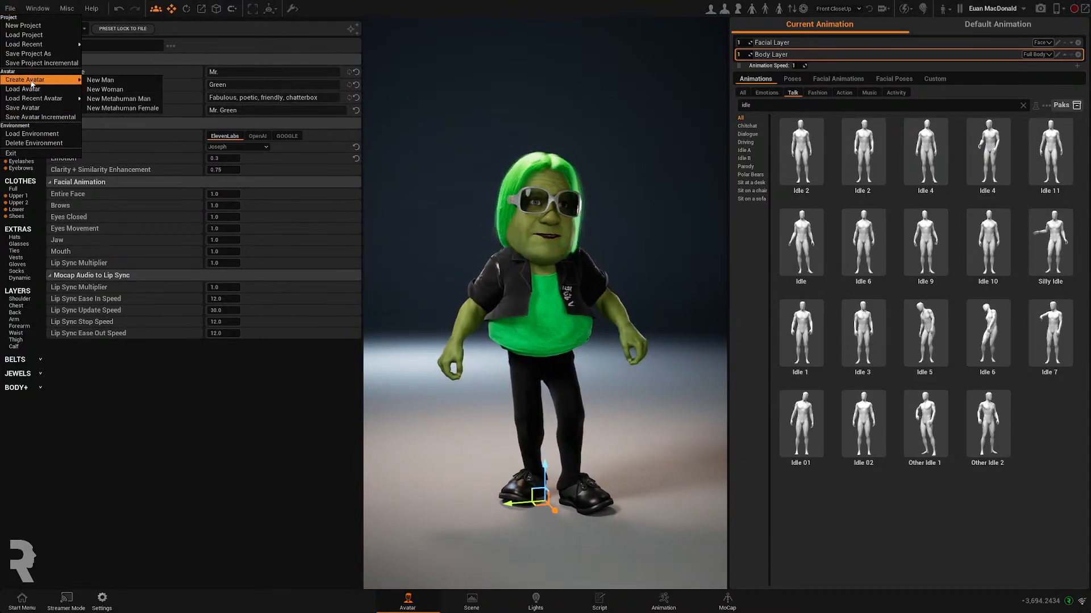
mouse_move(23, 108)
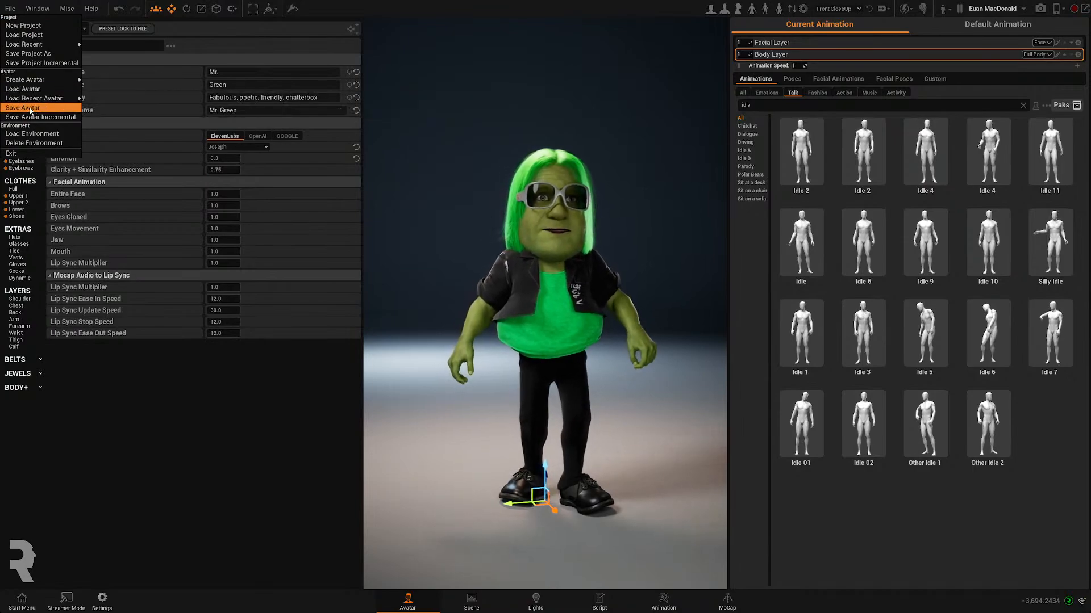
Choose Save Avatar to save Mr. Green as the file MrGreen
left_click(23, 108)
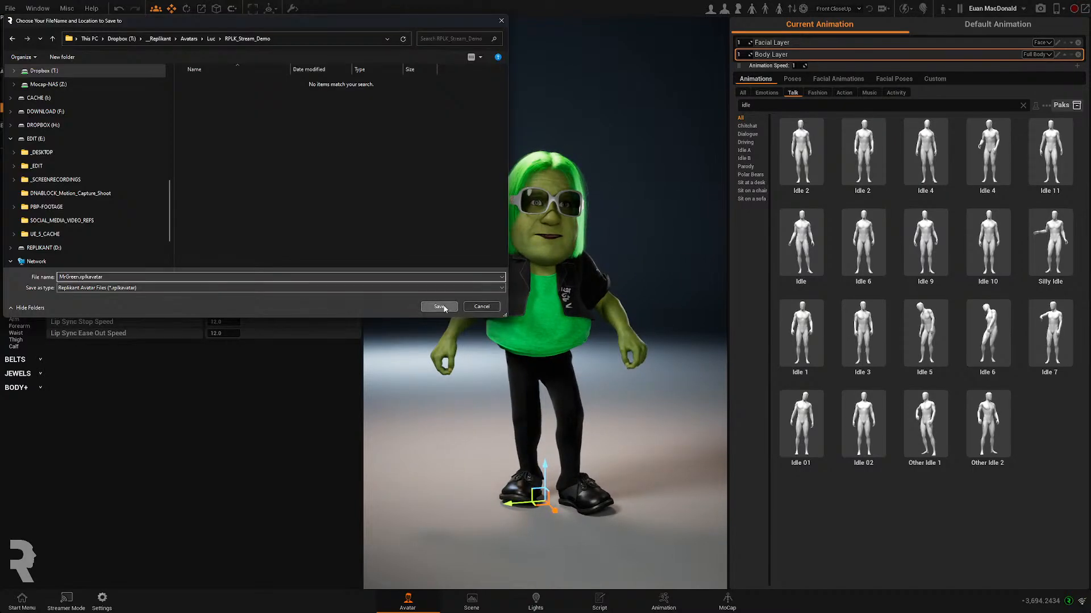